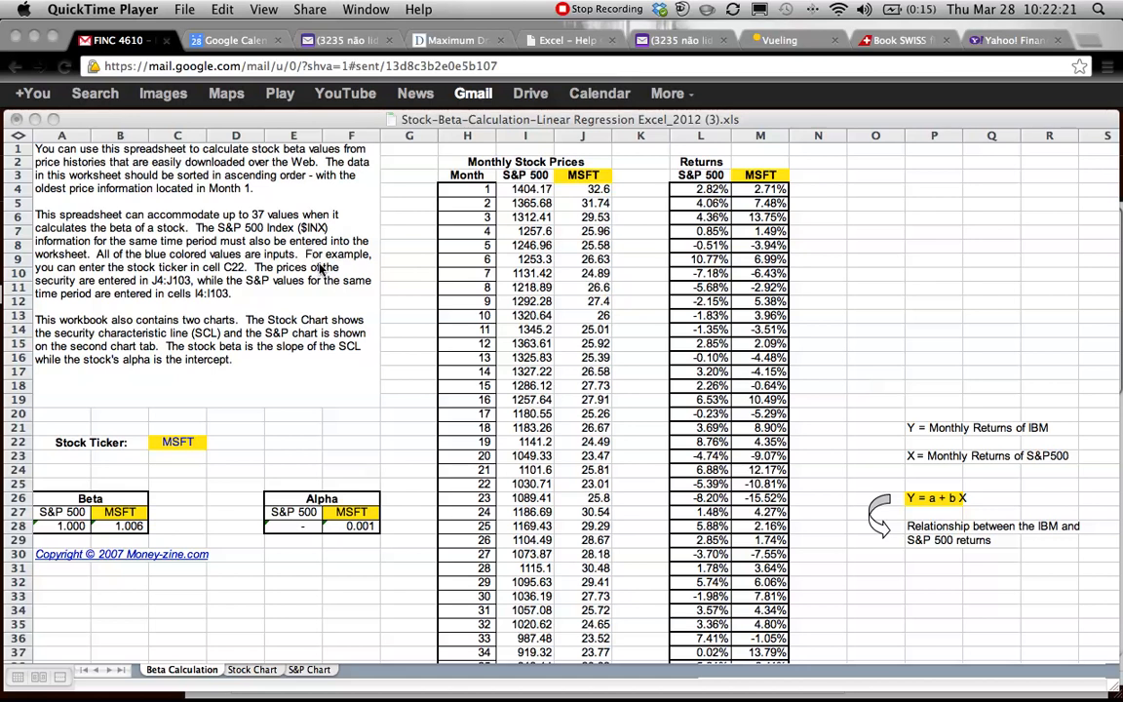
mouse_move(814, 353)
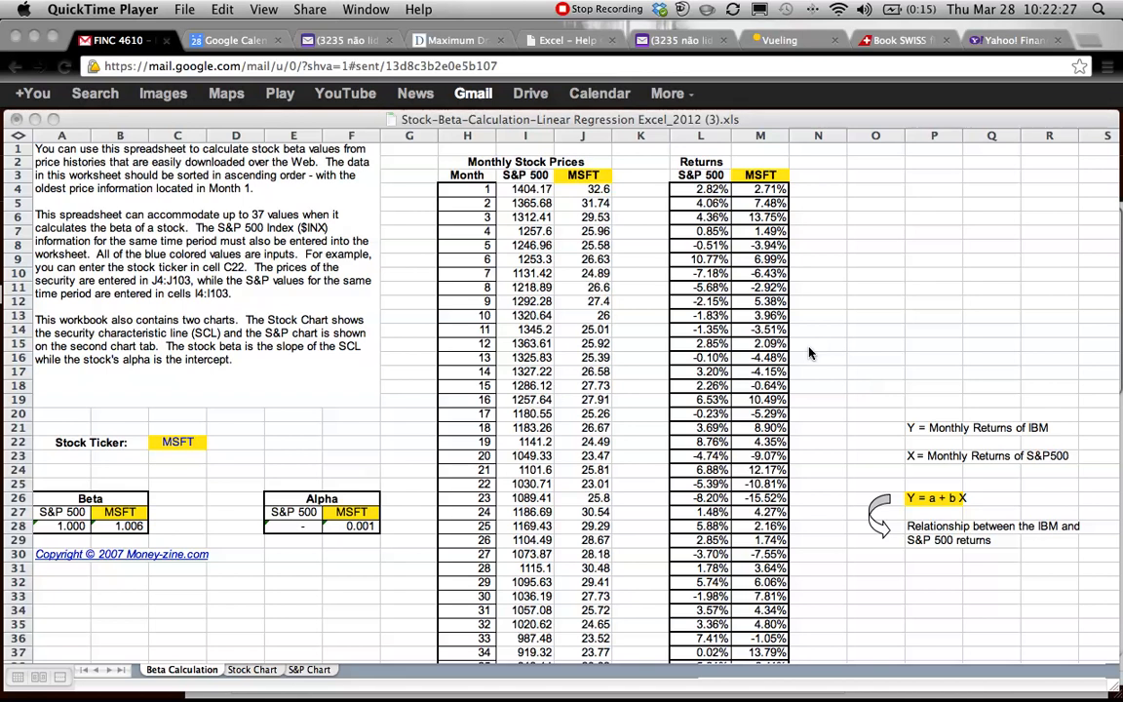
mouse_move(899, 424)
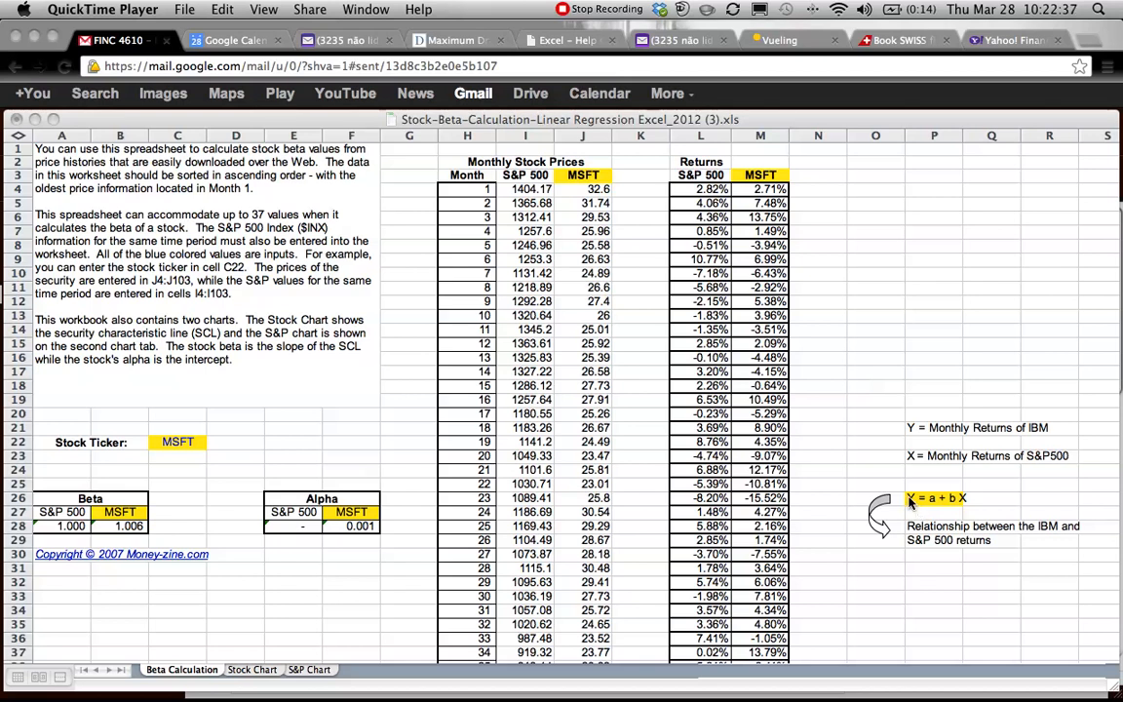
mouse_move(916, 450)
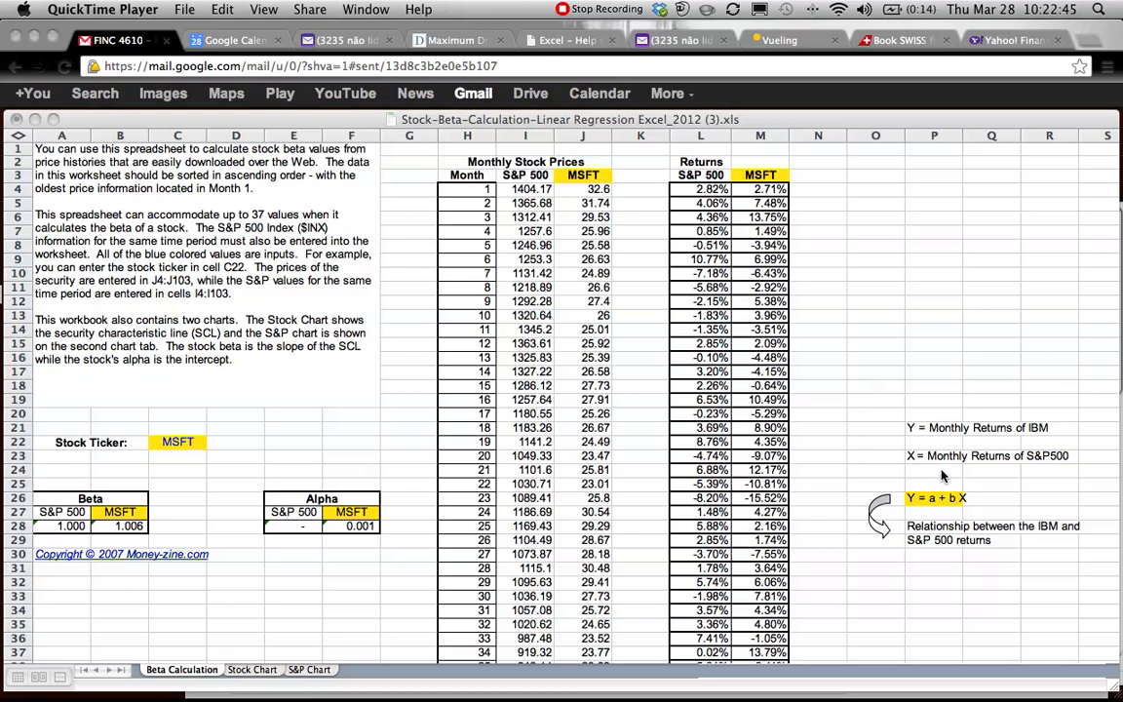
mouse_move(983, 505)
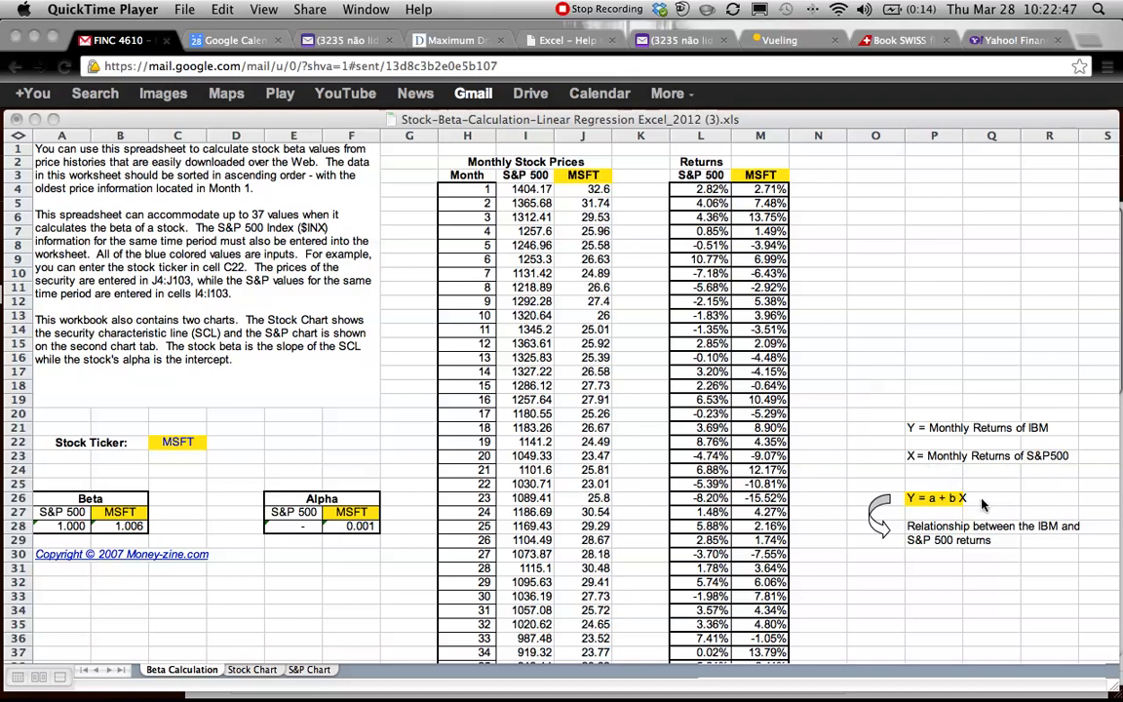
mouse_move(946, 453)
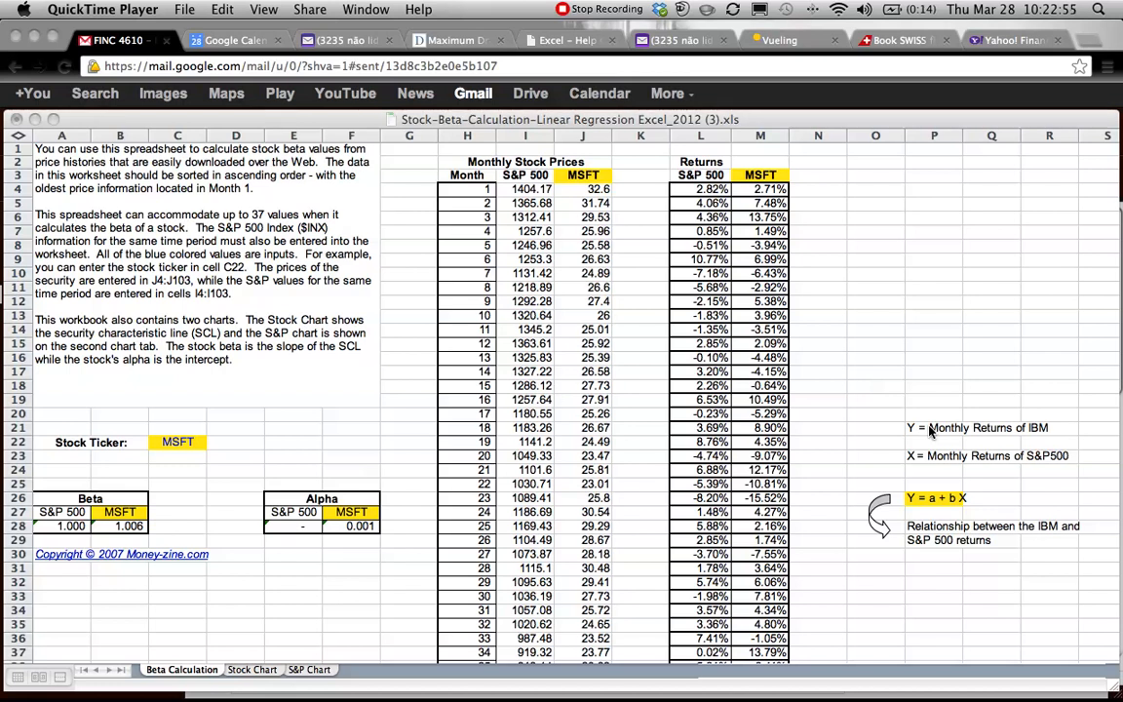
mouse_move(915, 467)
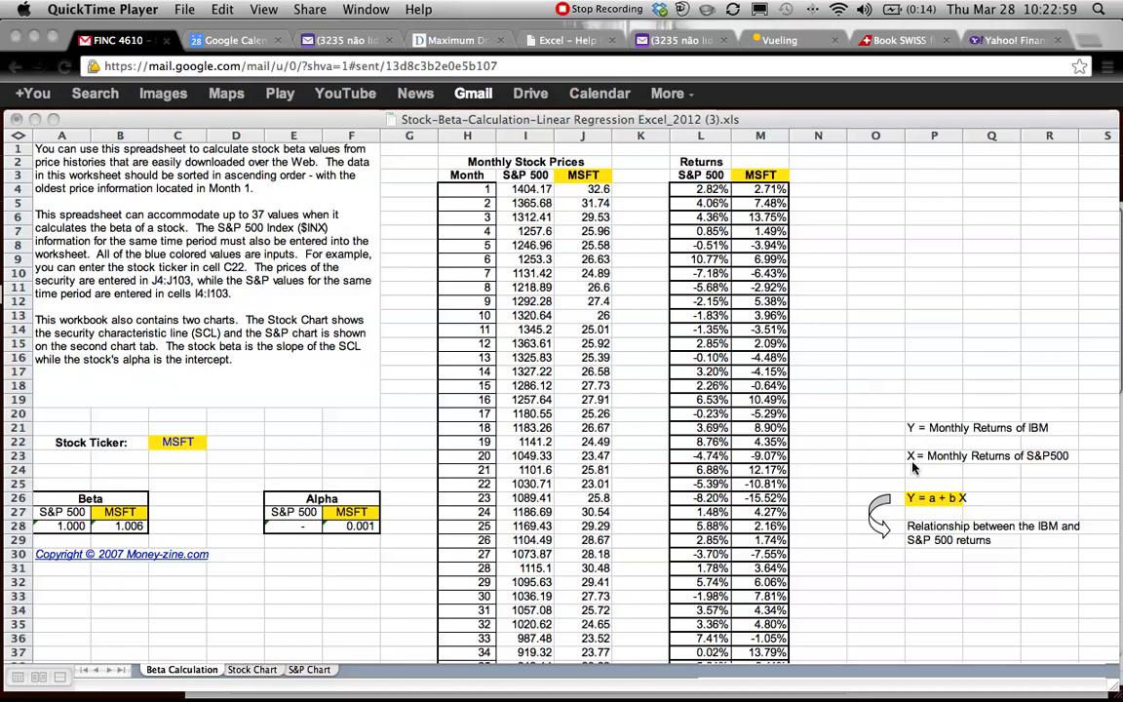
mouse_move(967, 509)
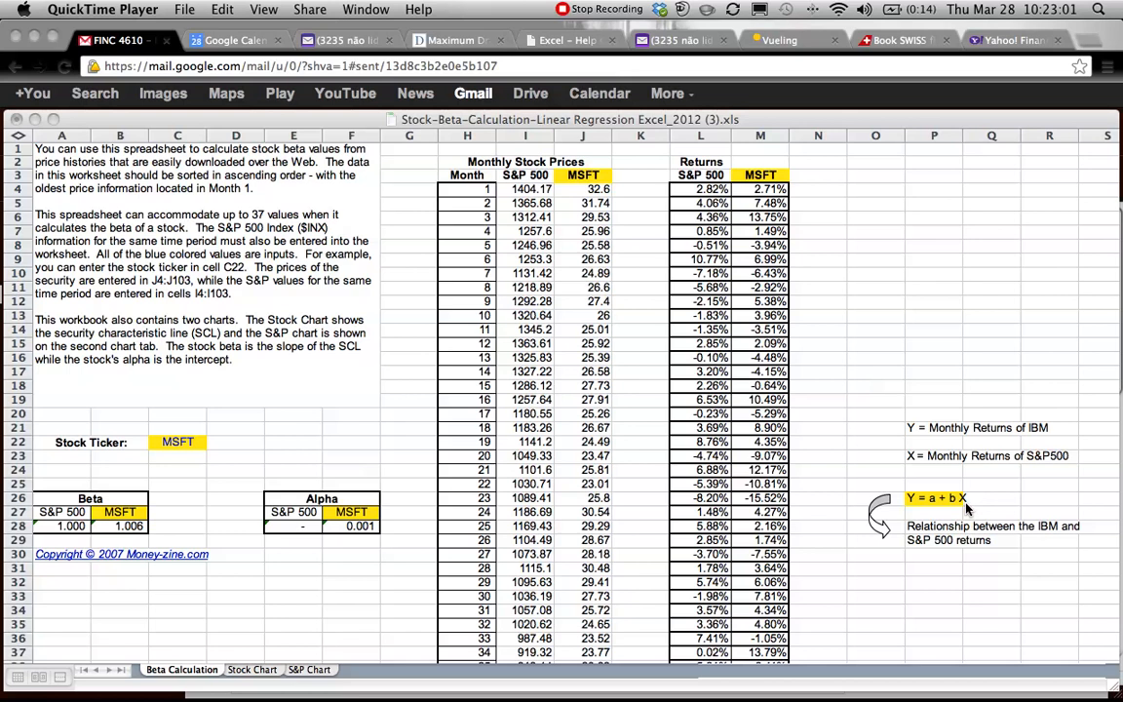
mouse_move(890, 348)
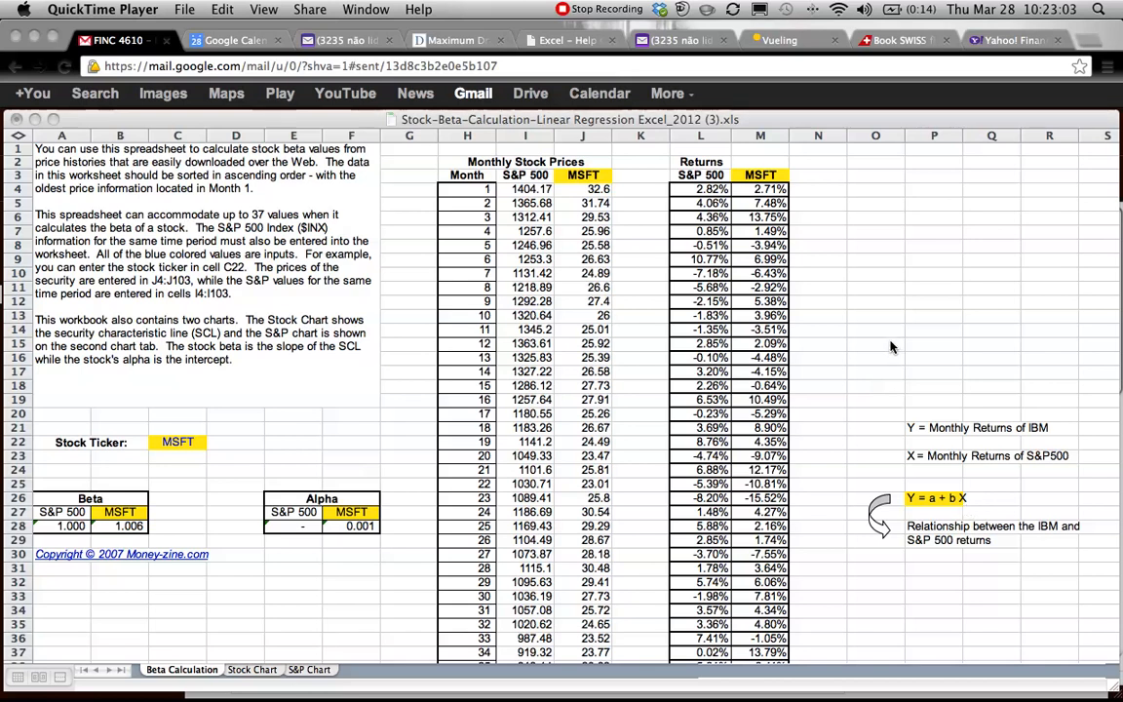
mouse_move(672, 302)
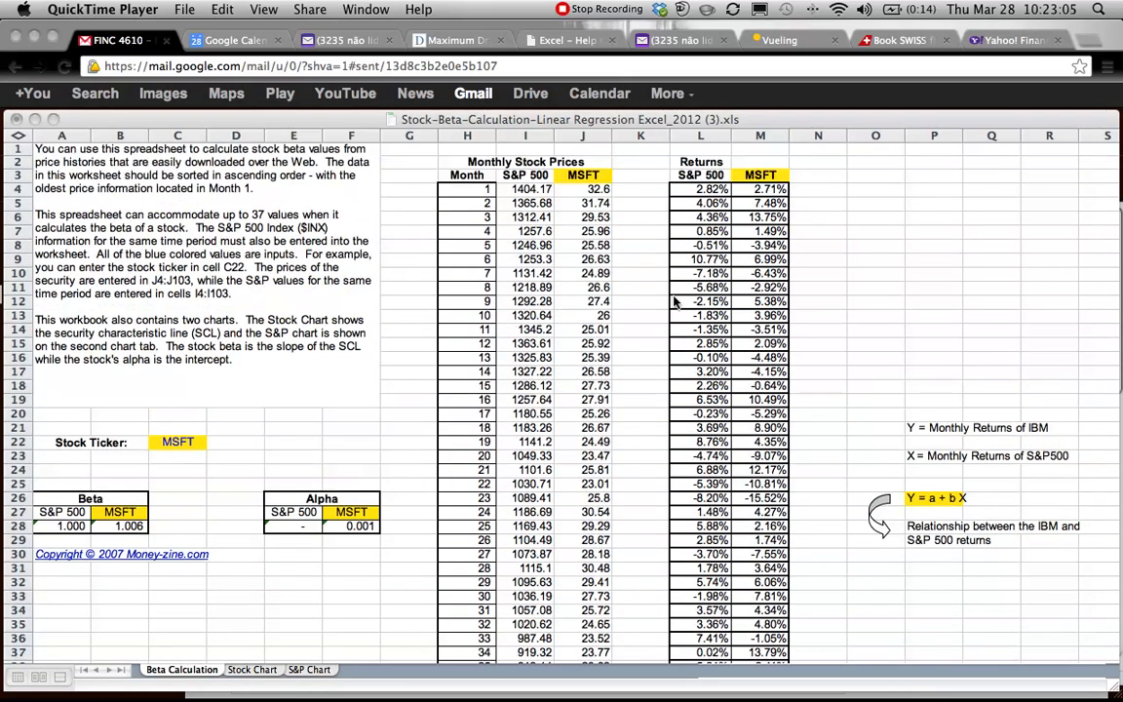
mouse_move(472, 188)
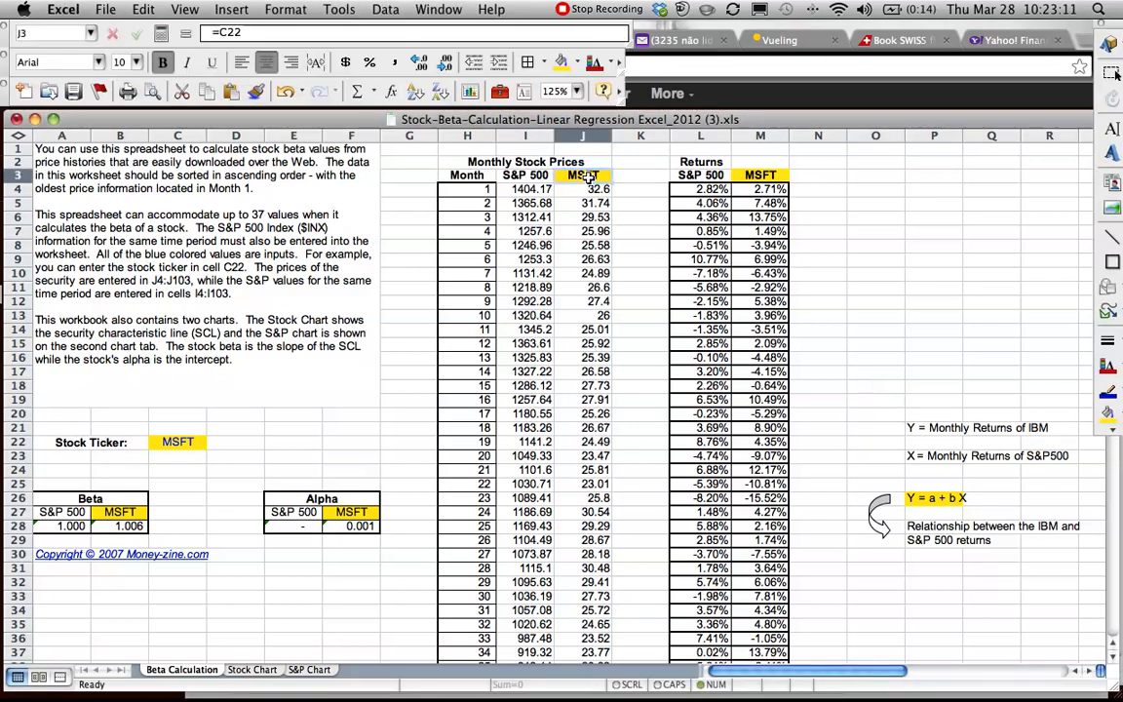
- Replace MSFT with IBM in the J3 and M3 headings and the C22 stock ticker
text(IBM)
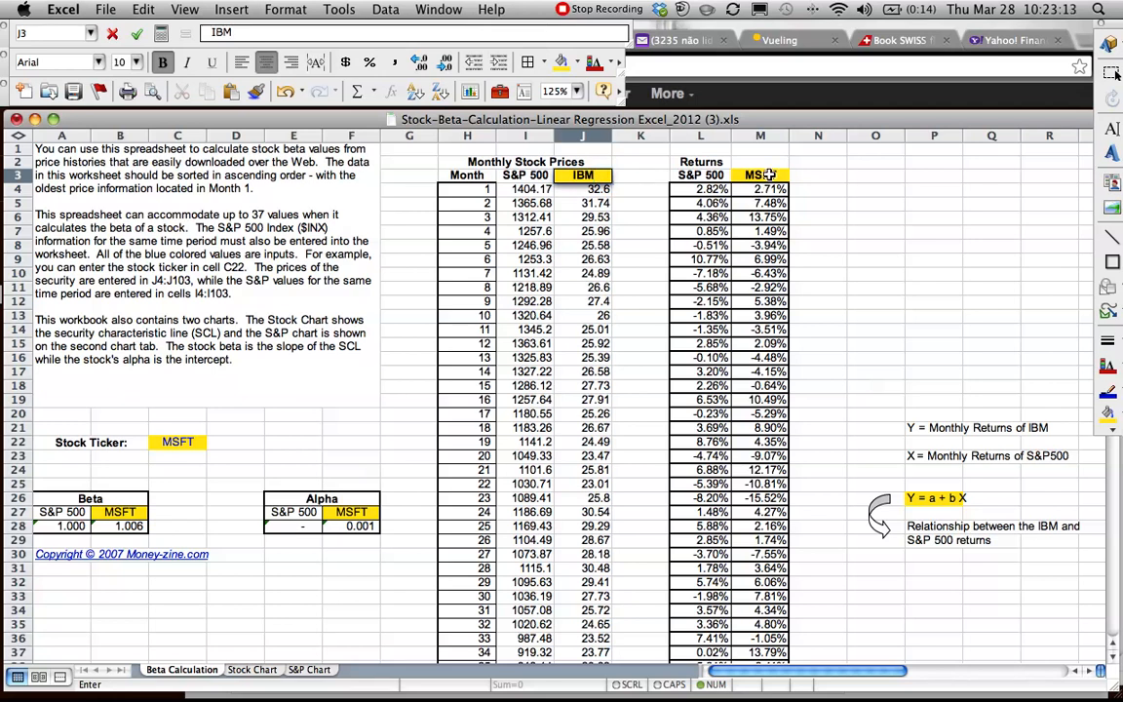
click(760, 174)
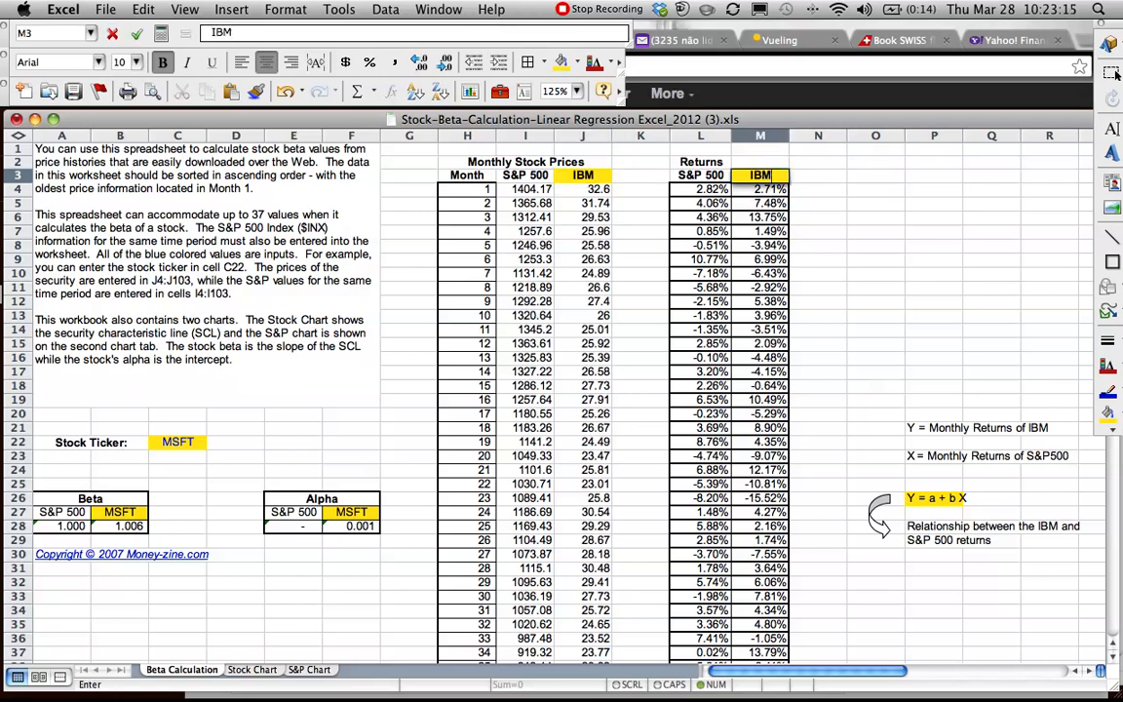
click(351, 512)
text(IB)
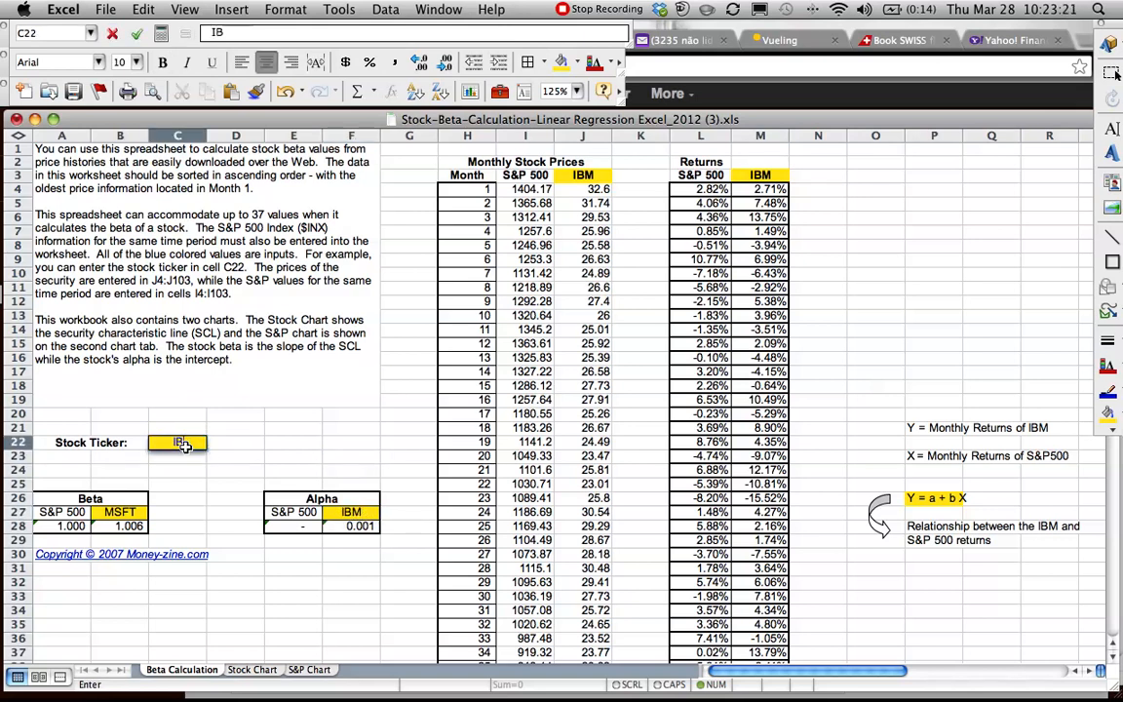
click(119, 512)
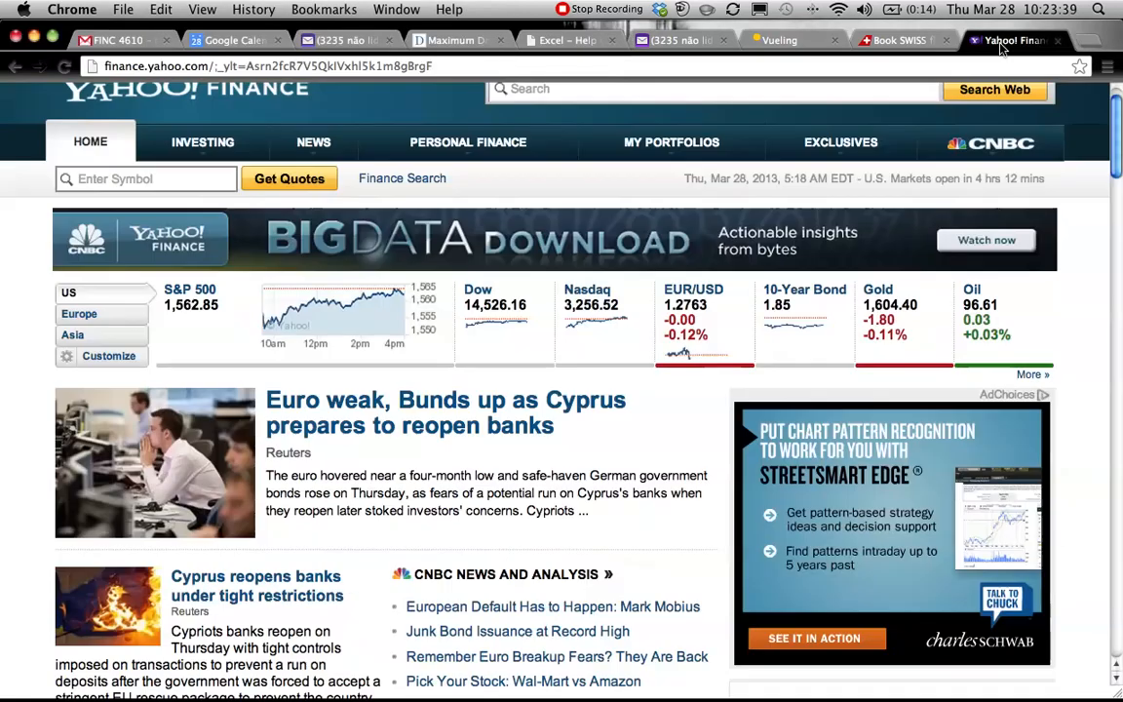
- Look up IBM's quote on Yahoo Finance and open its Historical Prices page
scroll(up, 3)
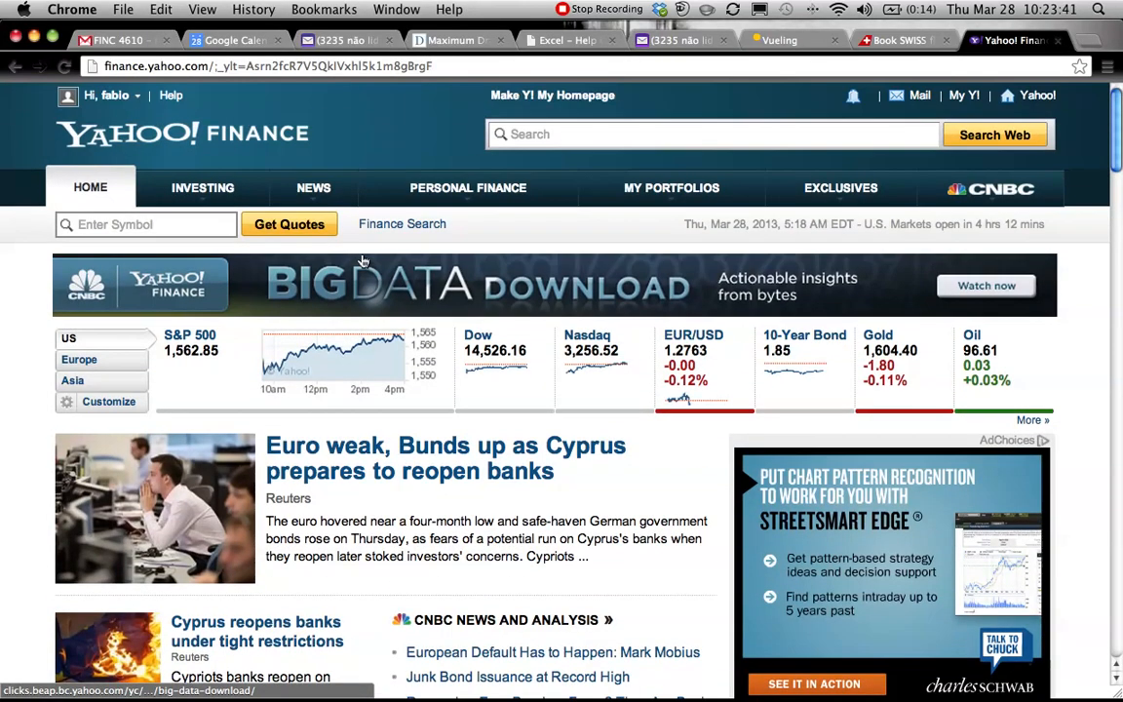
mouse_move(252, 254)
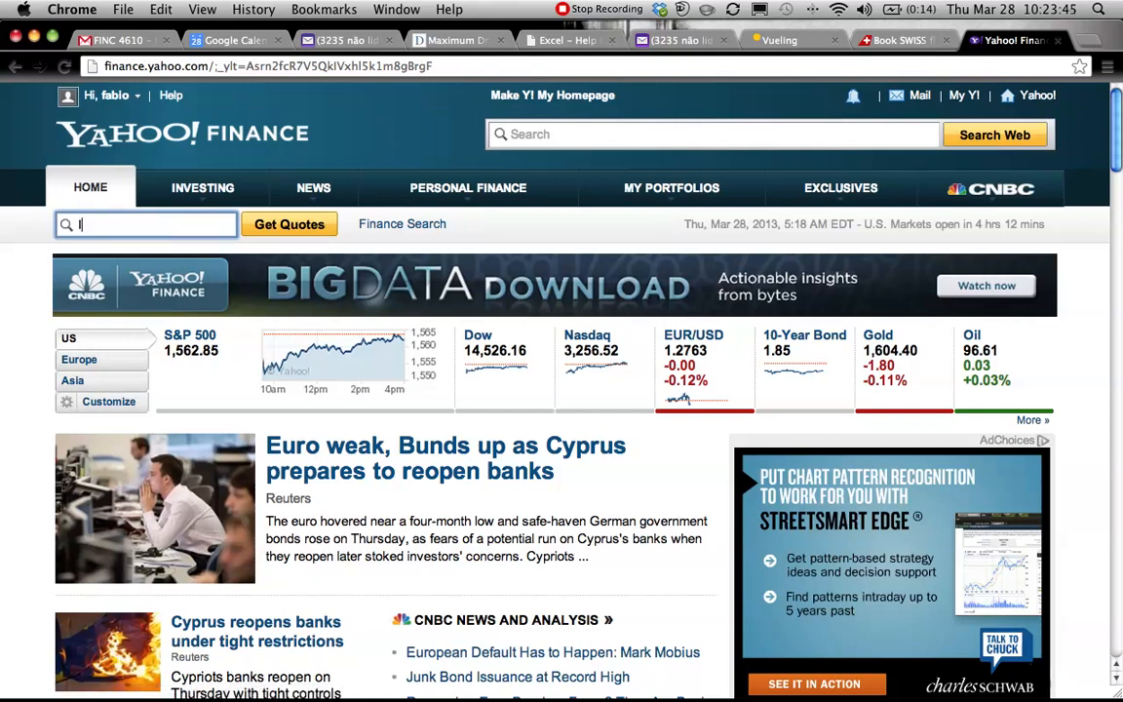
text(IBM)
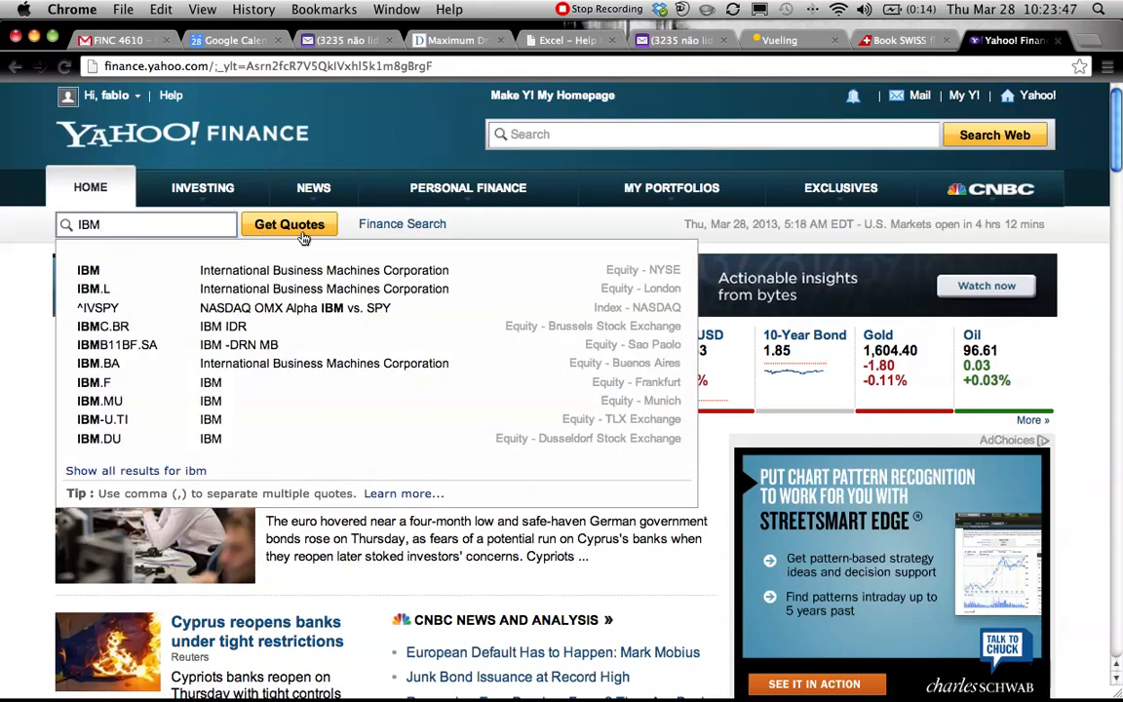
click(288, 223)
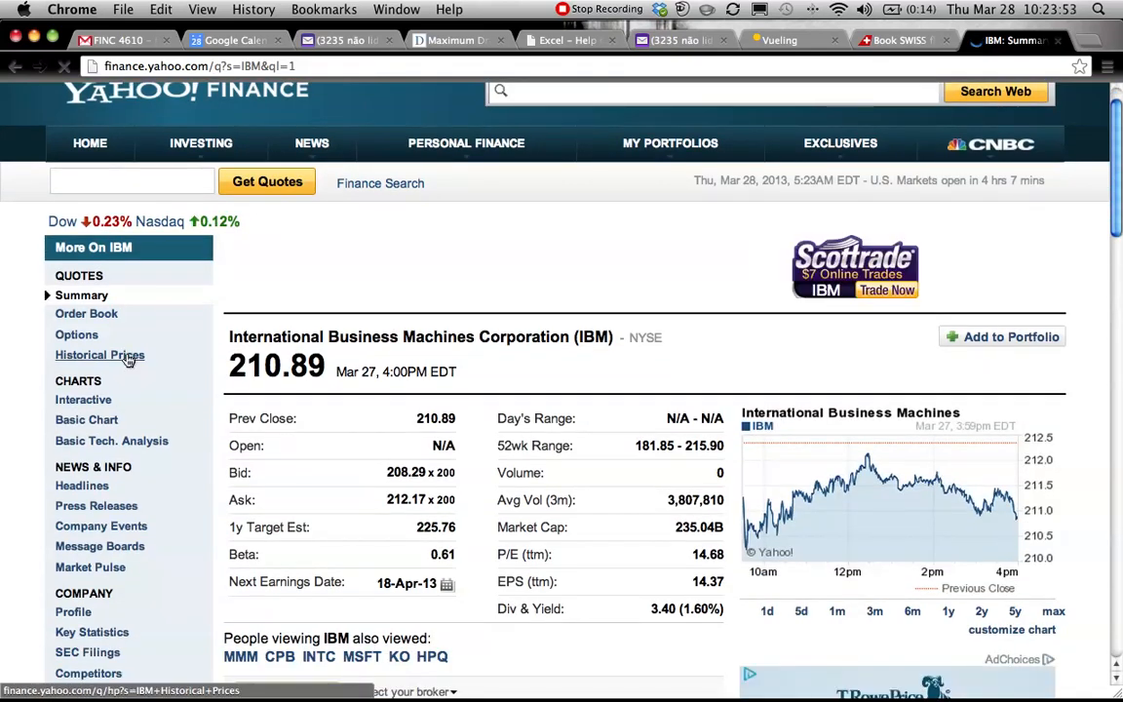
click(99, 354)
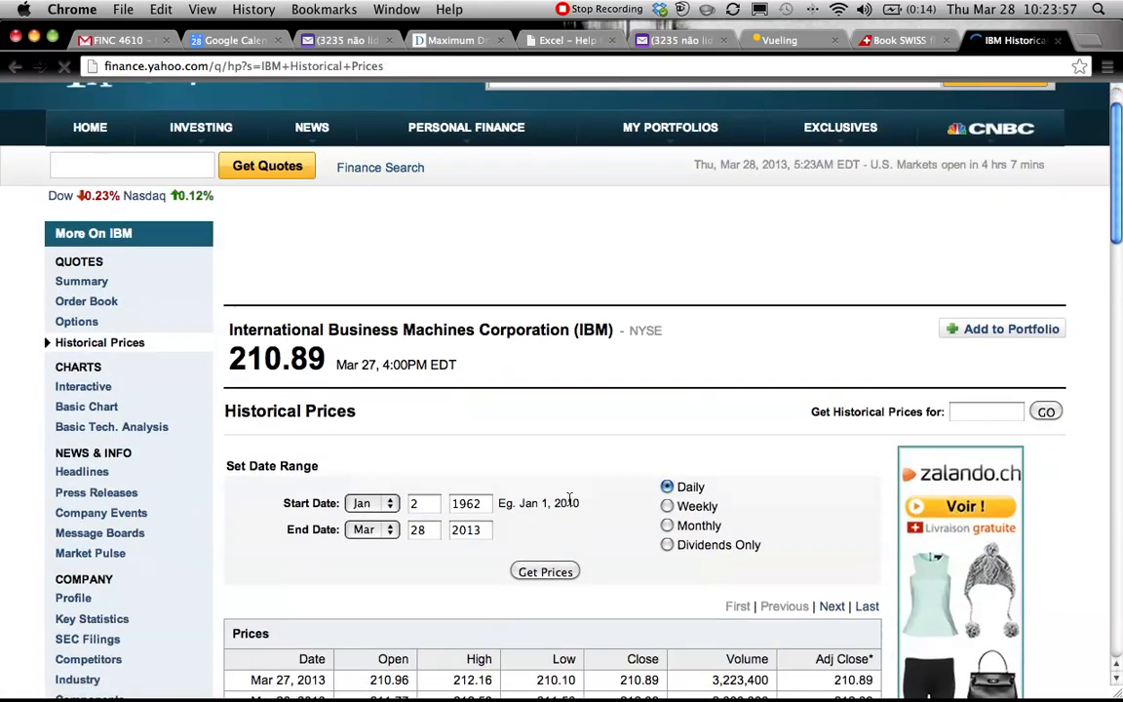
- Set the start date to March 2, 2010 with monthly prices and download the spreadsheet
click(372, 503)
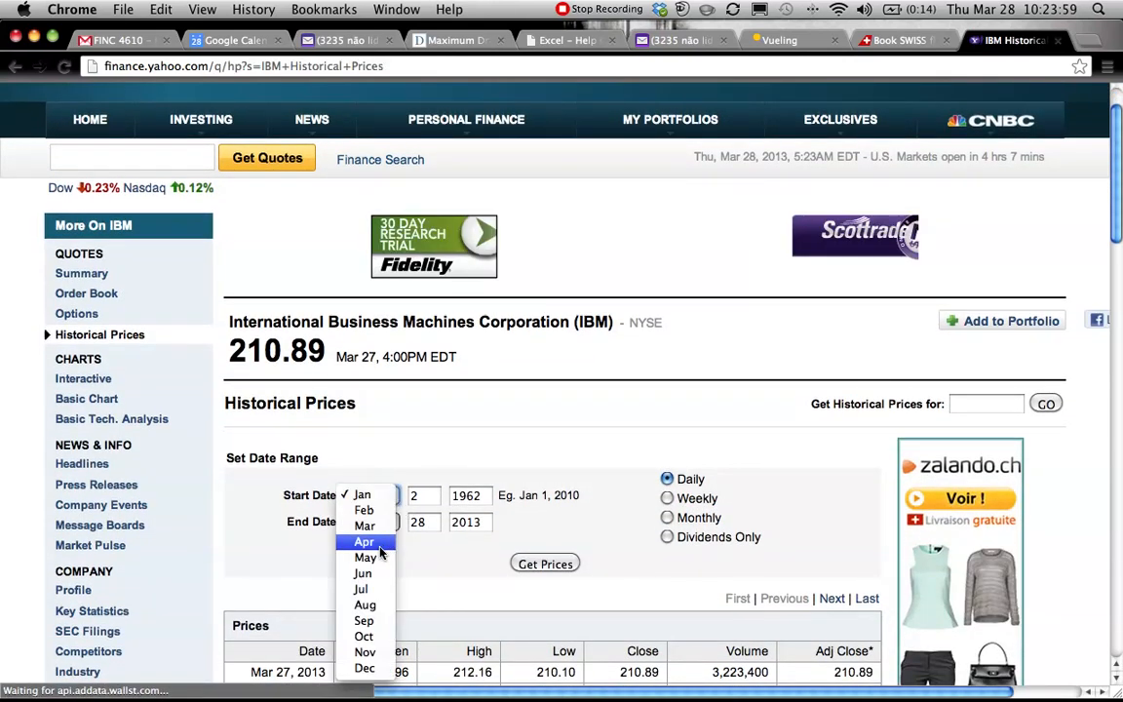
click(362, 526)
text(2)
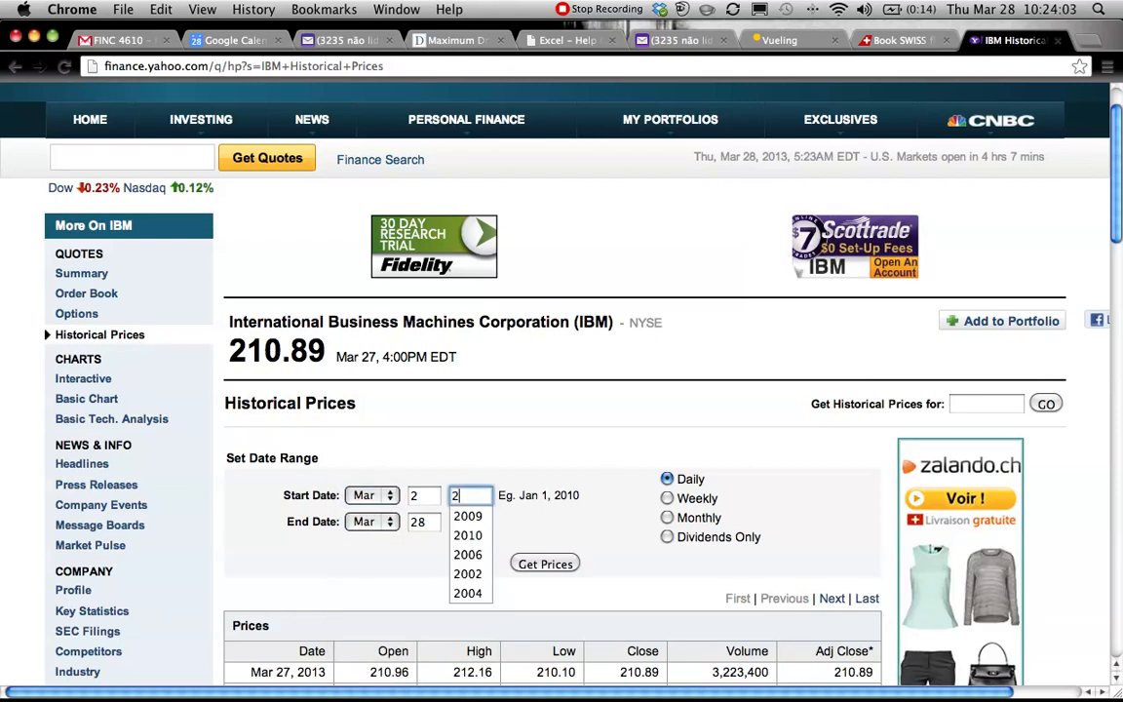
click(467, 516)
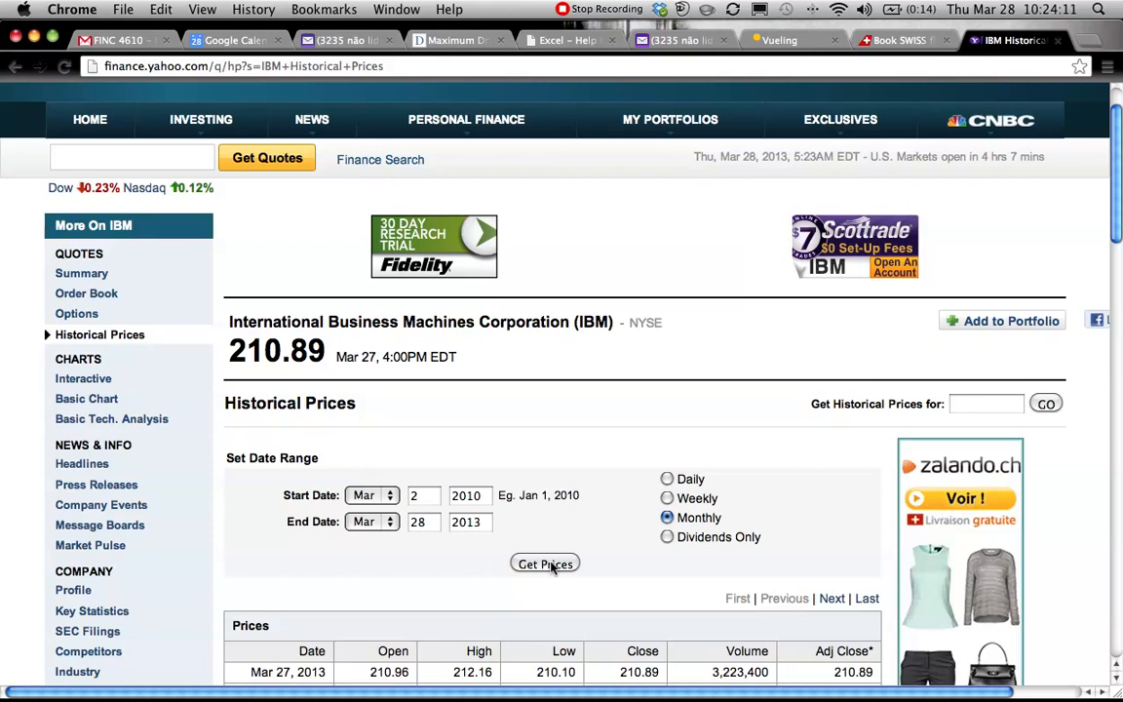
click(545, 563)
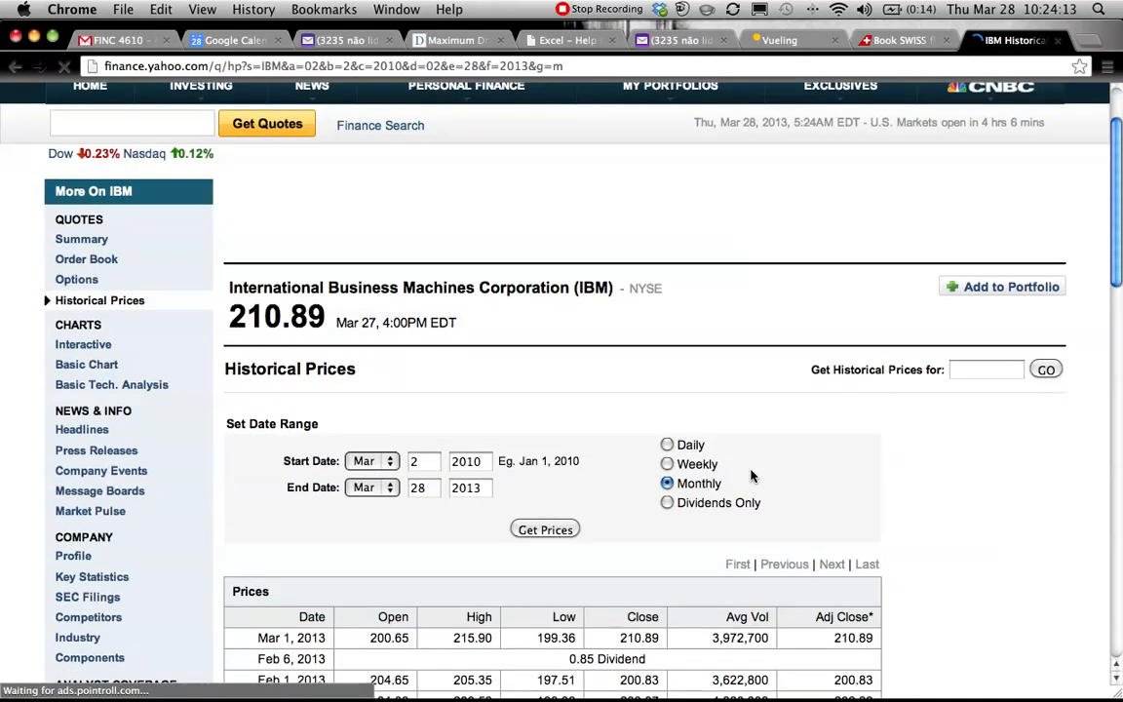
scroll(down, 3)
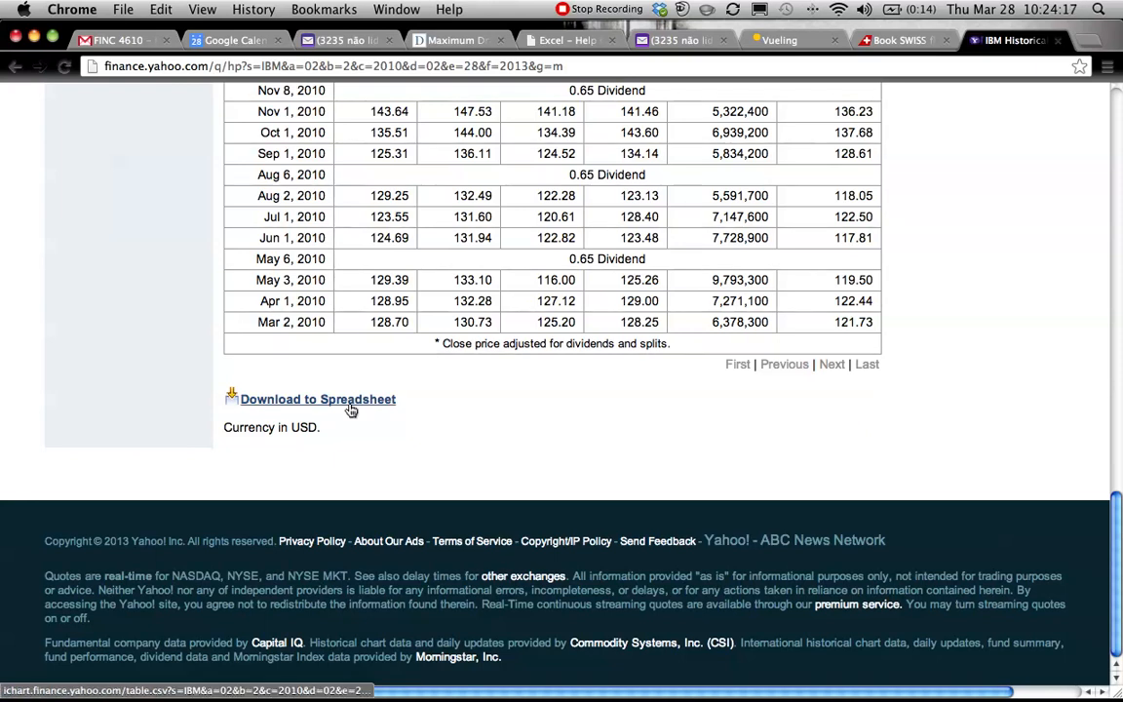
click(318, 399)
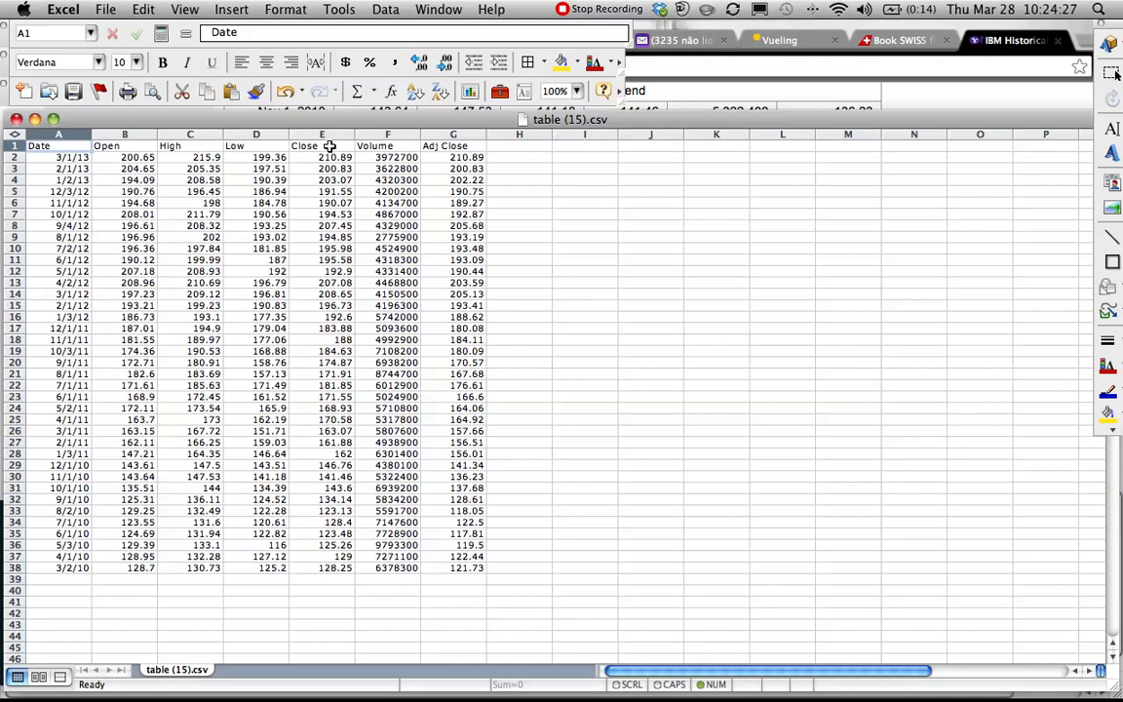
- Copy IBM's closing price values from the downloaded CSV
click(322, 134)
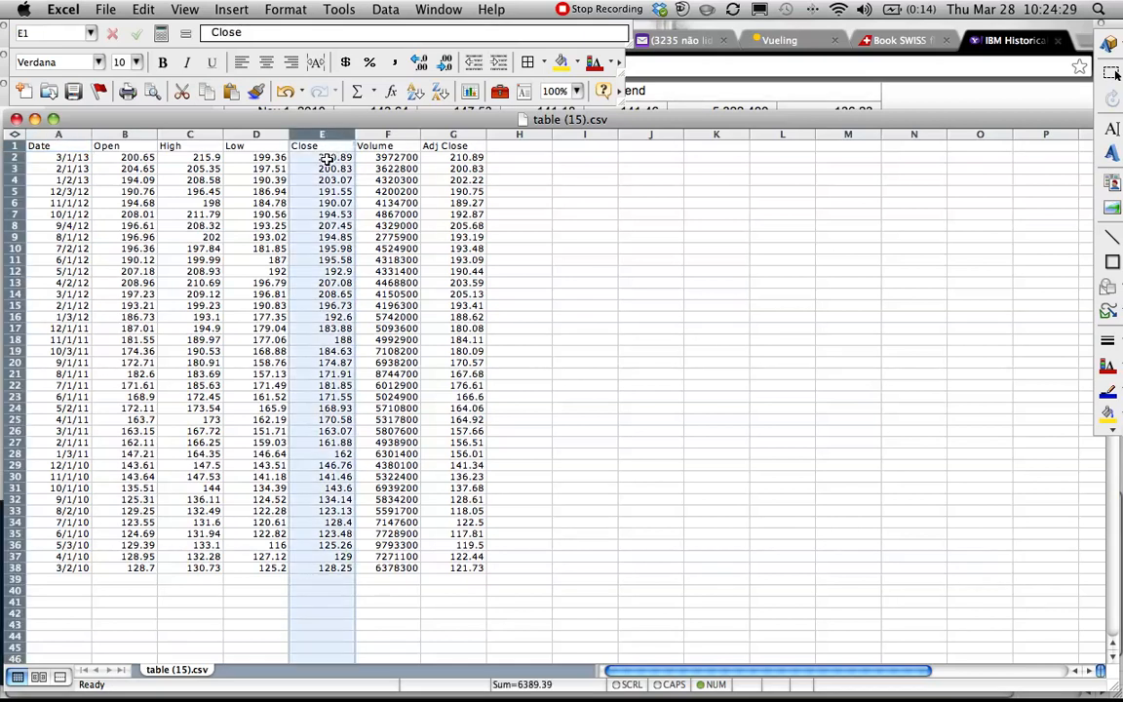
click(322, 168)
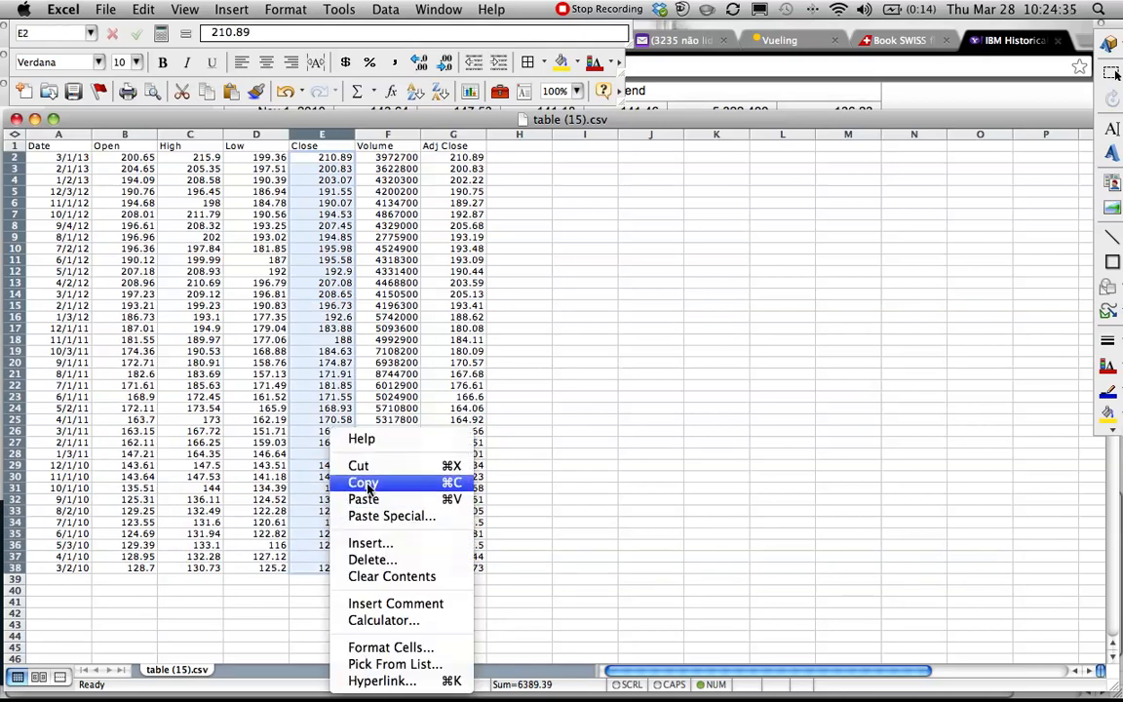
click(362, 482)
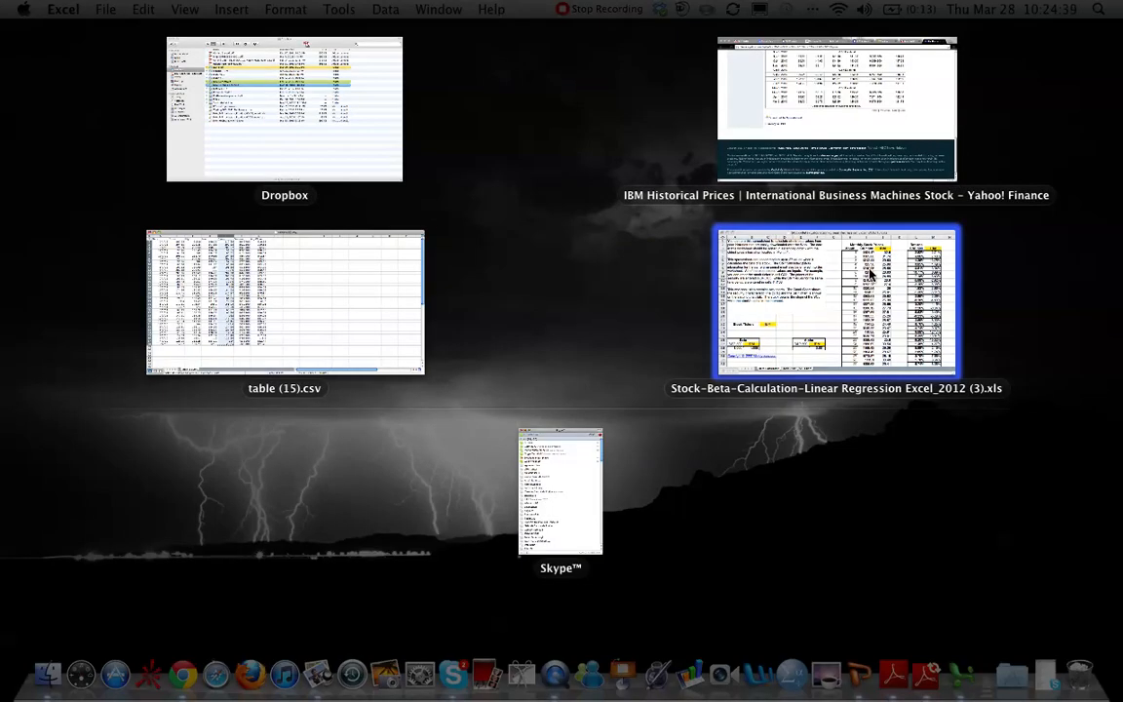
- Switch to the beta workbook, then back to the IBM Historical Prices page
click(835, 301)
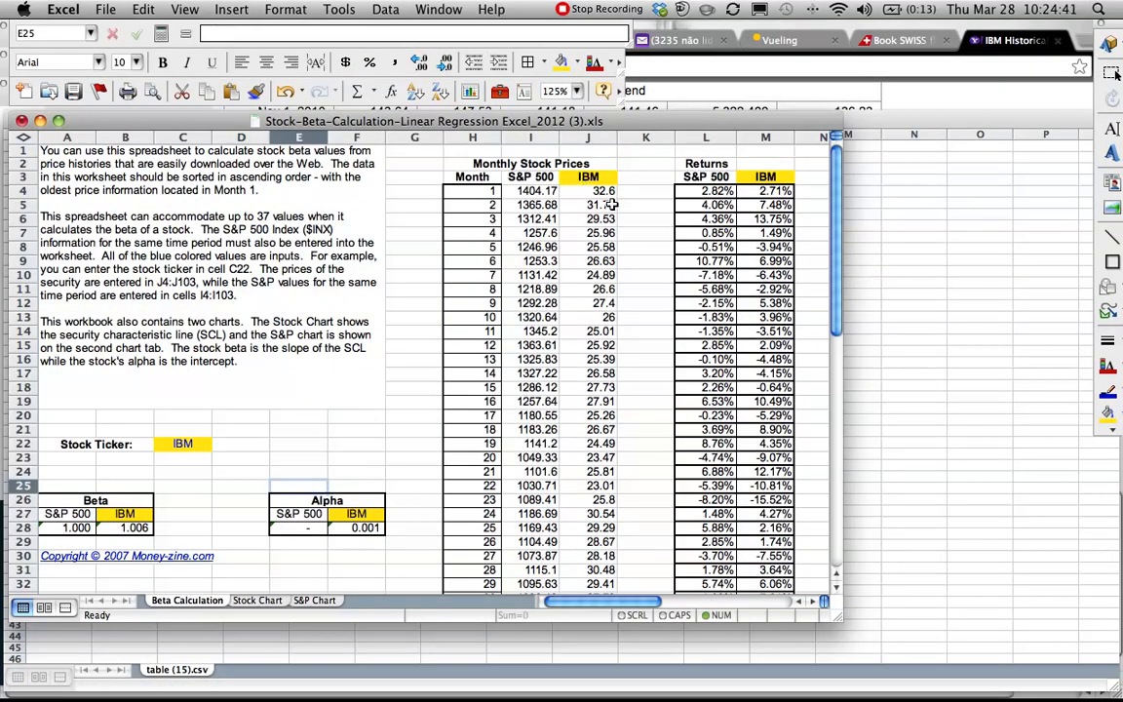
right_click(588, 190)
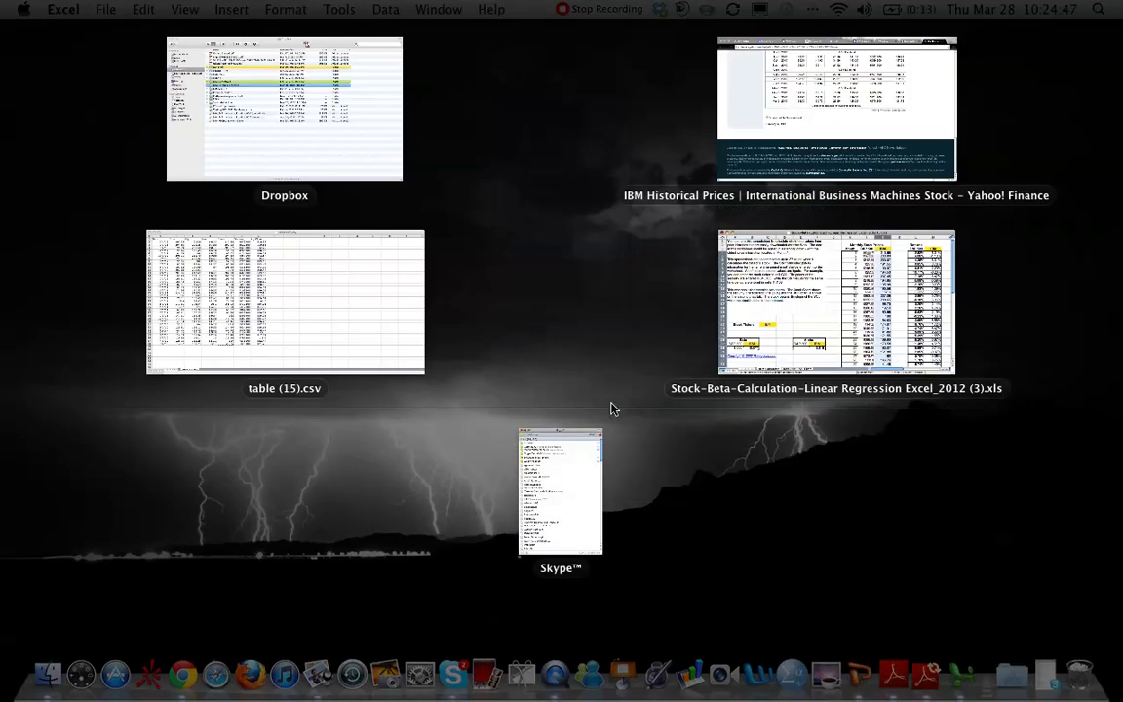
click(835, 107)
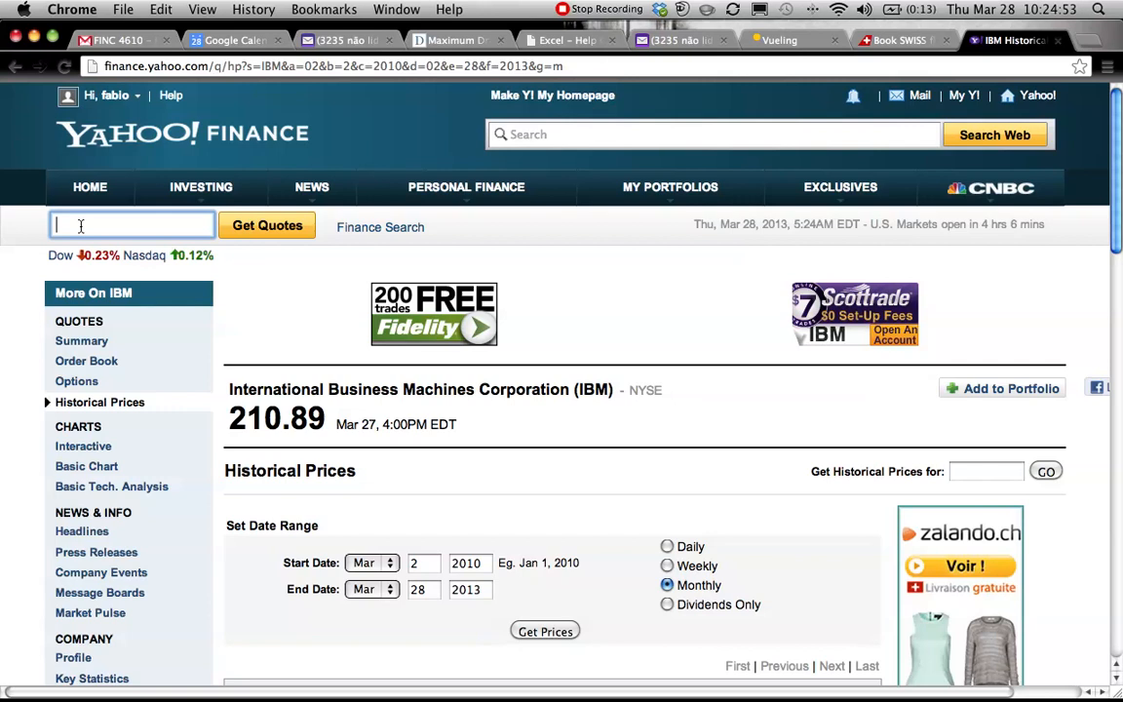
- Search ^GSPC and open the S&P 500 Historical Prices page
text(^)
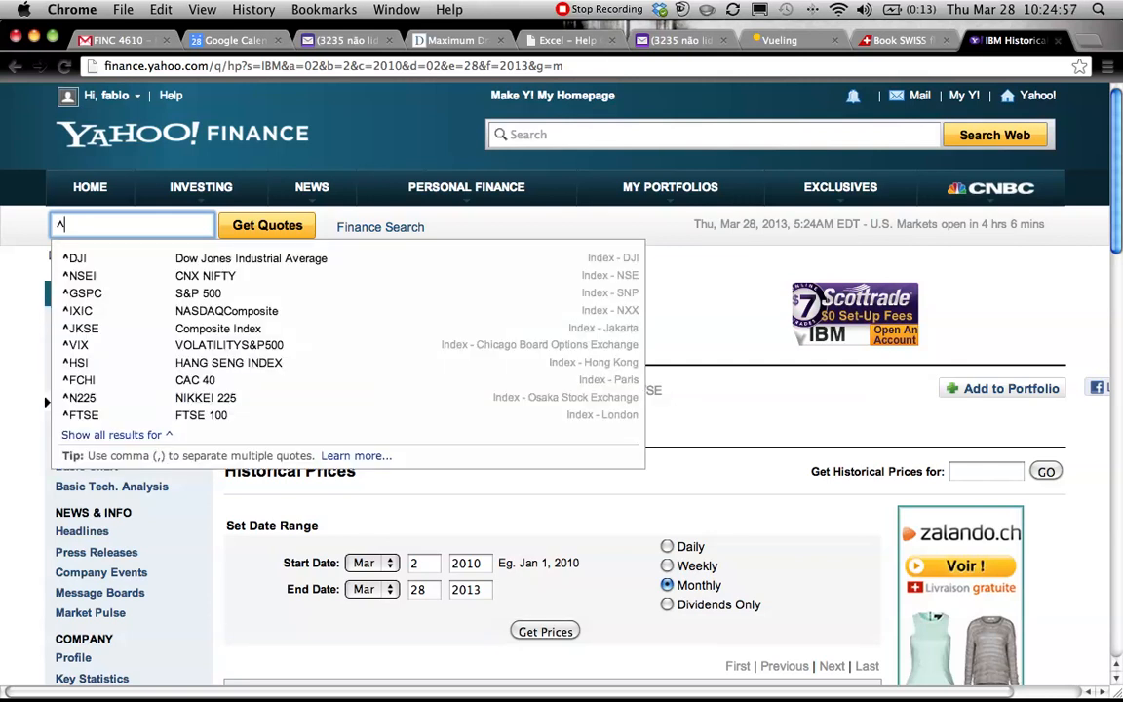
text(GS)
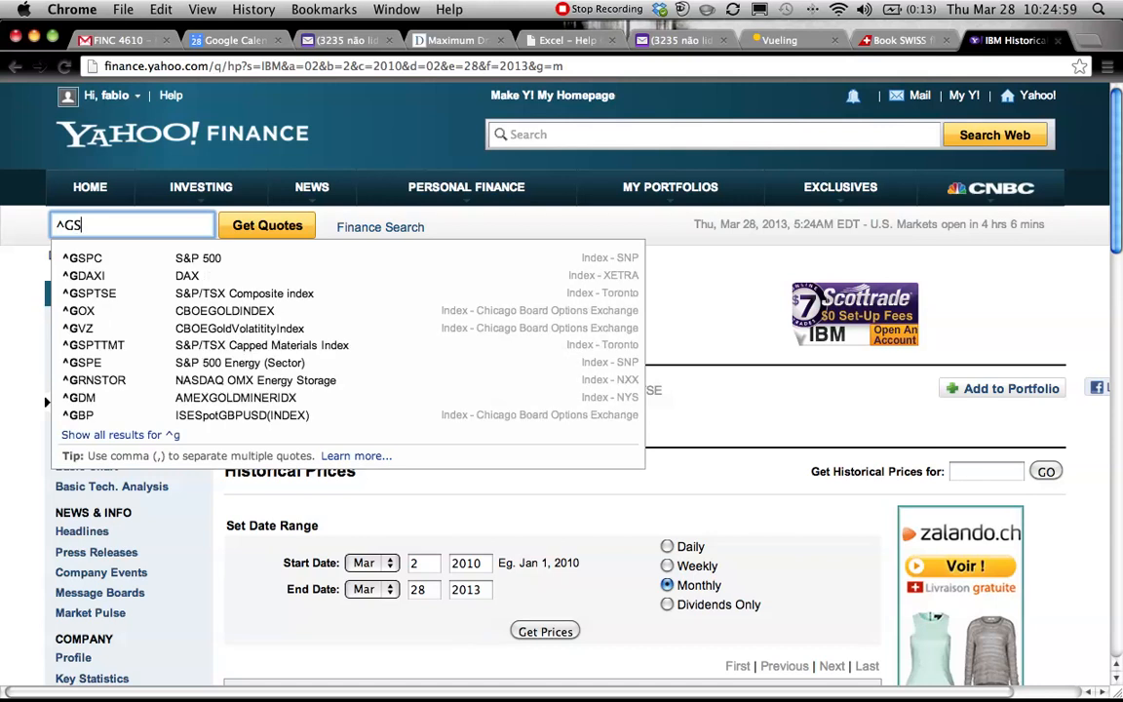
text(P)
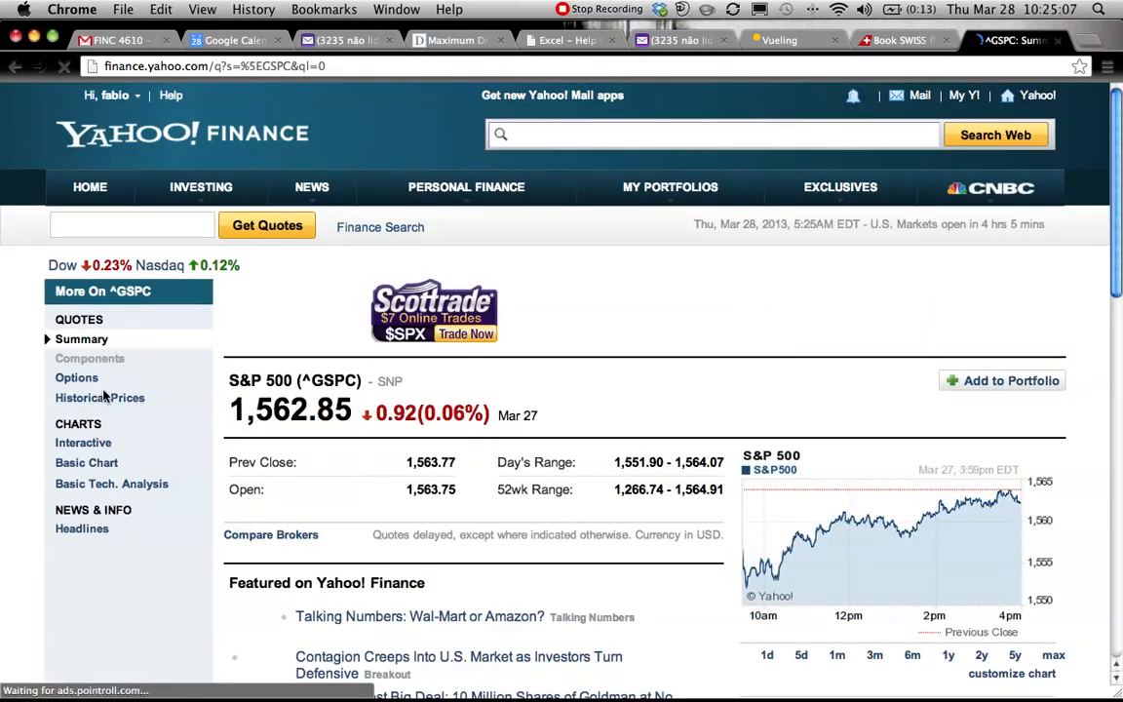
click(100, 398)
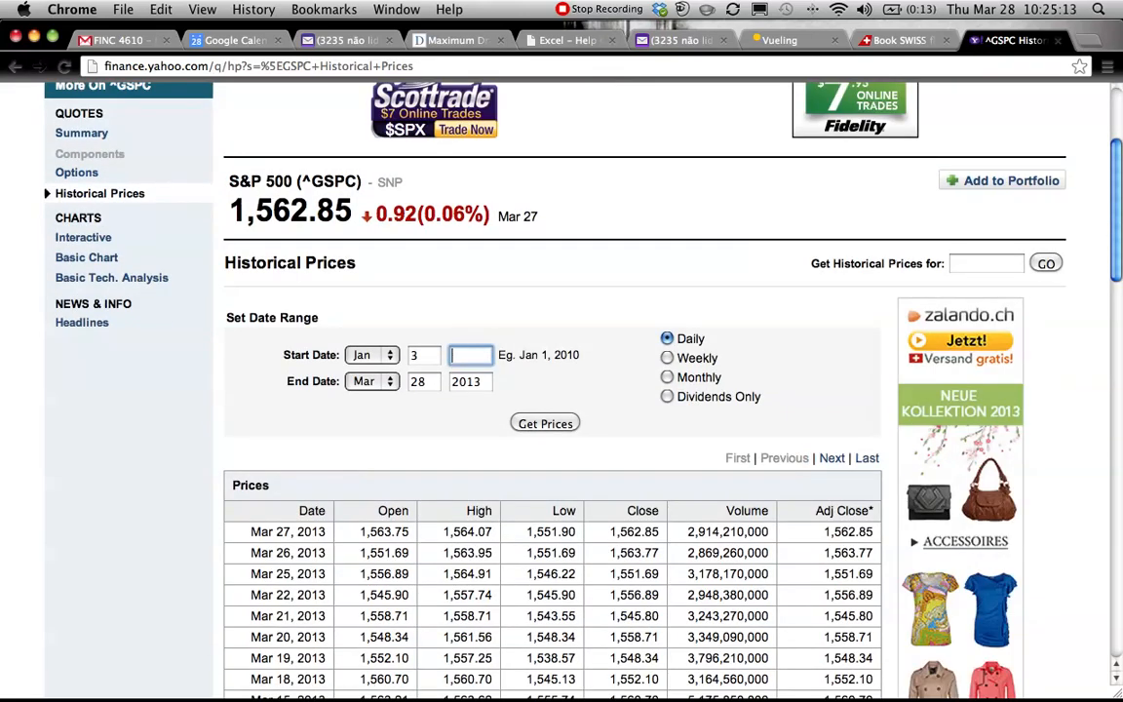
- Set start March 3, 2010 with monthly prices, then download and open the spreadsheet
text(2010)
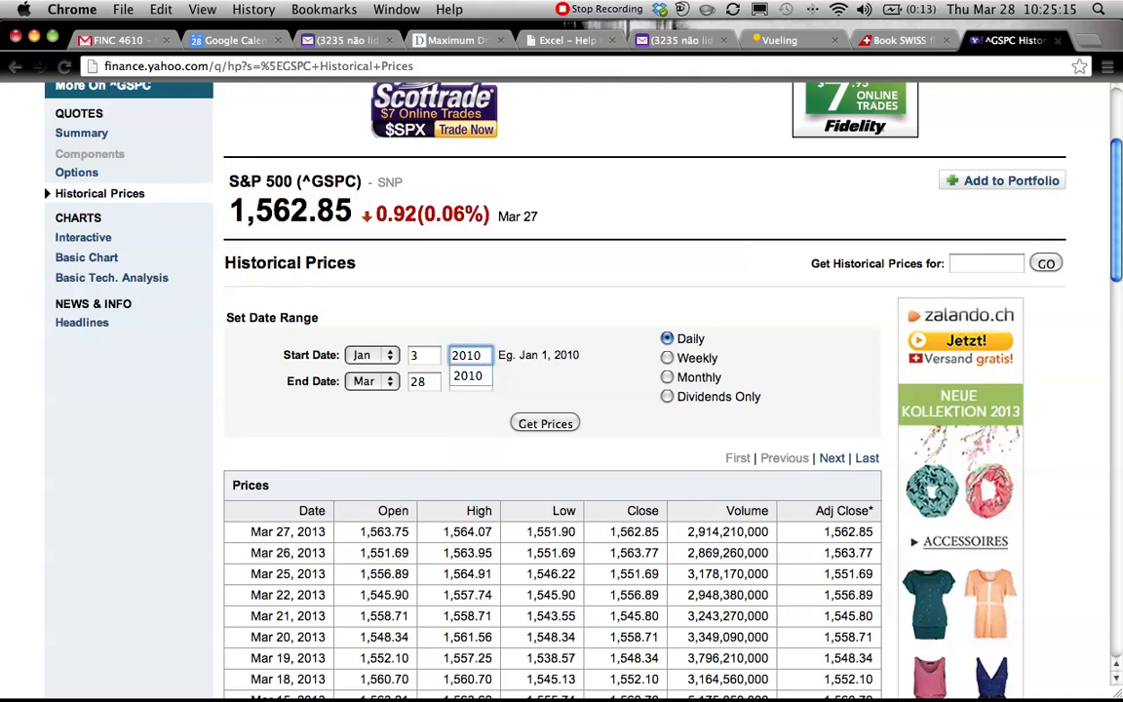
click(371, 354)
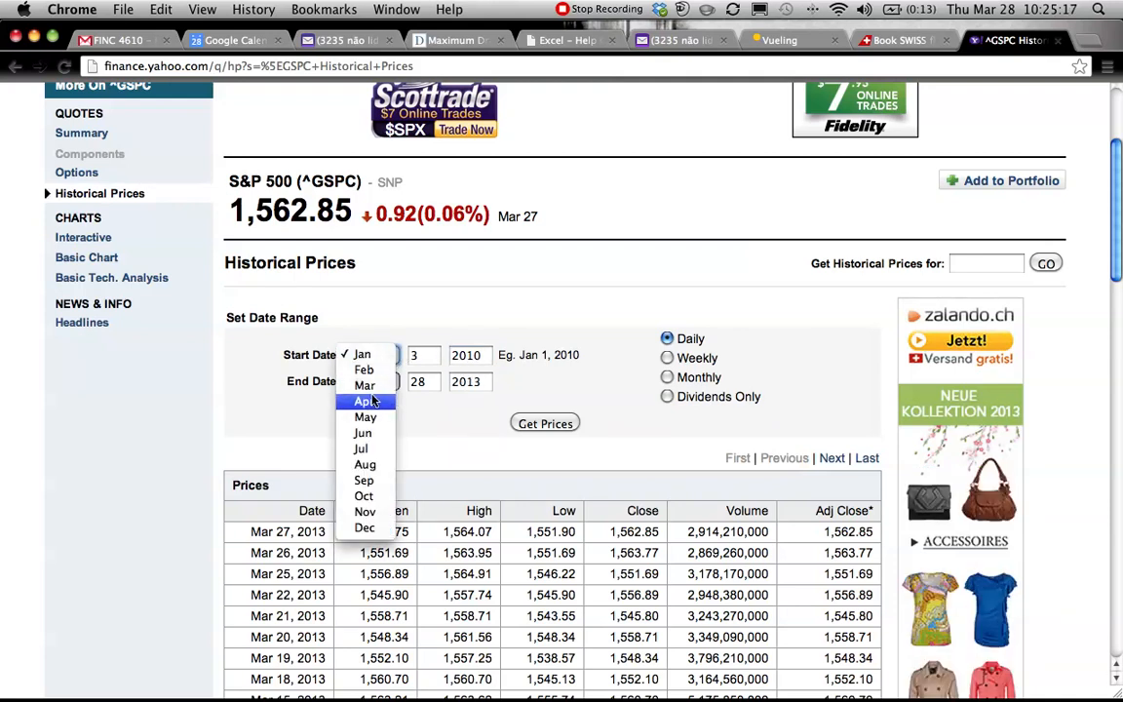
click(364, 385)
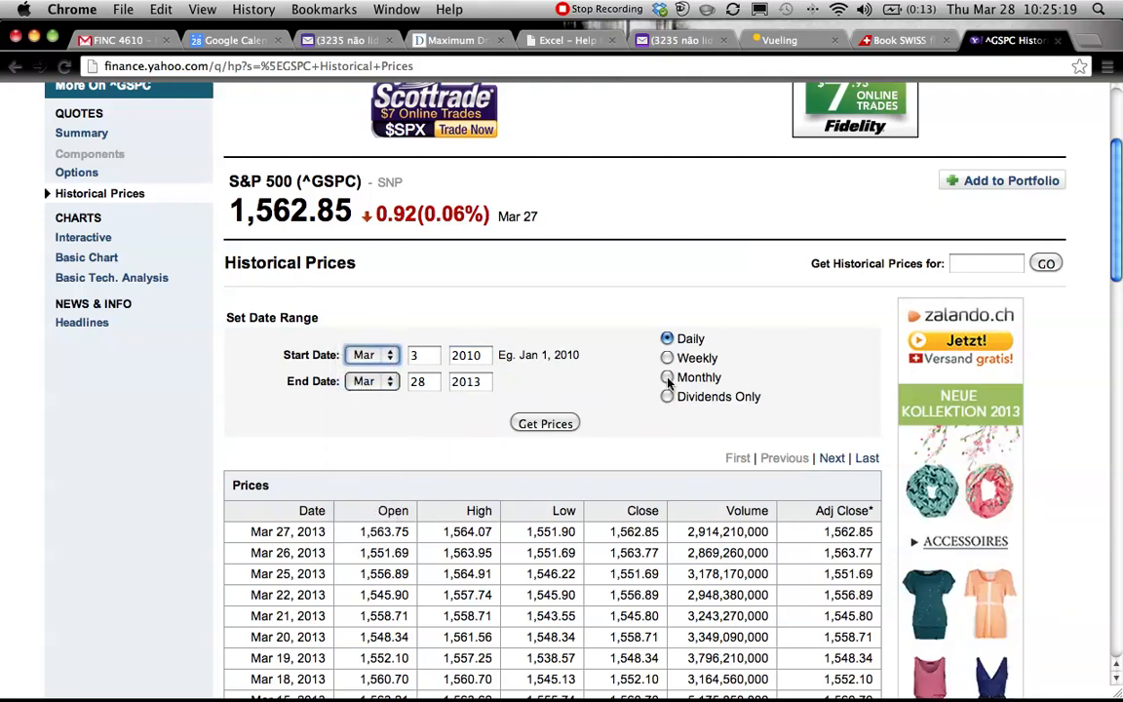
click(667, 378)
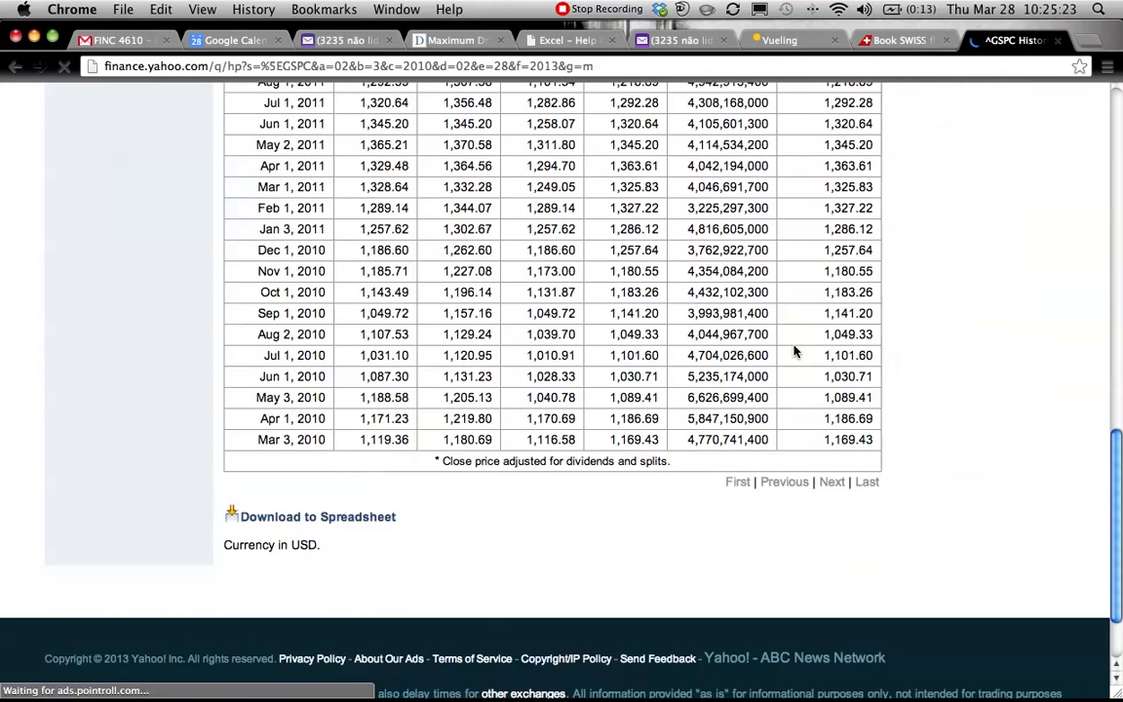
click(317, 515)
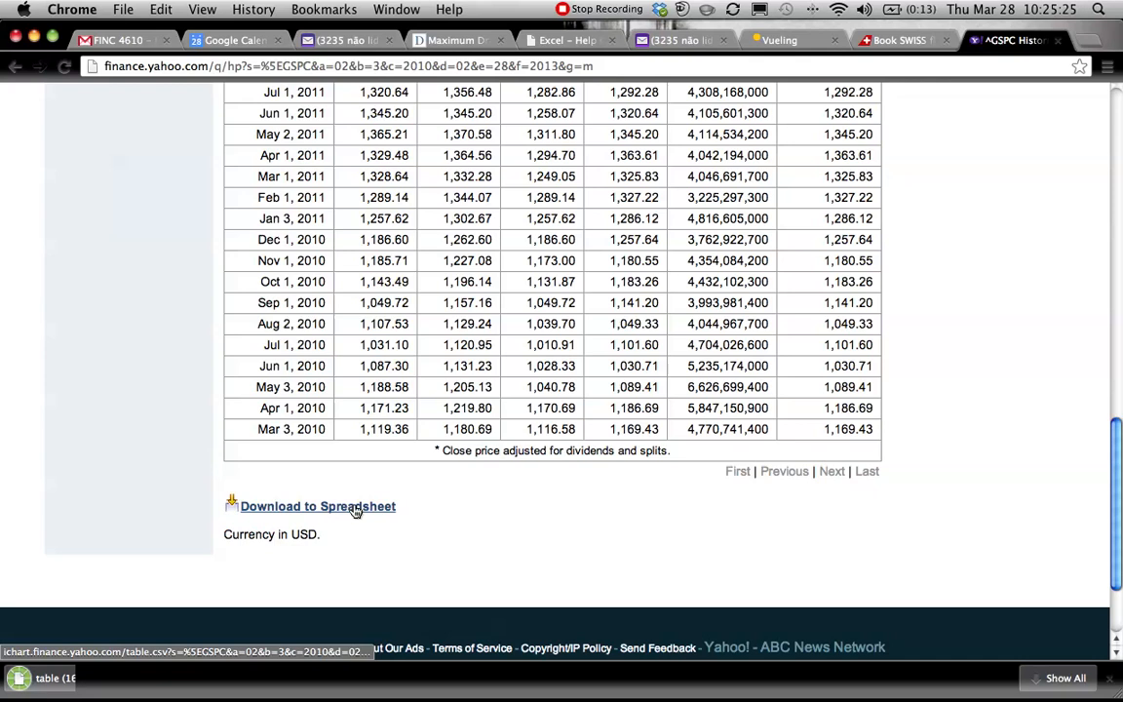
click(317, 506)
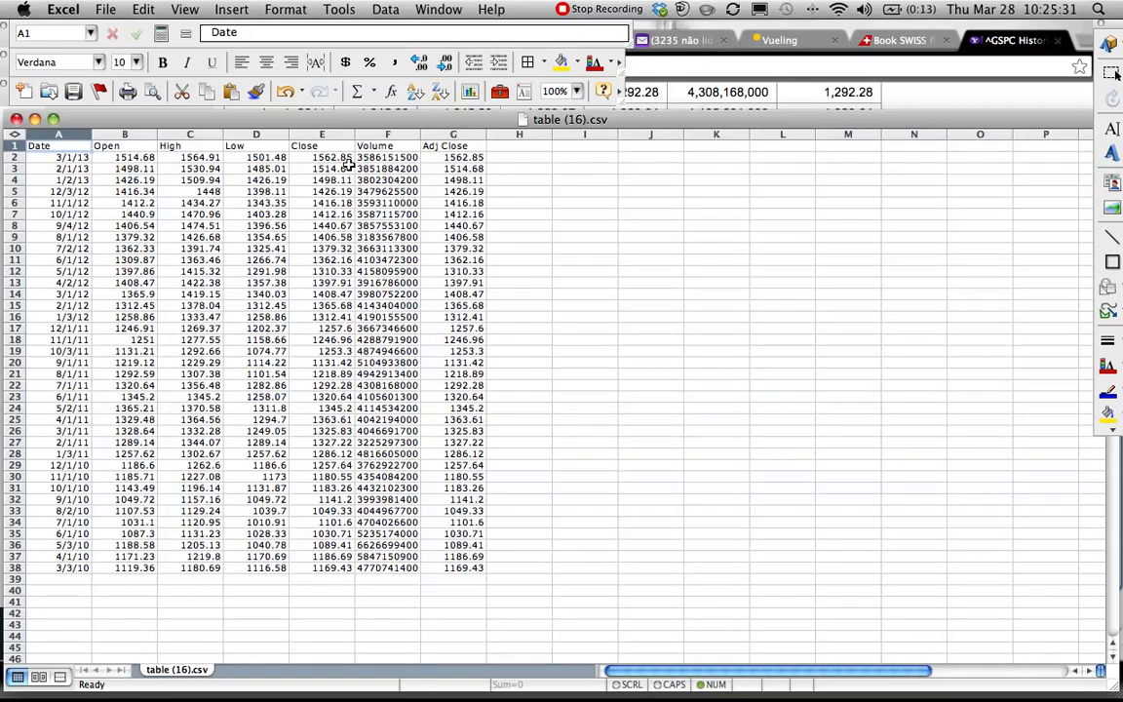
- Copy S&P 500 closing prices E2:E38 from table (16).csv and return to the Stock-Beta workbook
drag(321, 157, 329, 484)
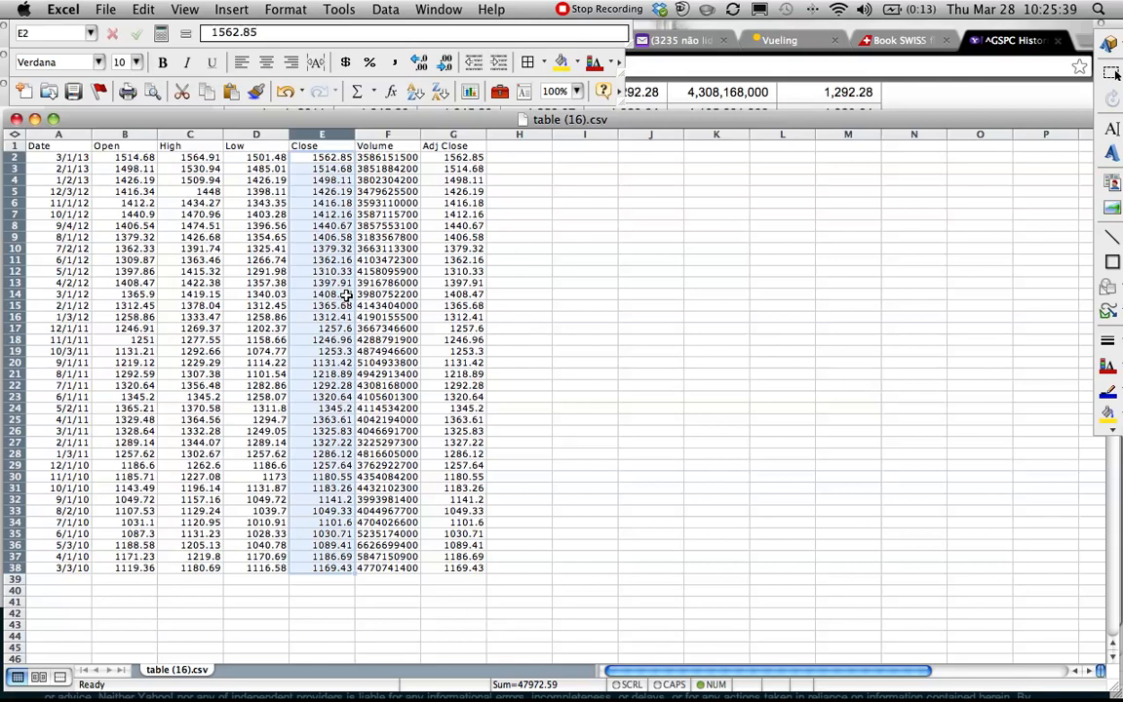
right_click(346, 293)
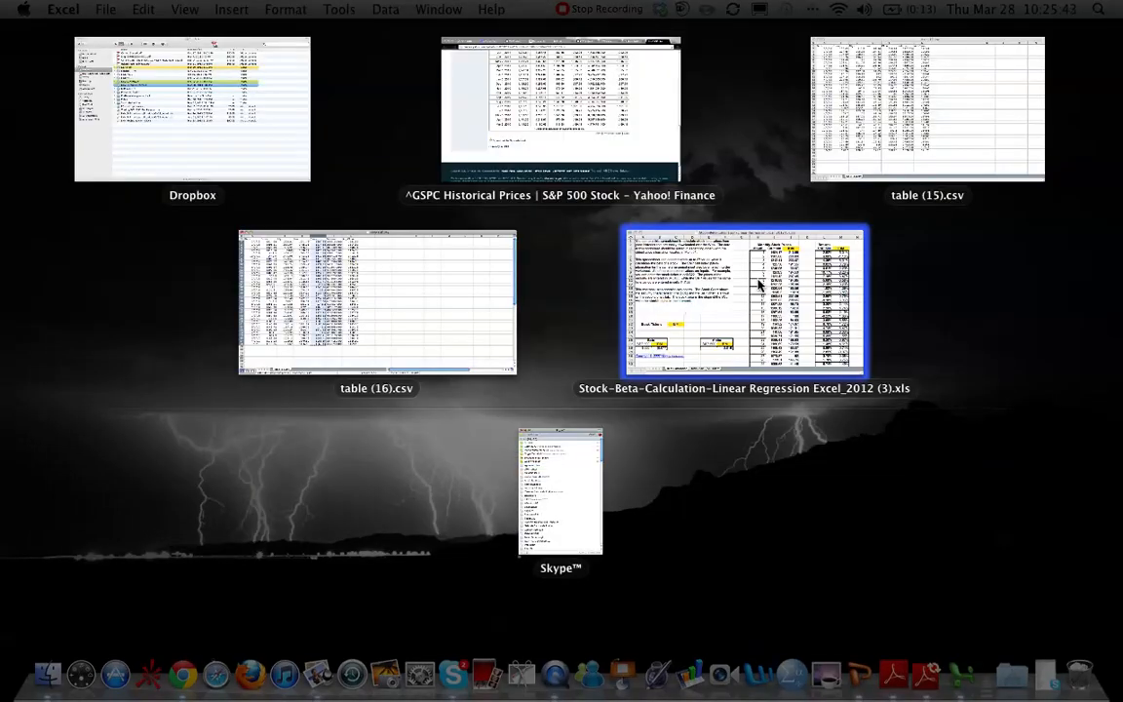
click(744, 303)
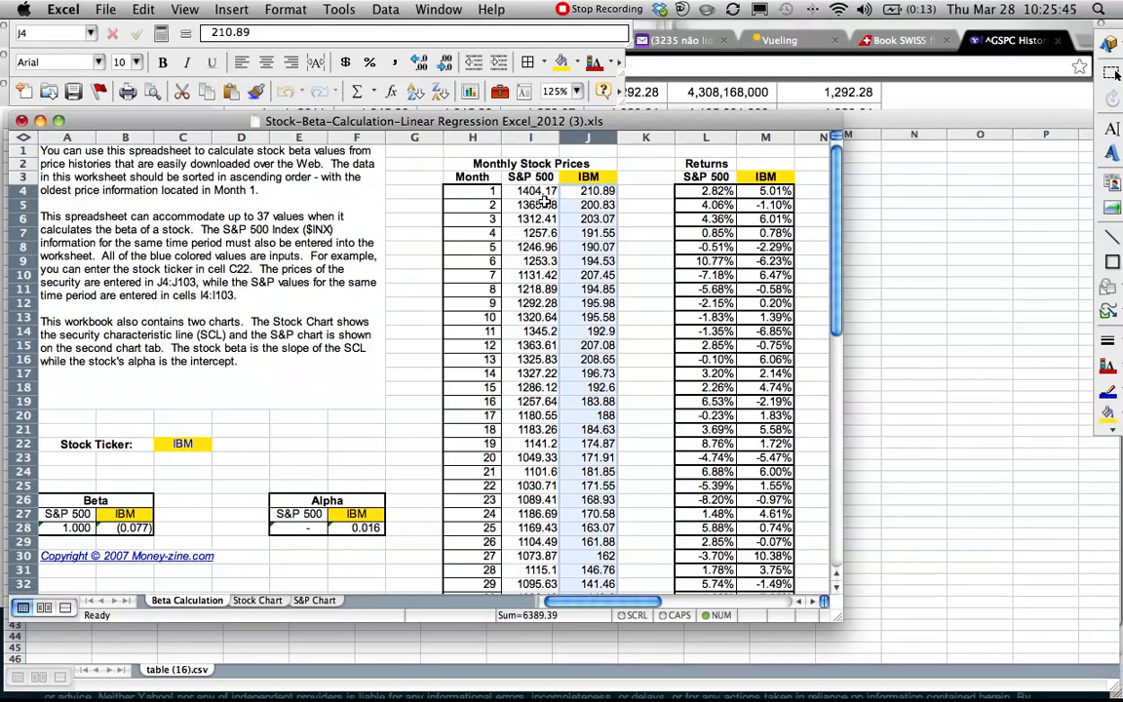
- Paste the S&P 500 closing prices into I4 and scroll through all 37 months
right_click(531, 190)
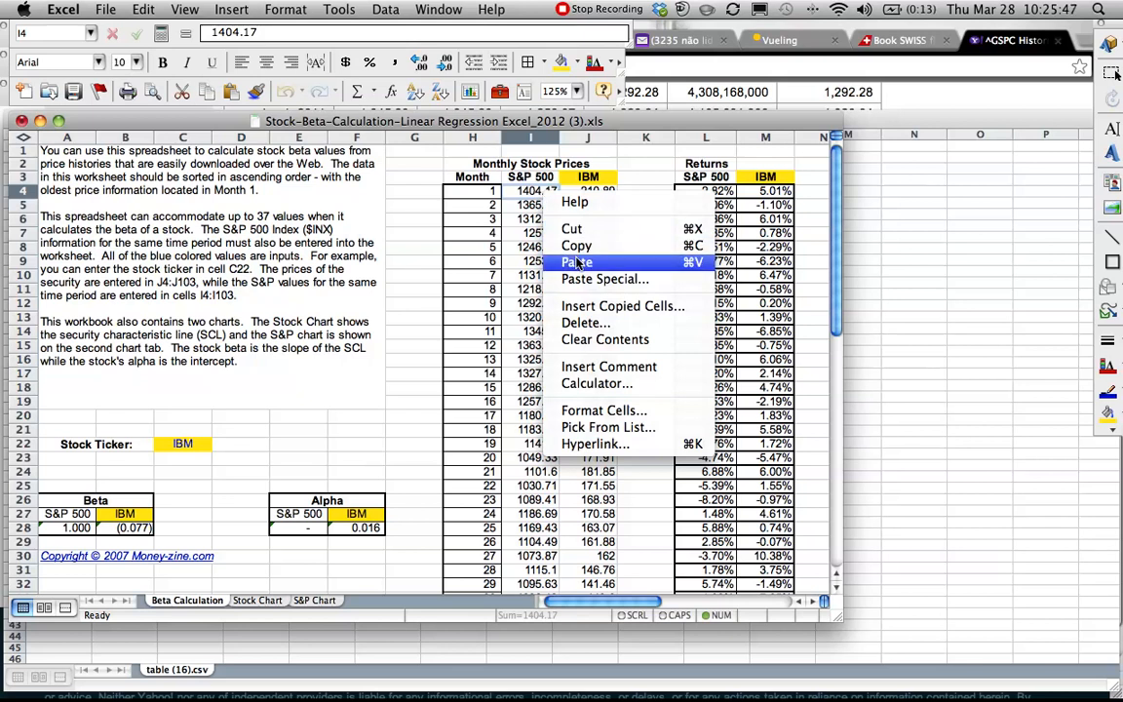
click(577, 261)
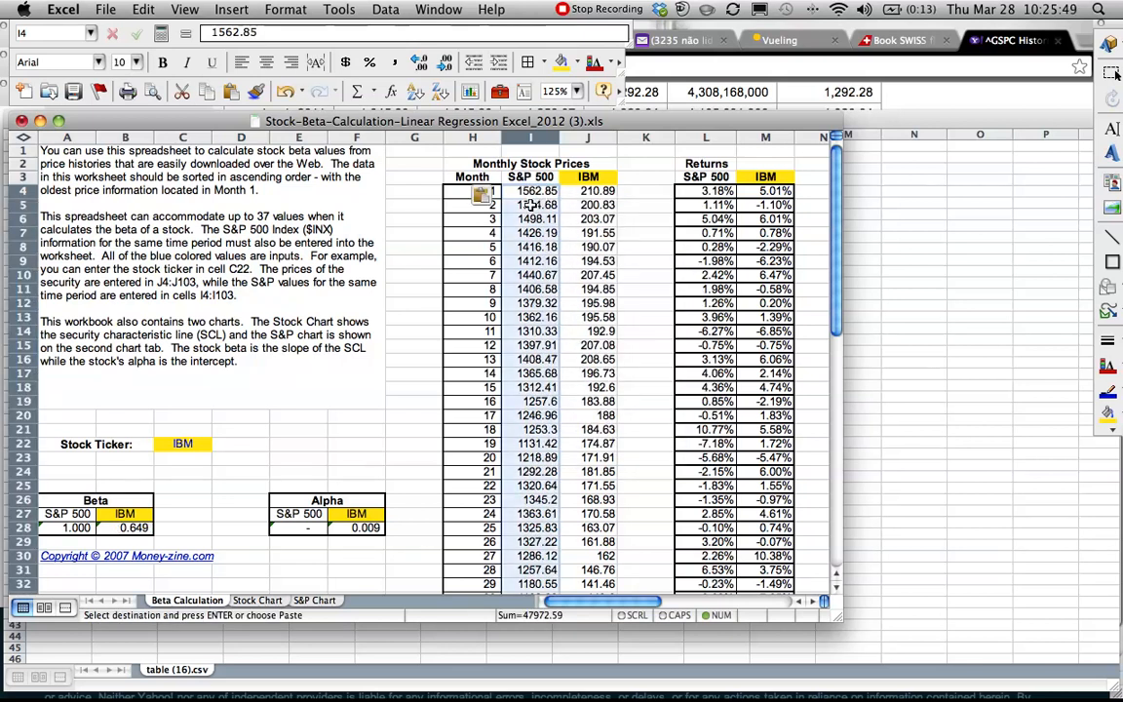
scroll(down, 3)
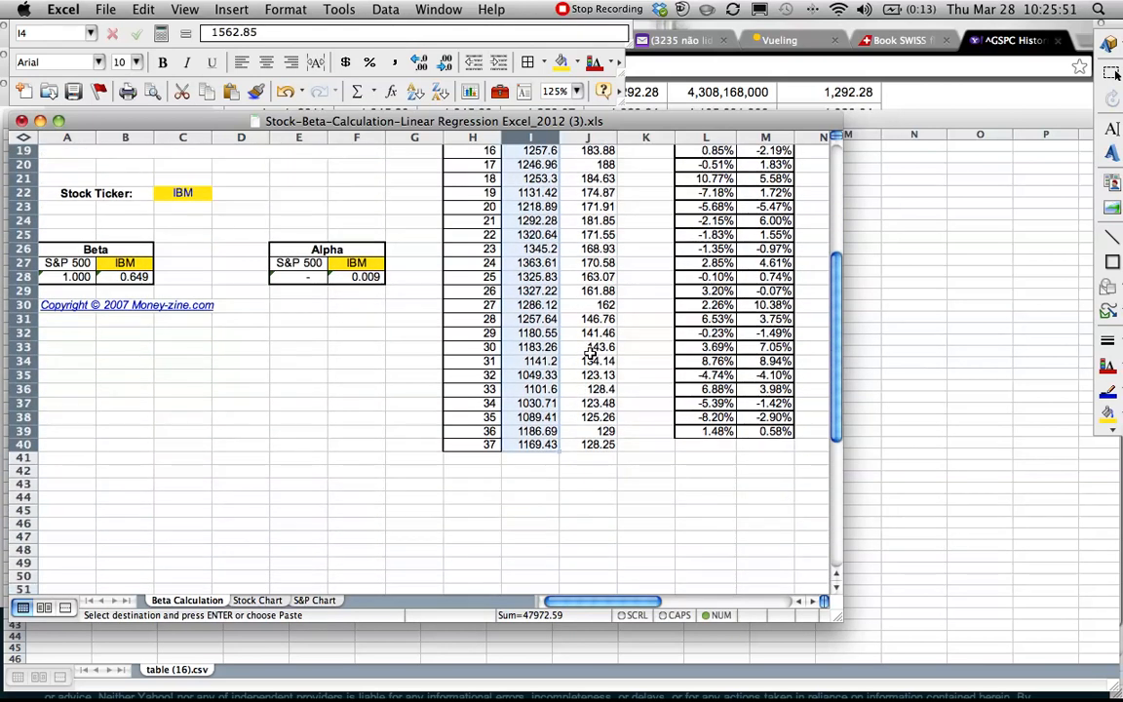
mouse_move(619, 432)
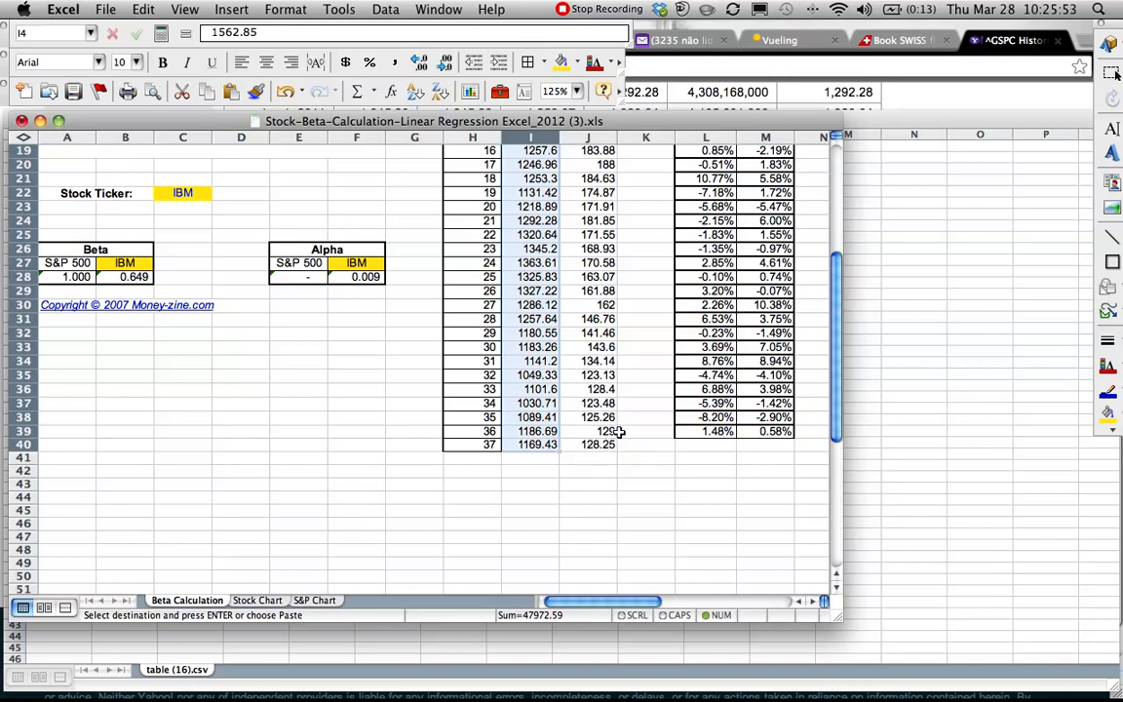
scroll(up, 3)
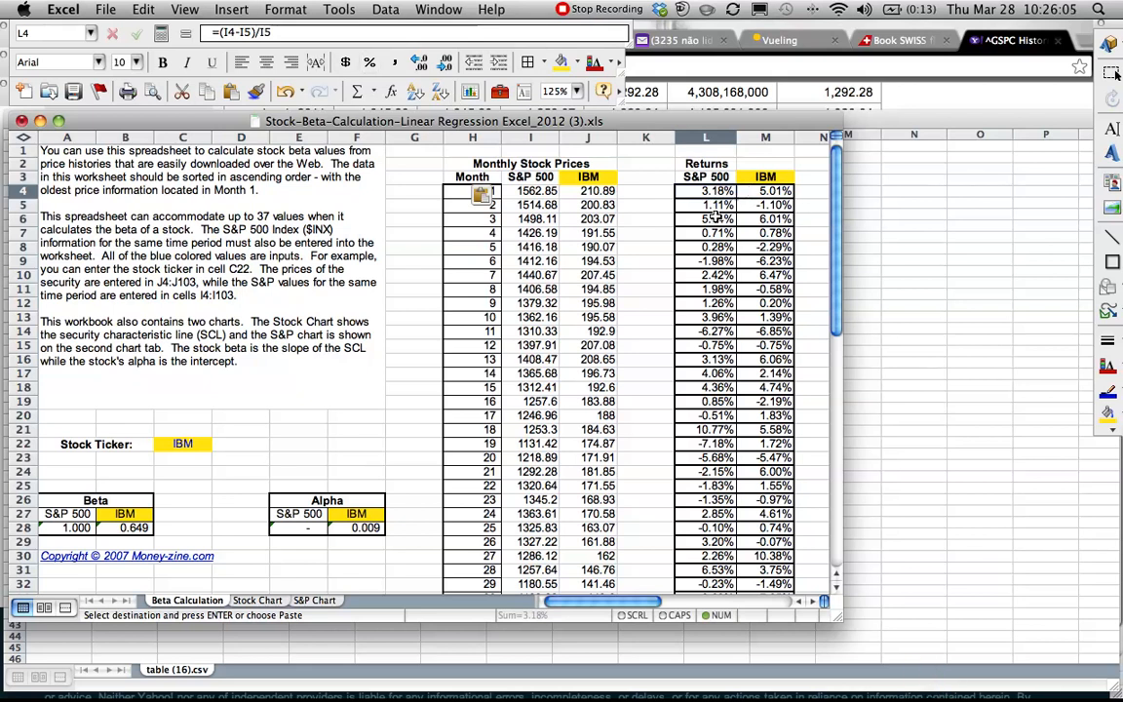
- Select an S&P 500 return cell to view its formula beside the Y = a + bX notes
click(706, 205)
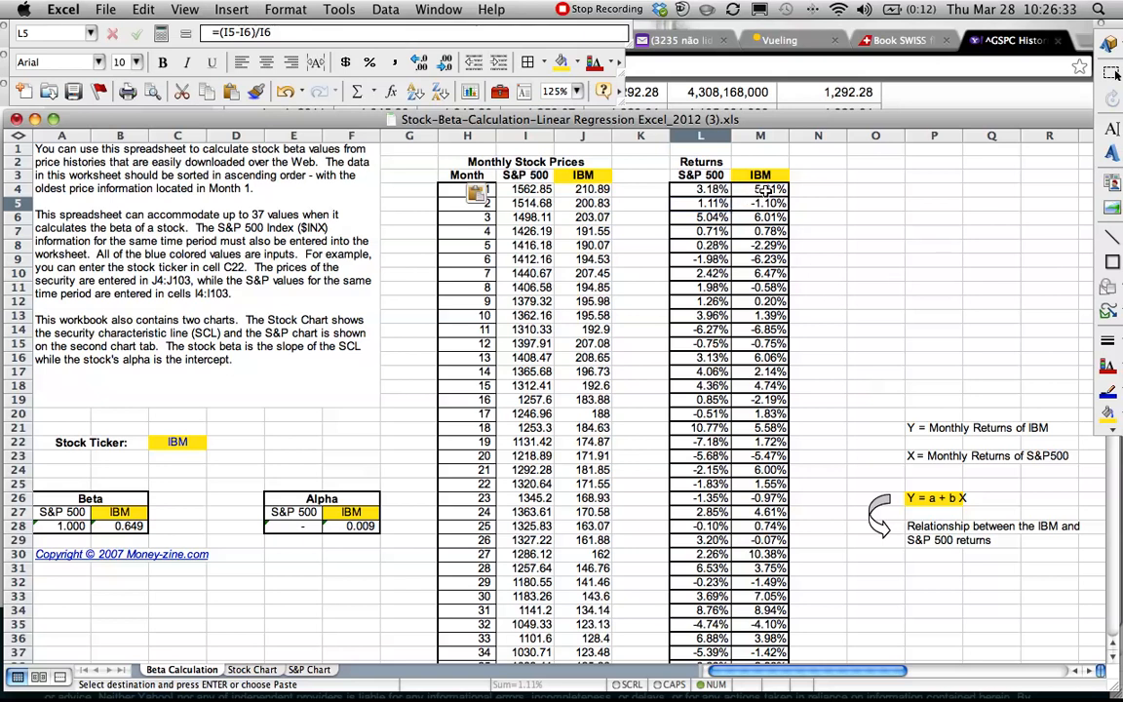
click(760, 188)
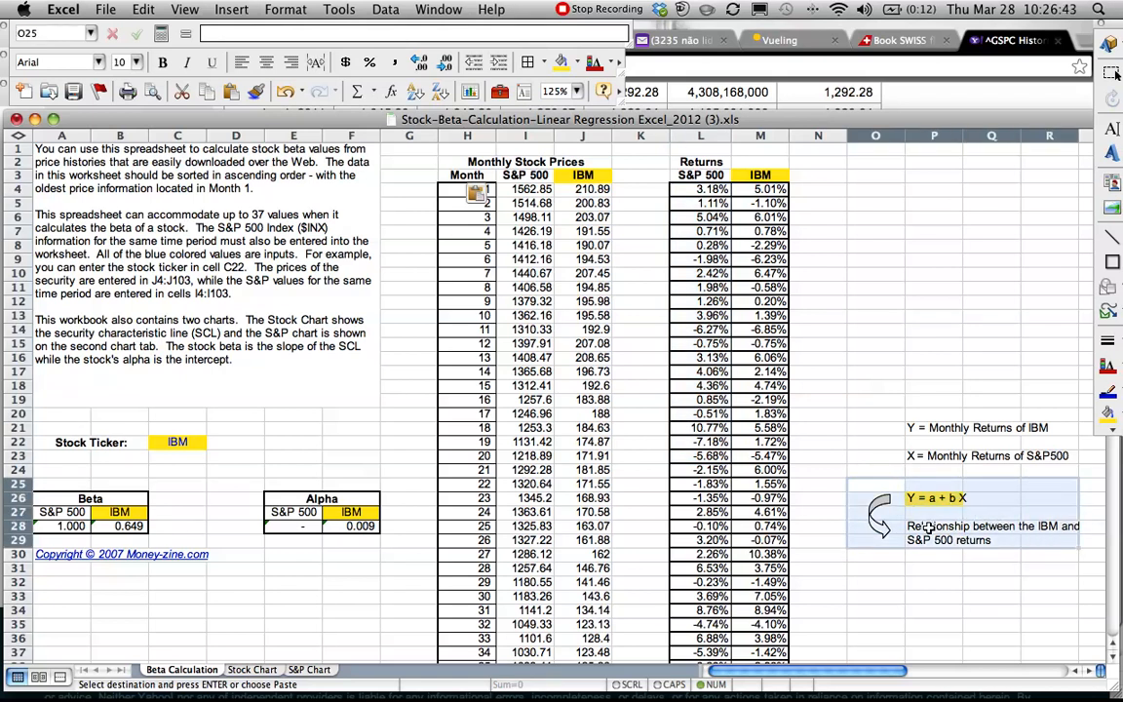
mouse_move(885, 340)
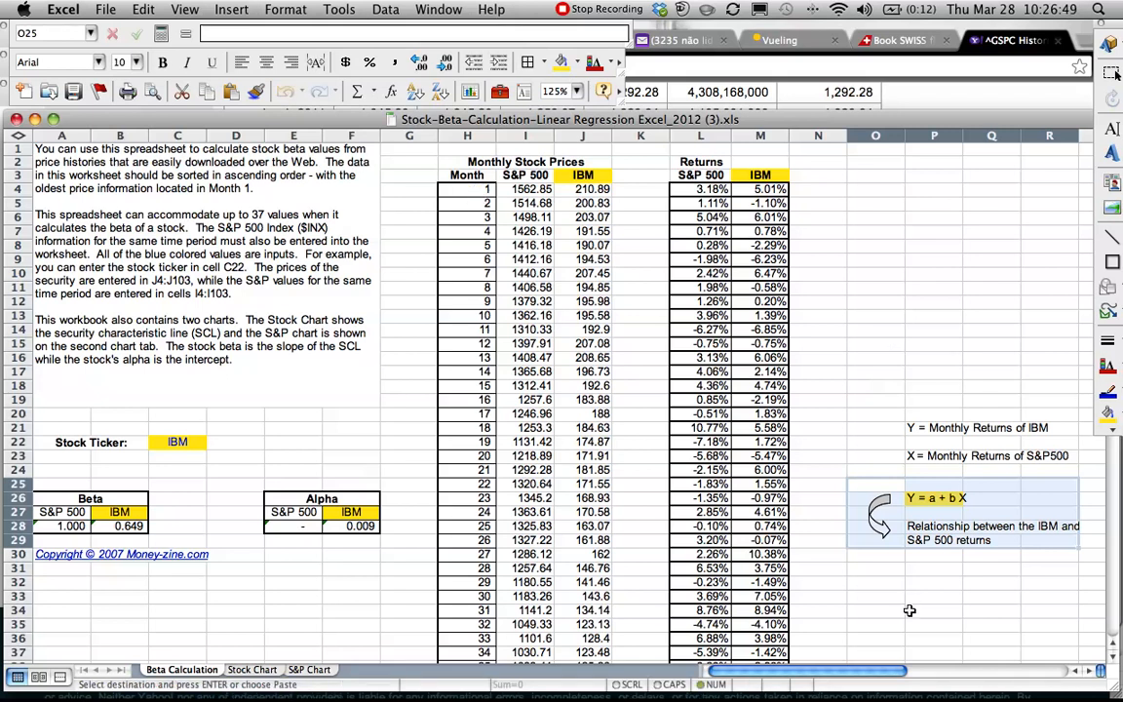
mouse_move(797, 375)
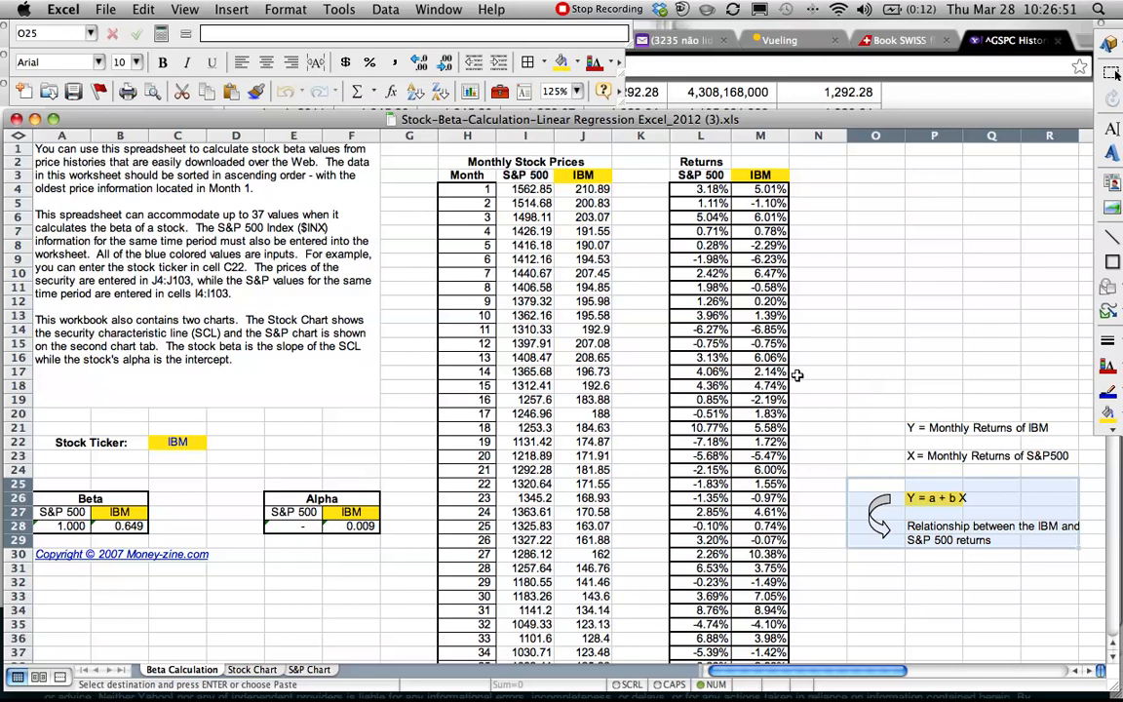
click(874, 273)
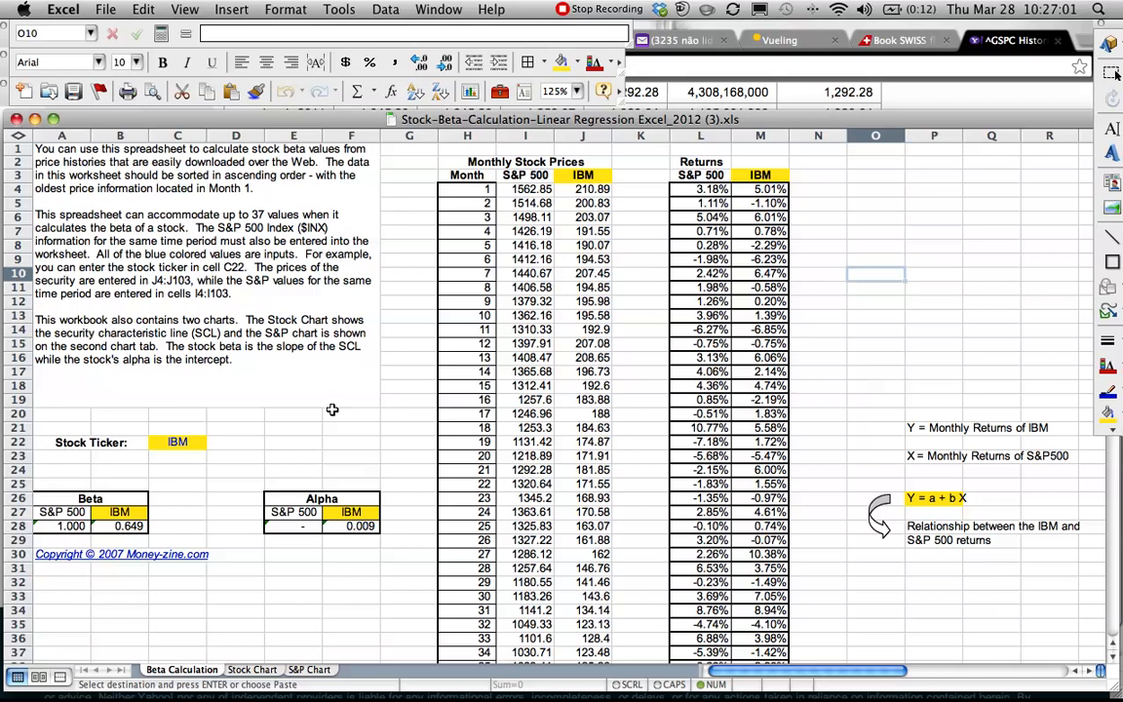
scroll(down, 3)
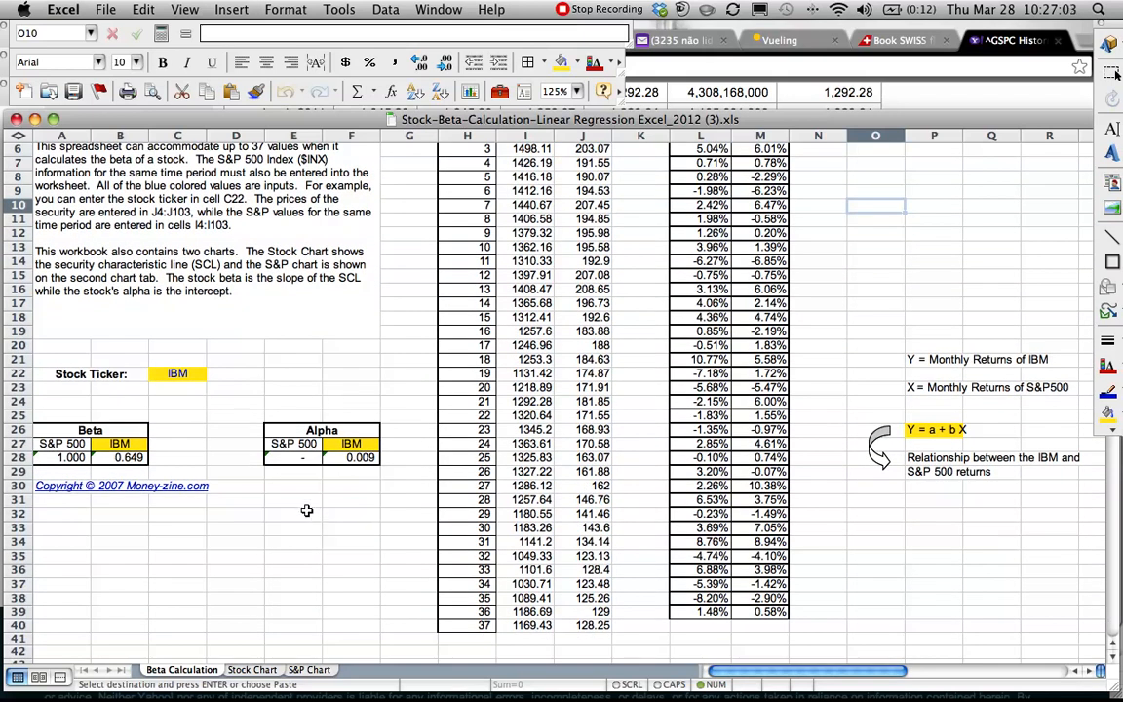
scroll(up, 3)
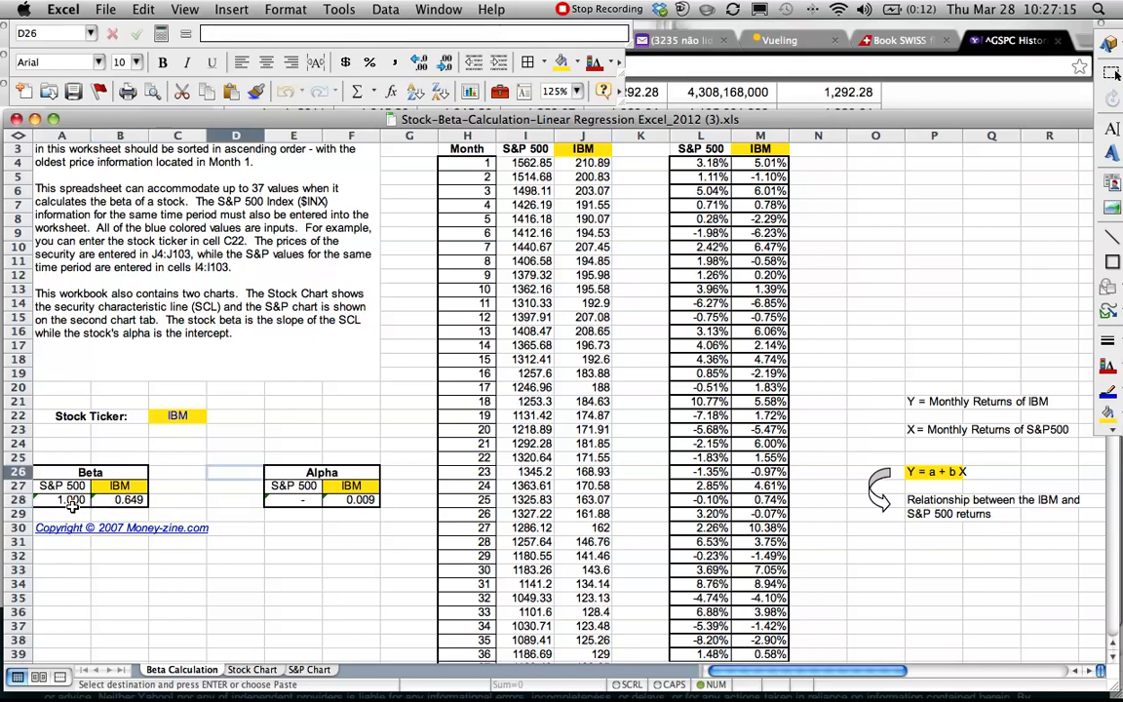
mouse_move(139, 505)
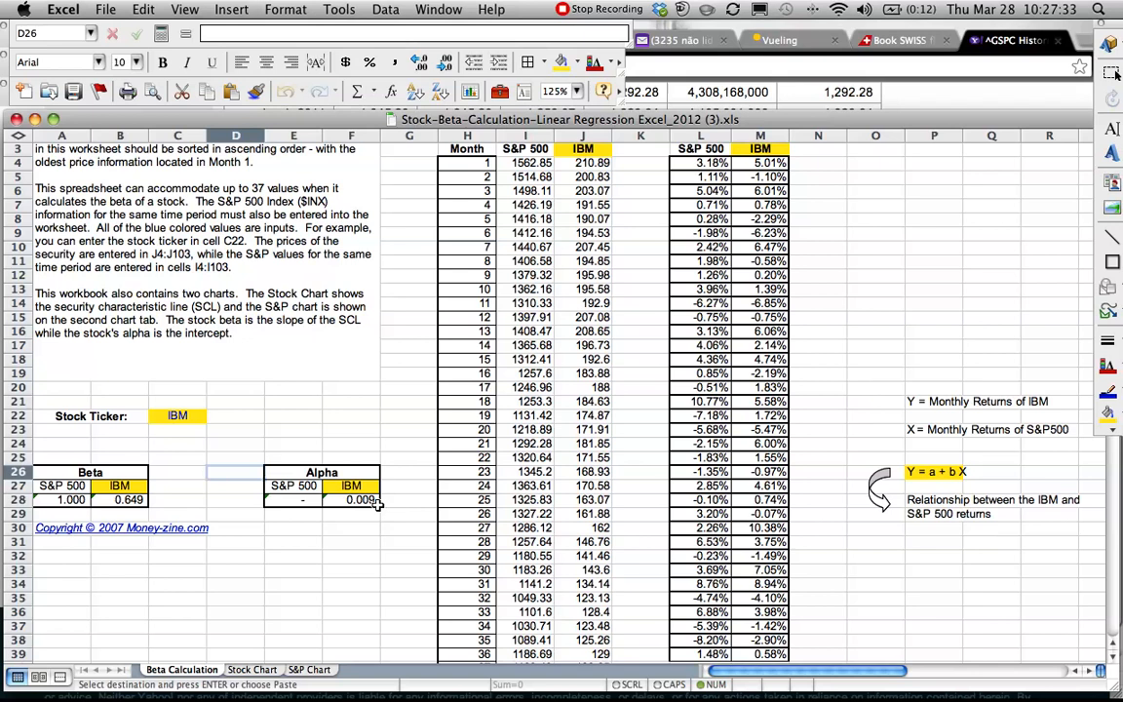
mouse_move(285, 533)
text(=)
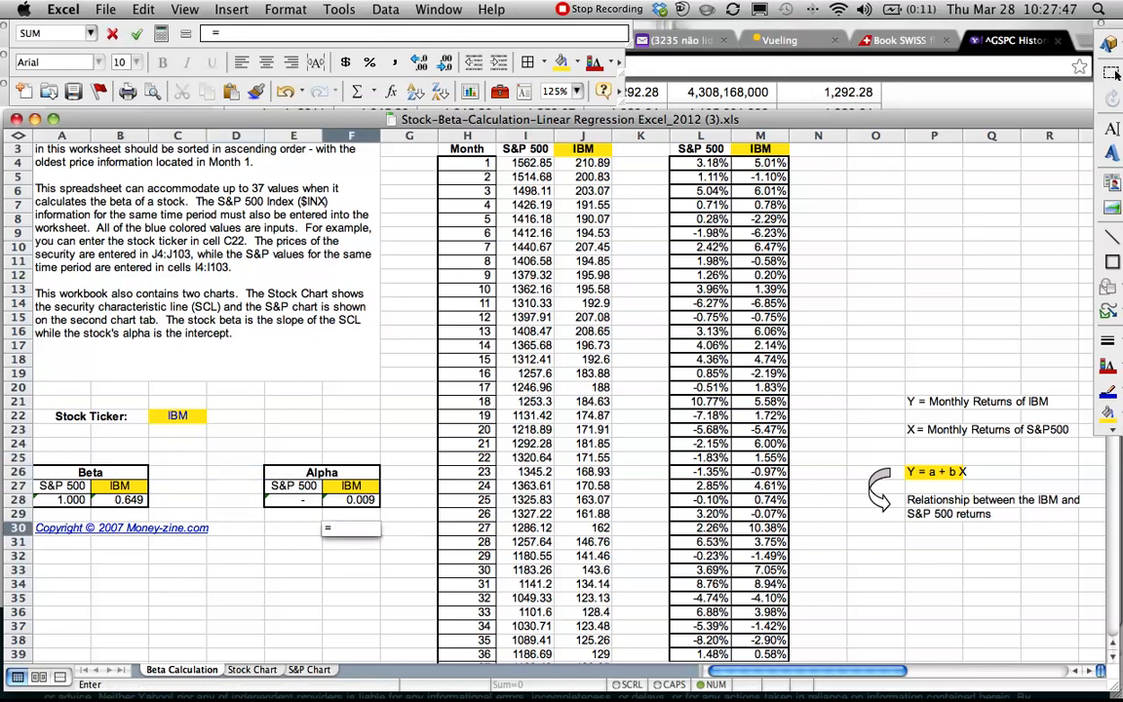
text().9)
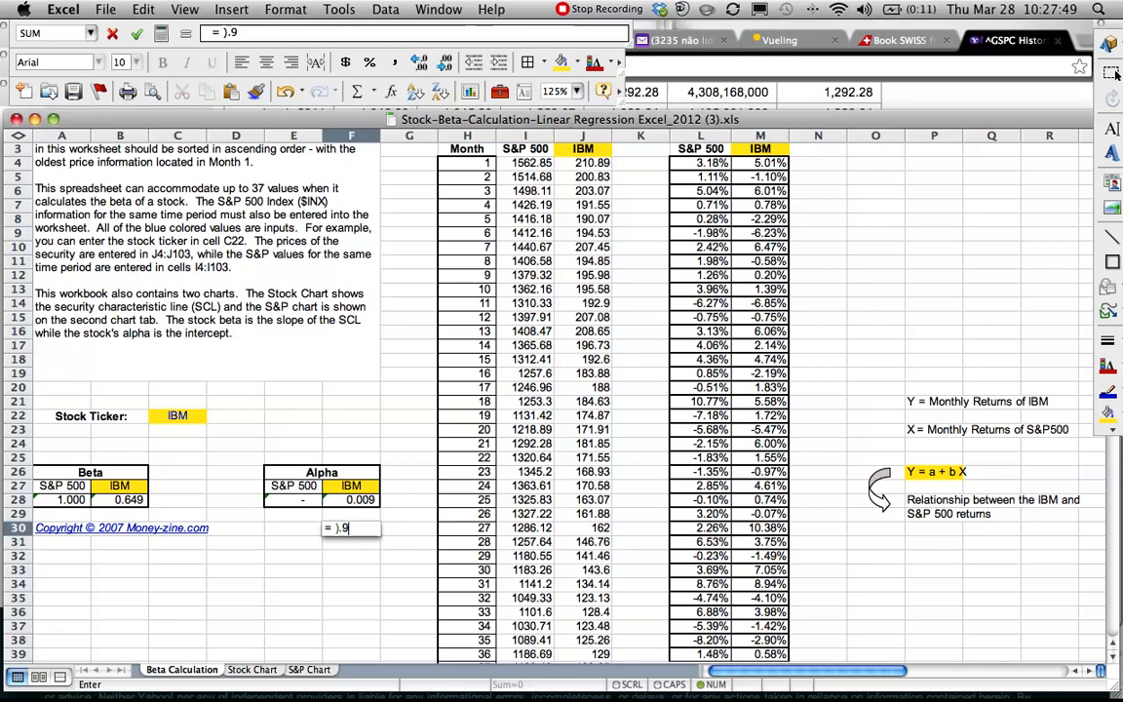
text(%)
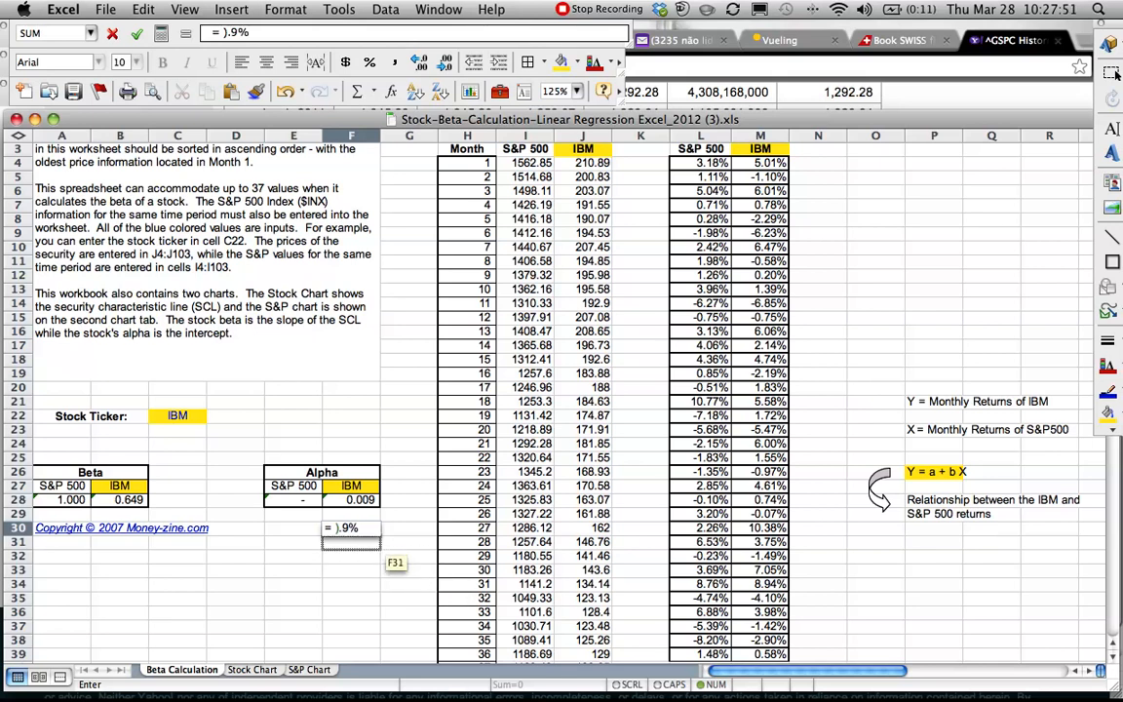
text(0)
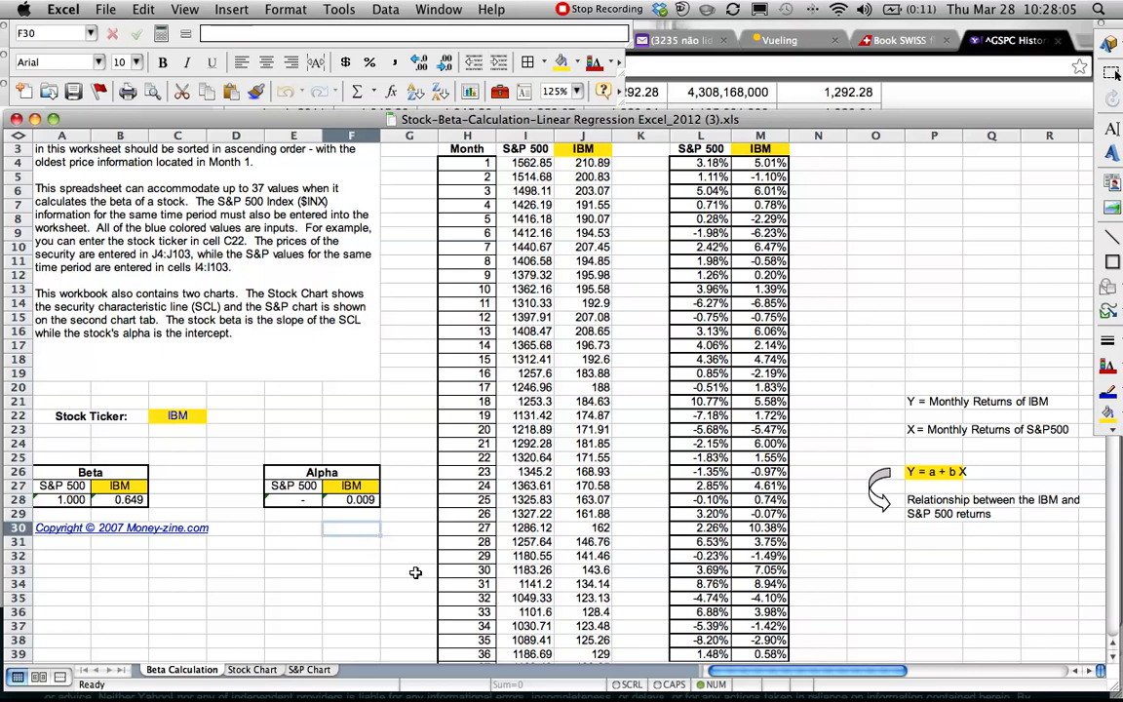
mouse_move(407, 626)
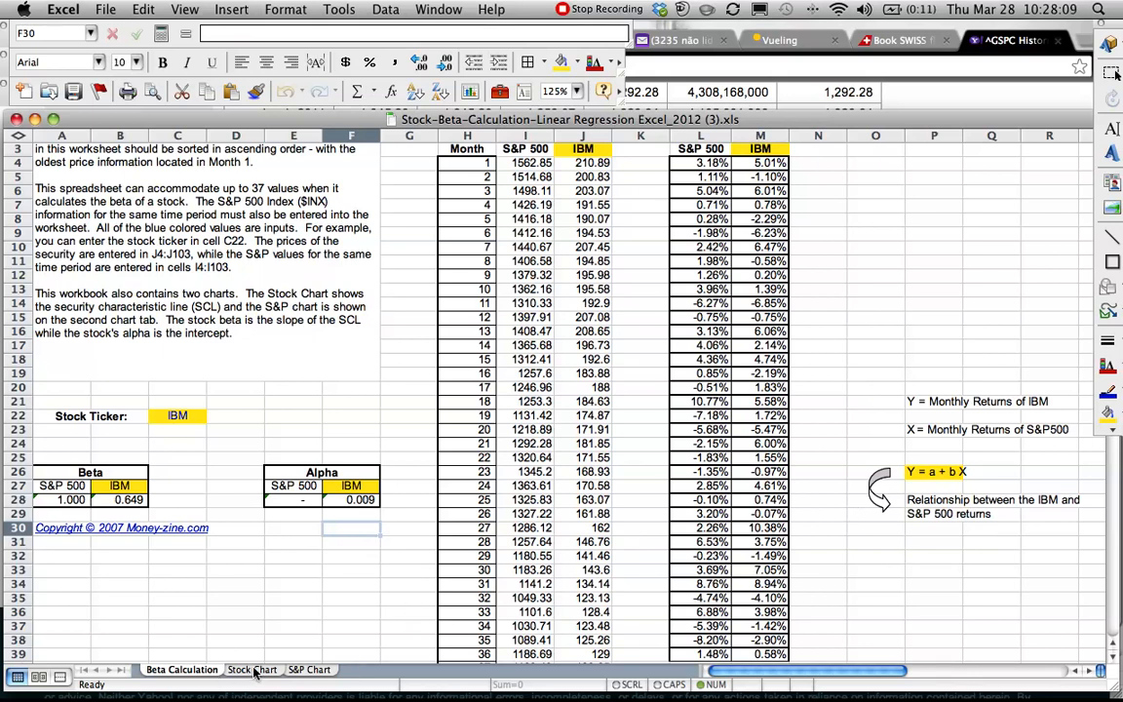
- Switch to the Stock Chart sheet showing the trendline y = 0.6487x + 0.0089
click(253, 668)
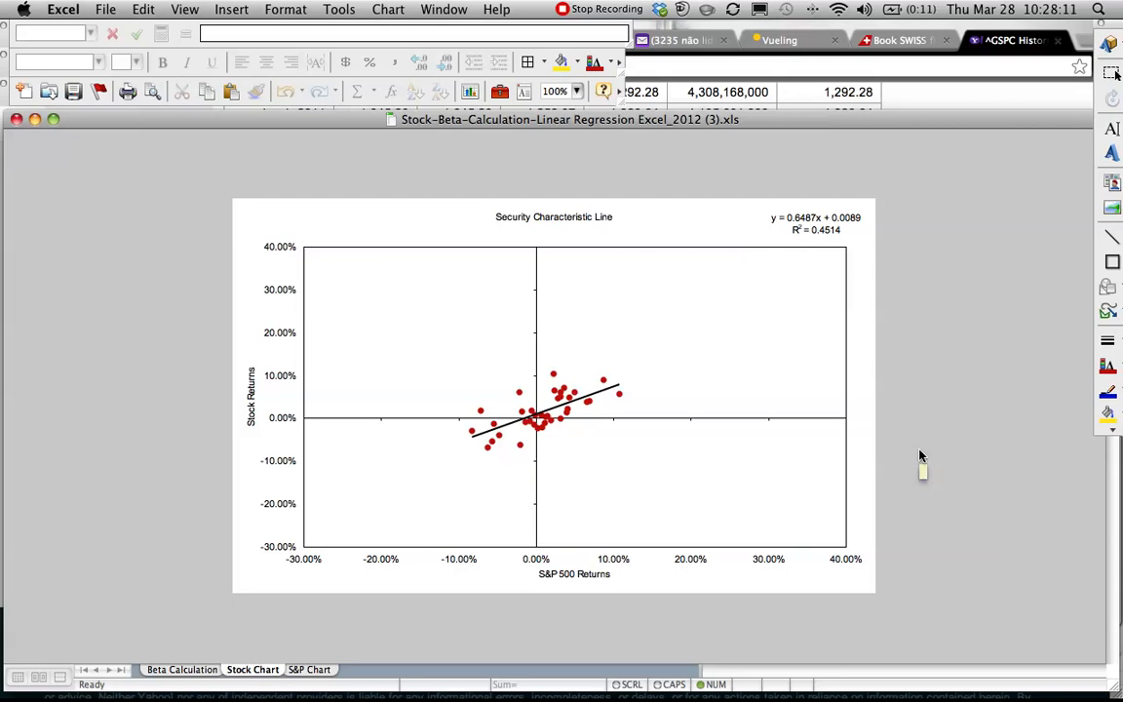
mouse_move(545, 395)
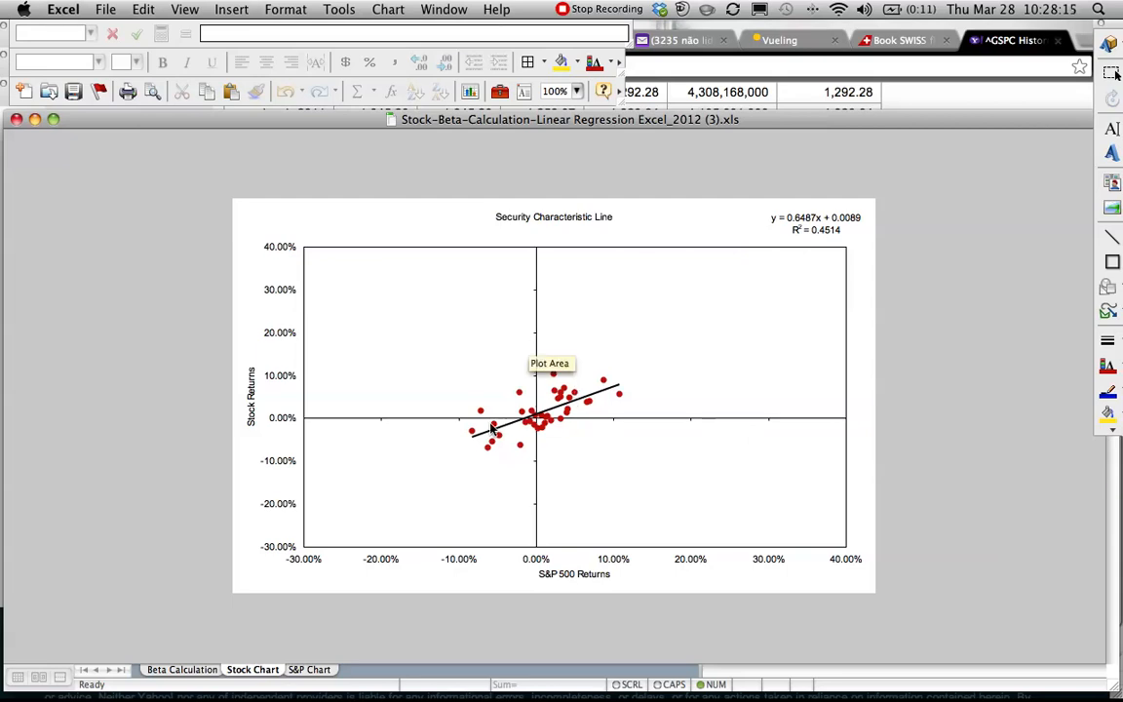
mouse_move(536, 260)
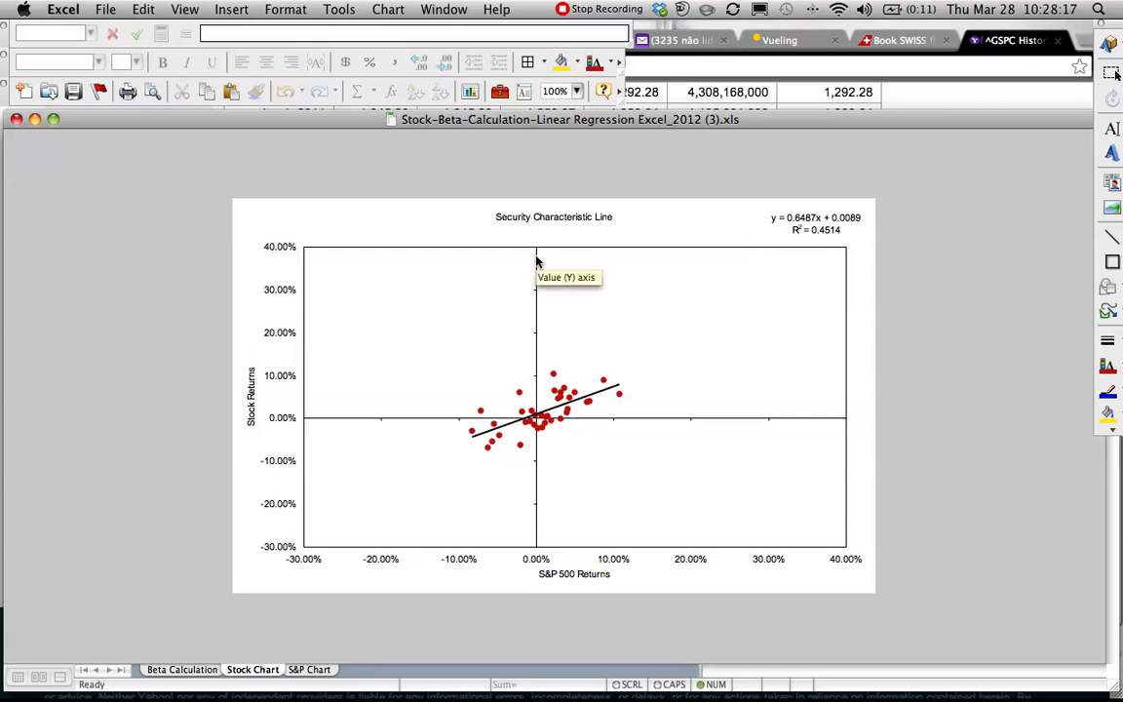
mouse_move(536, 299)
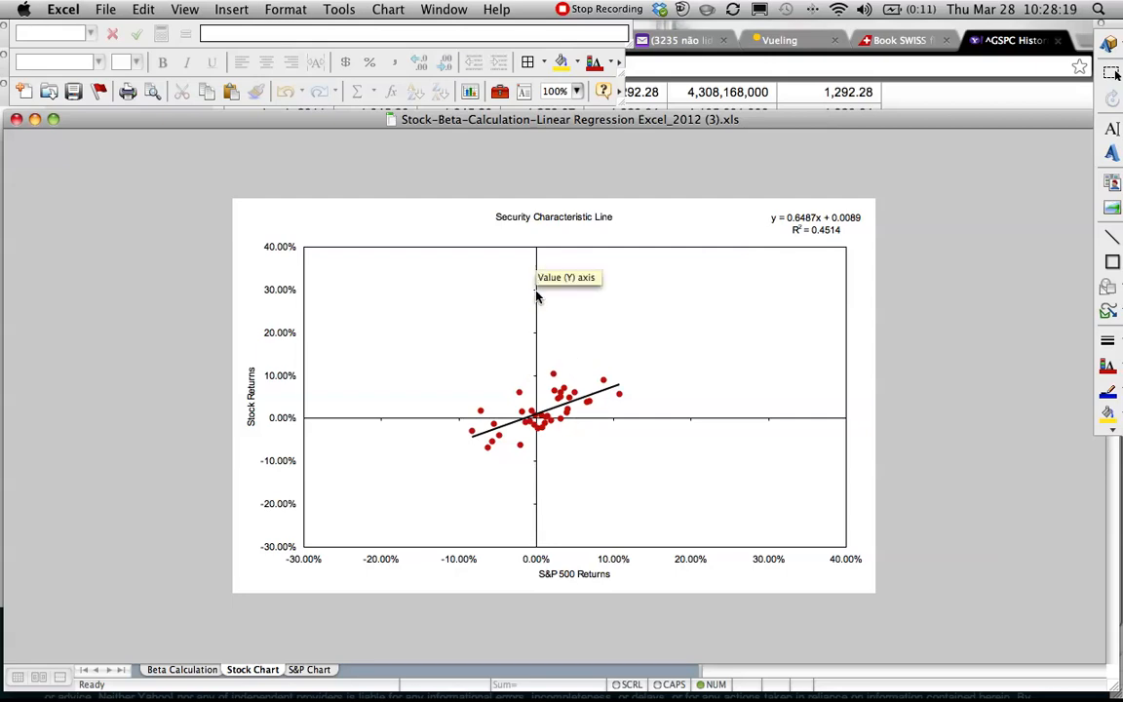
mouse_move(536, 424)
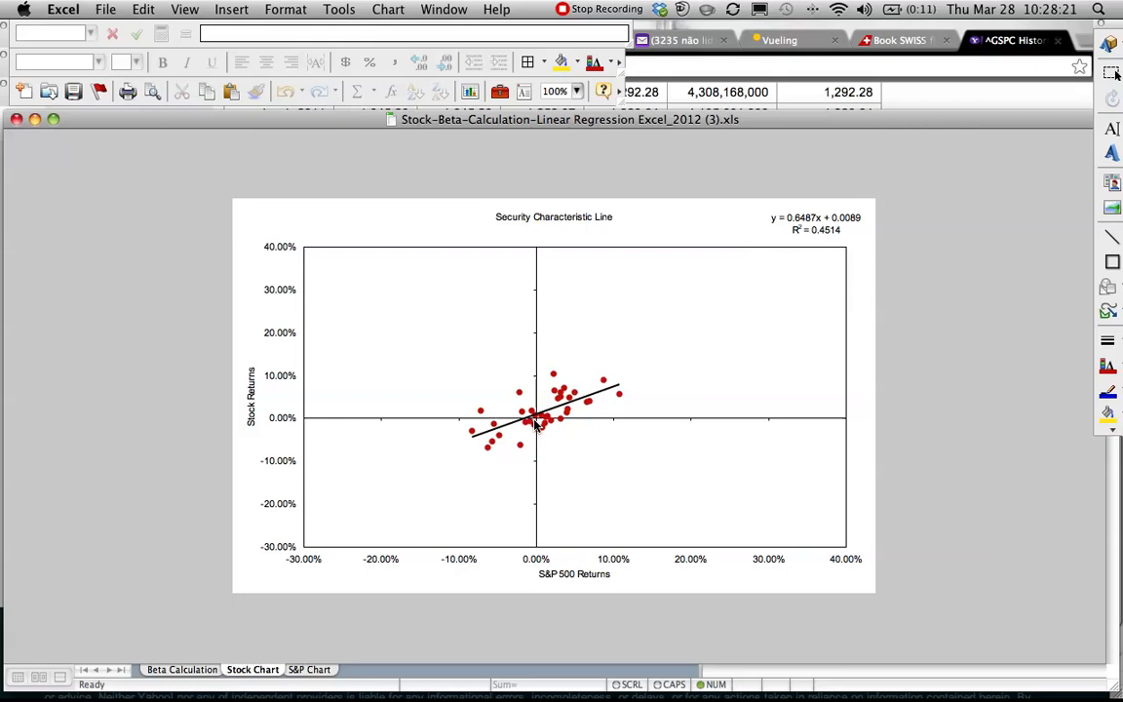
mouse_move(535, 358)
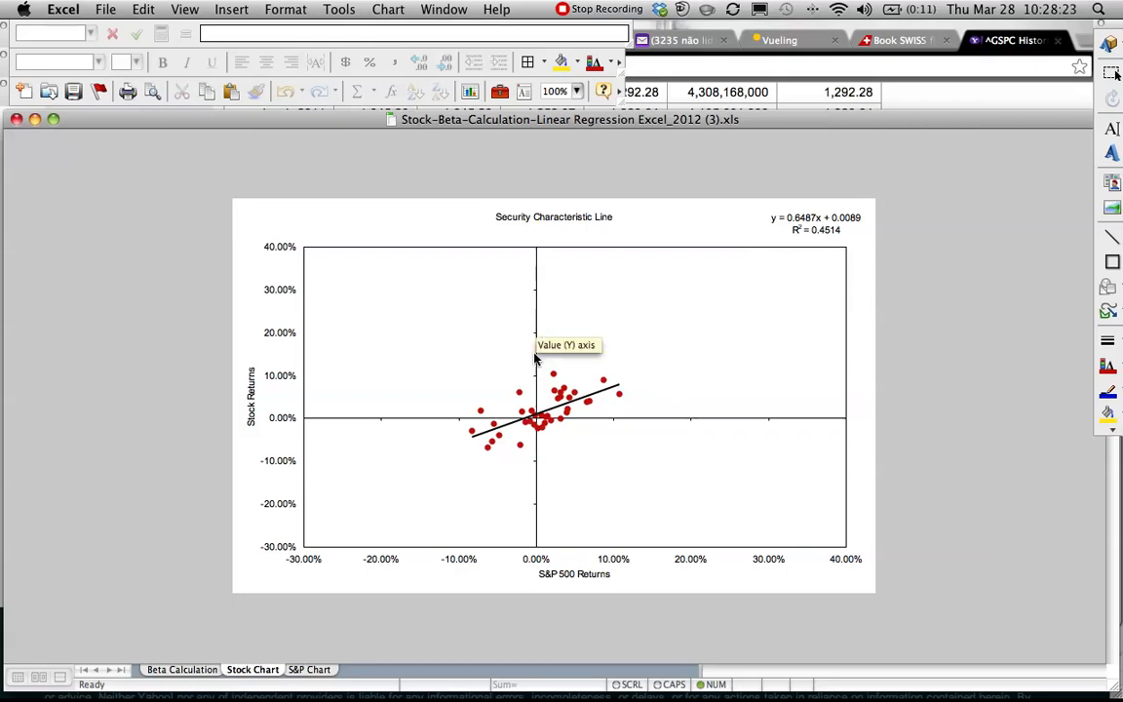
mouse_move(380, 422)
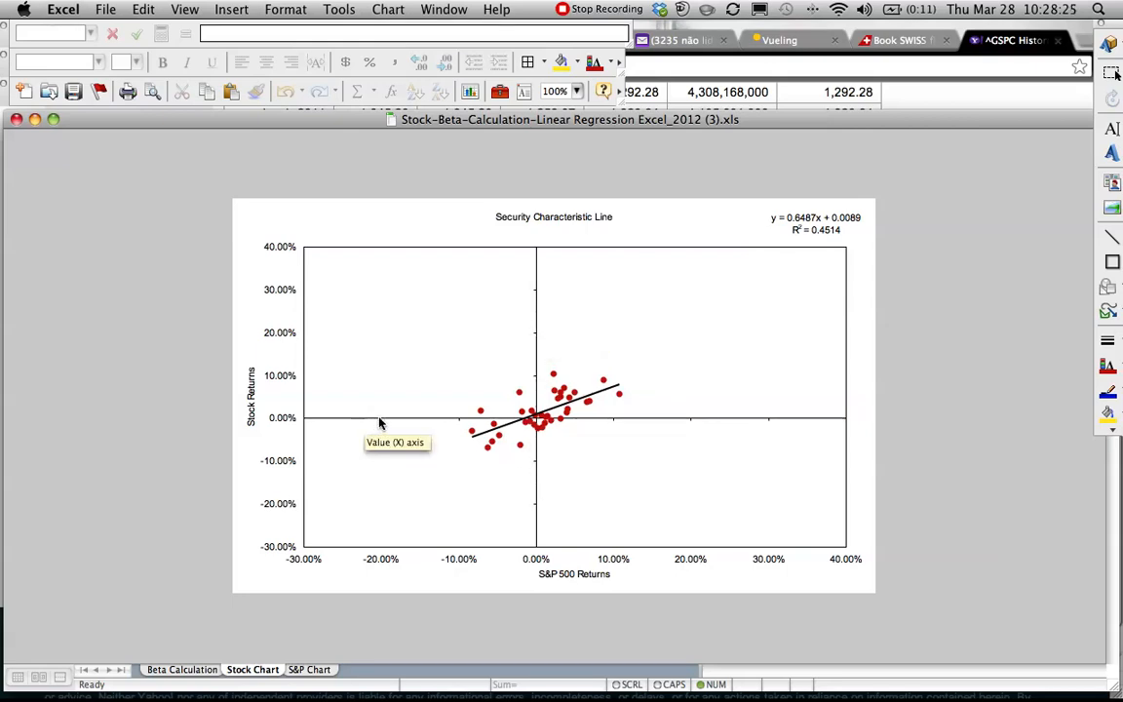
mouse_move(648, 422)
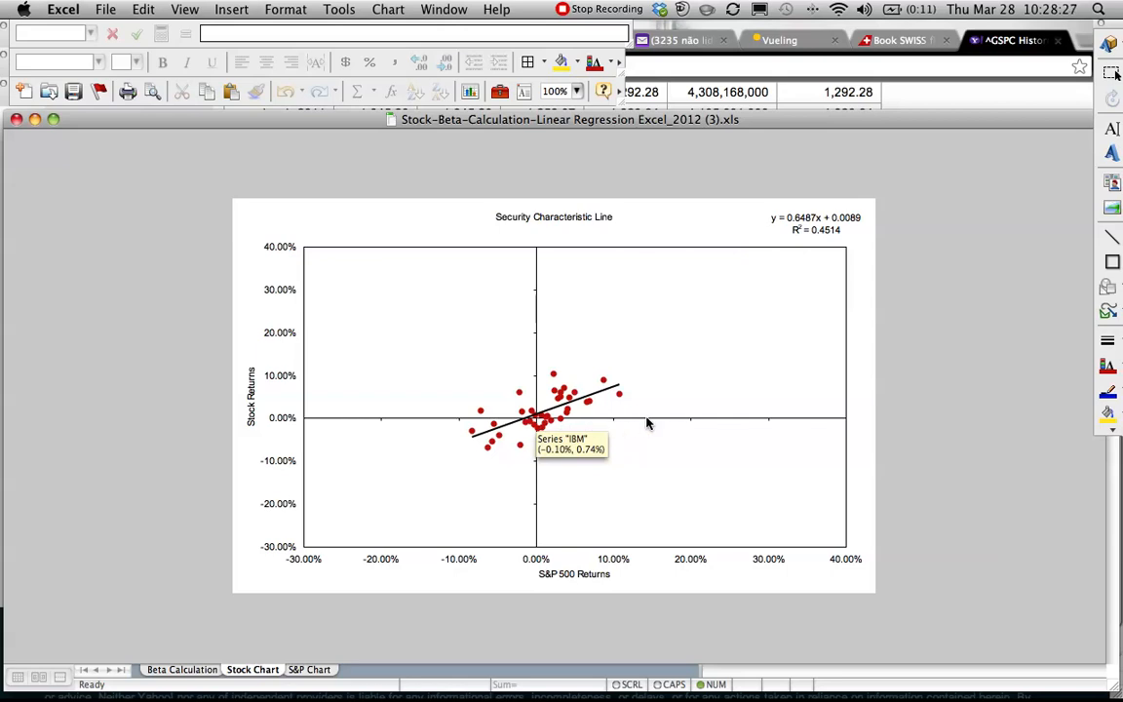
mouse_move(687, 423)
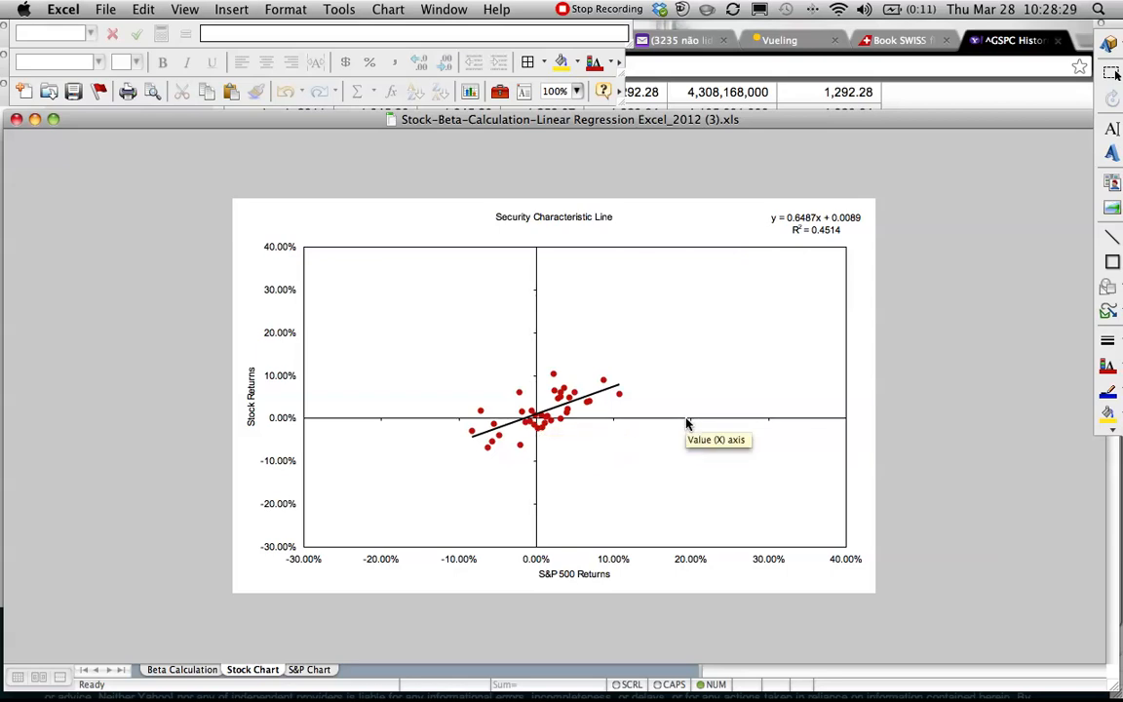
mouse_move(622, 399)
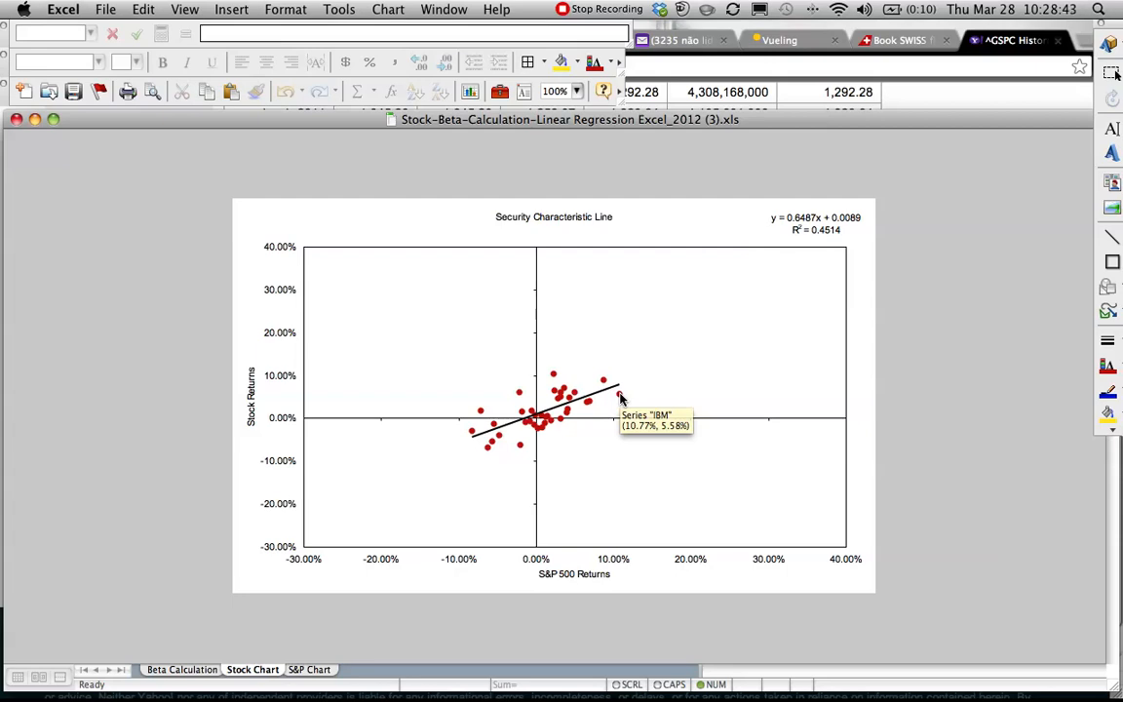
mouse_move(545, 421)
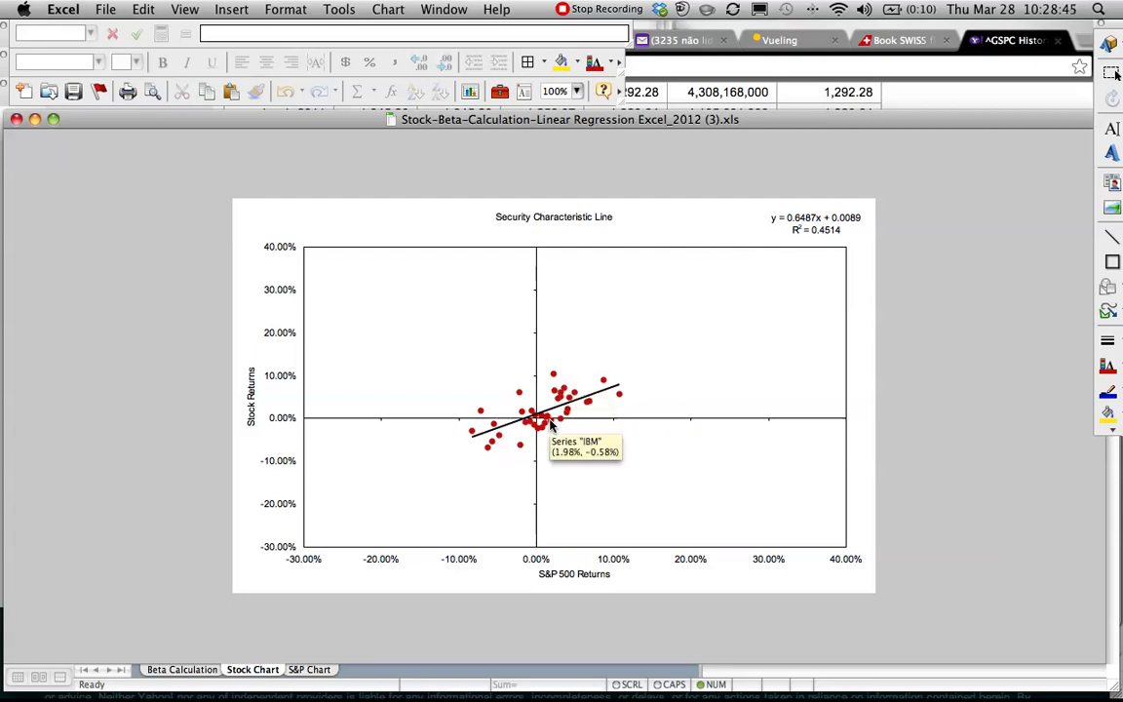
mouse_move(539, 427)
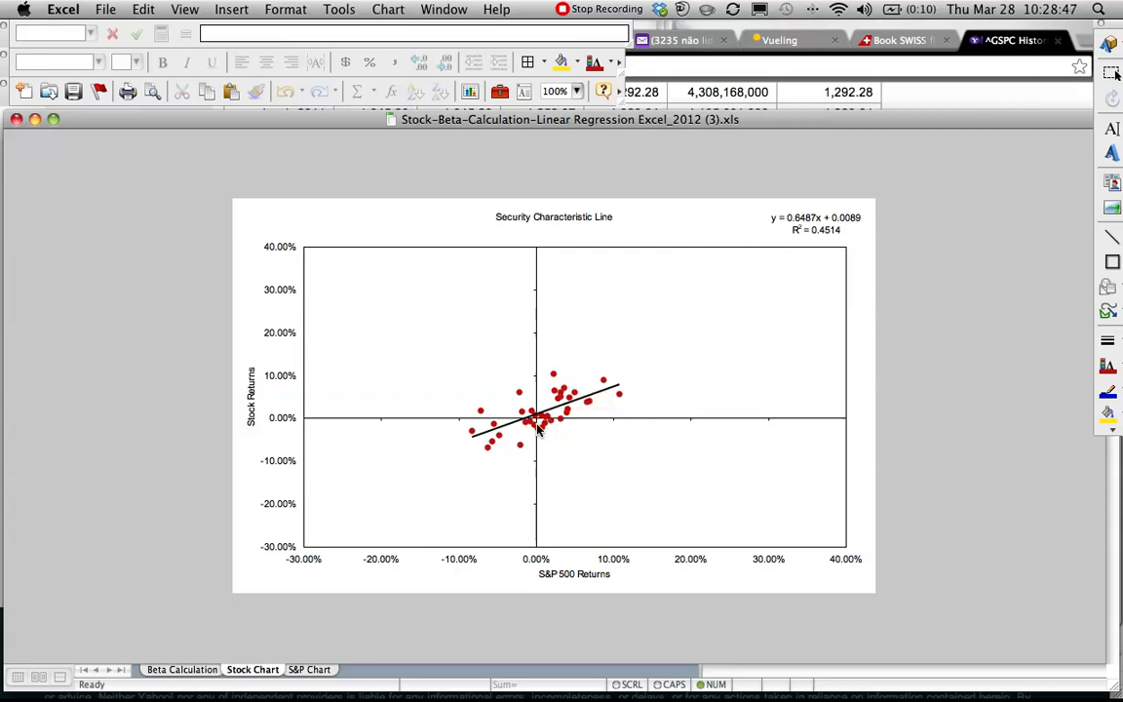
mouse_move(537, 426)
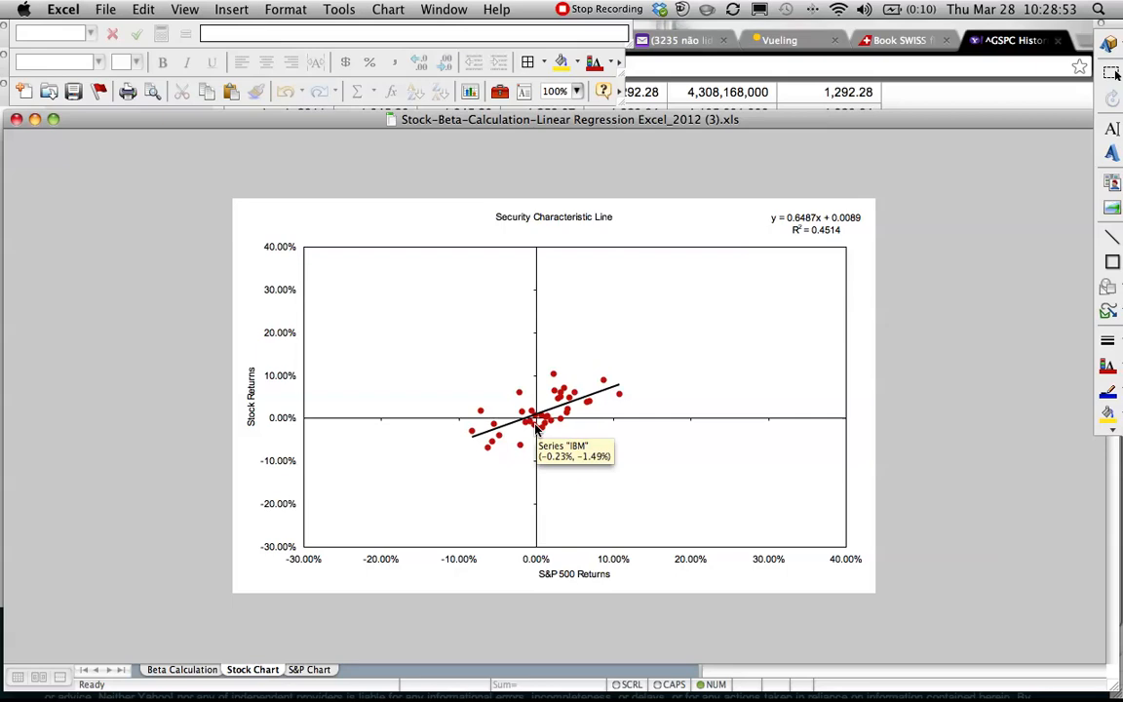
mouse_move(491, 442)
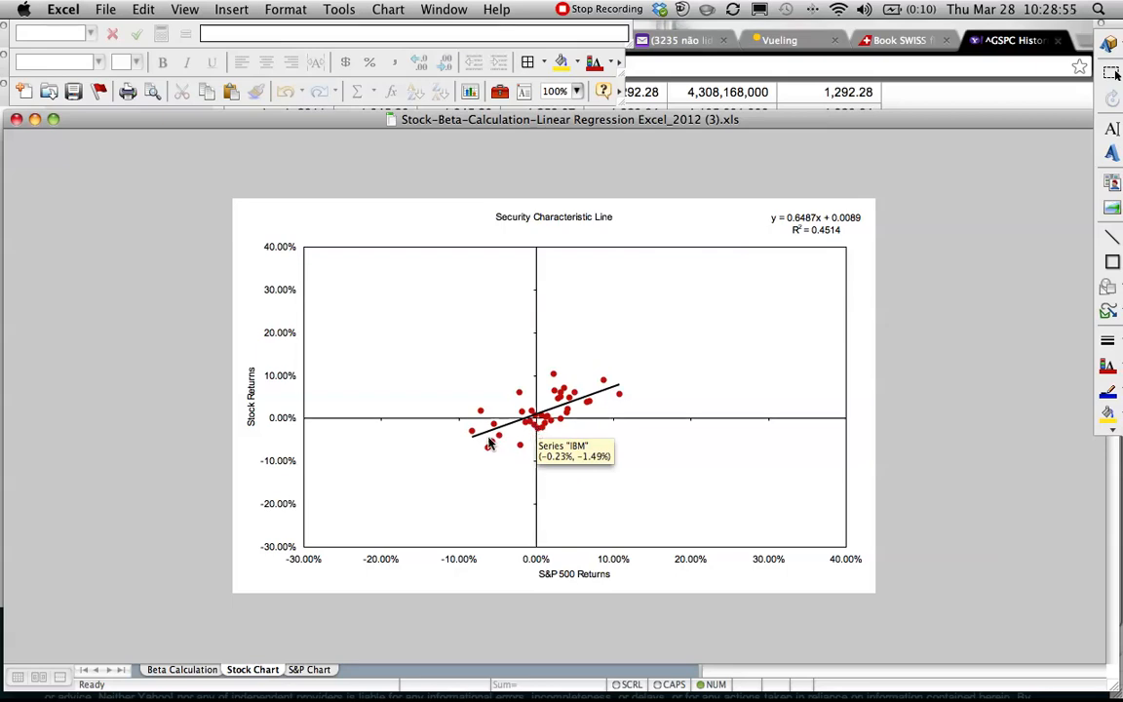
mouse_move(368, 679)
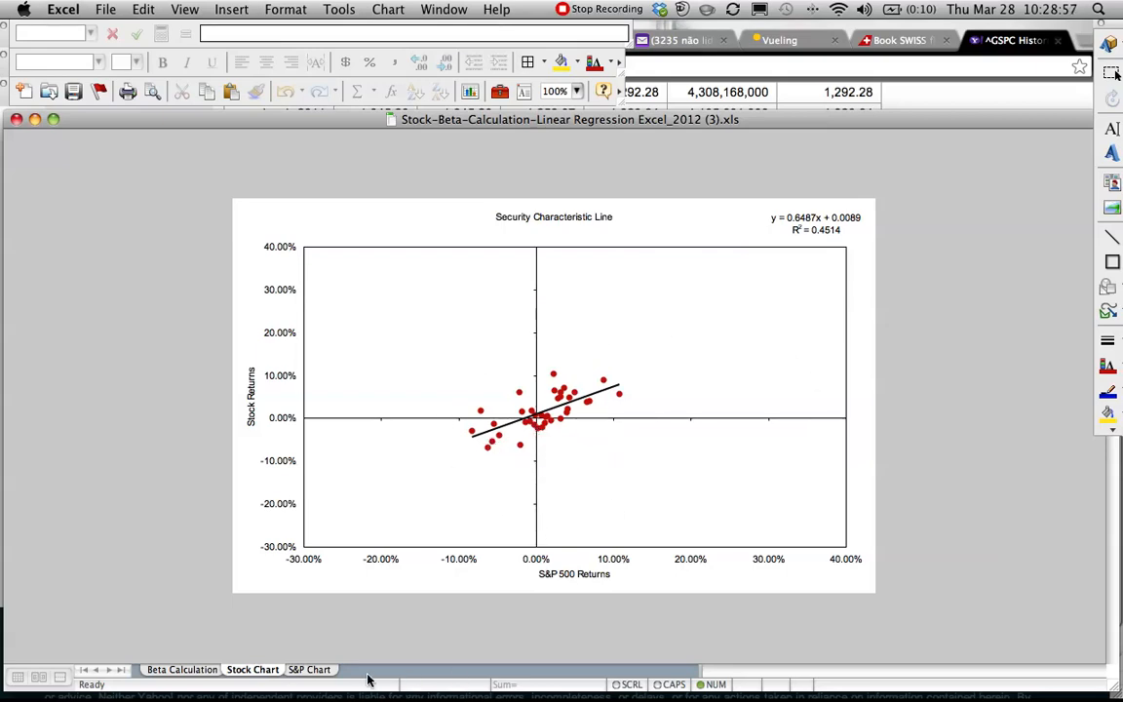
- Return to the Beta Calculation sheet and select the S&P 500 monthly returns in column L
click(181, 668)
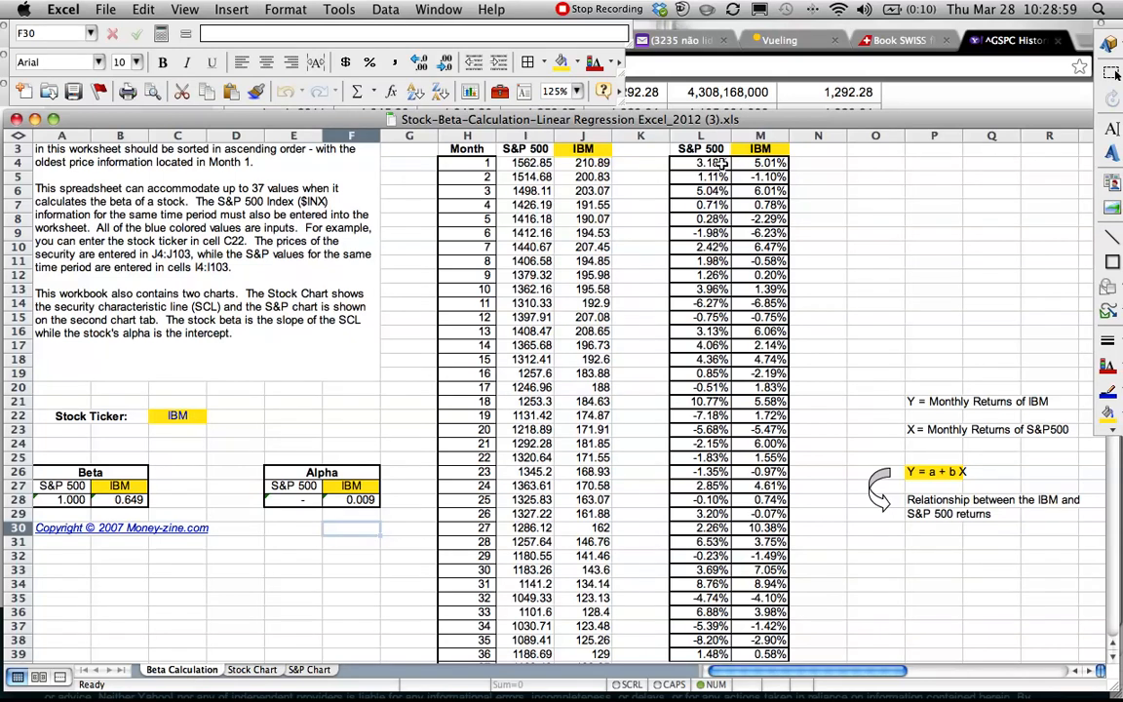
drag(722, 163, 774, 361)
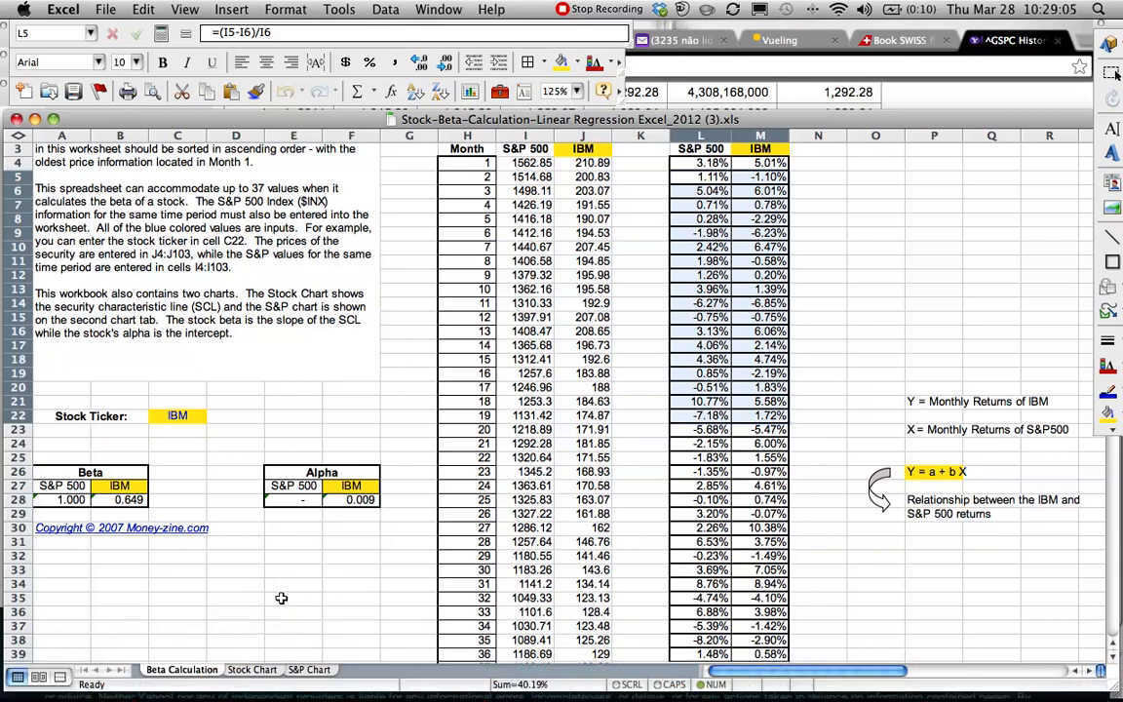
click(252, 670)
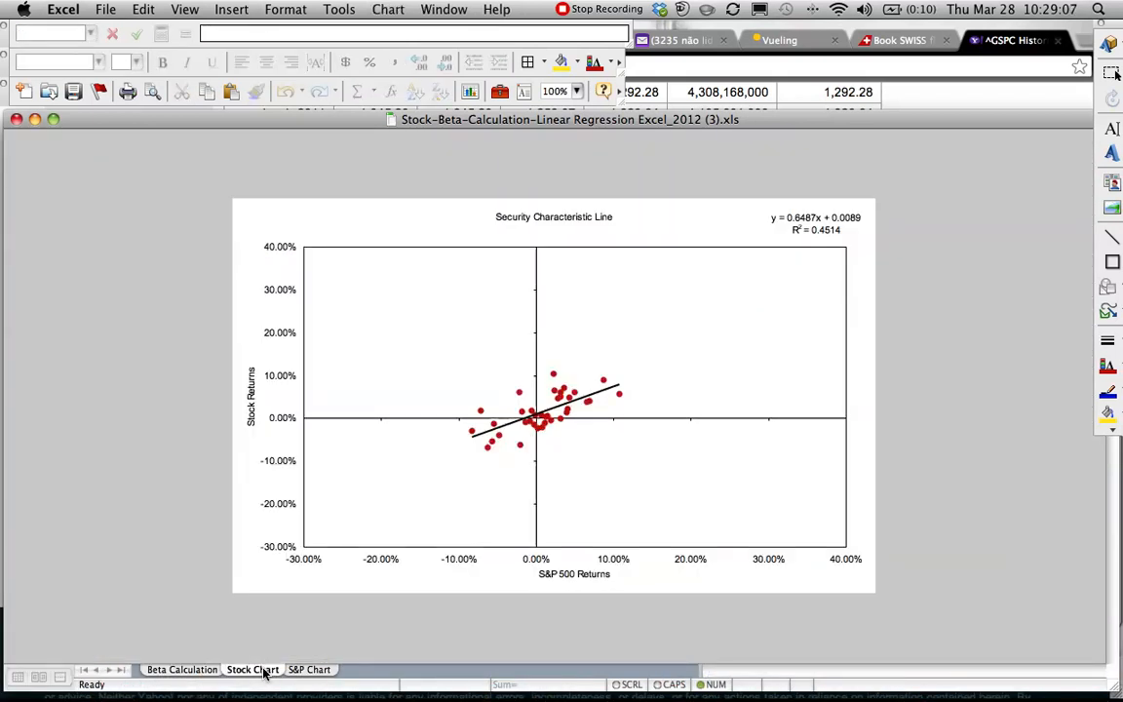
mouse_move(842, 295)
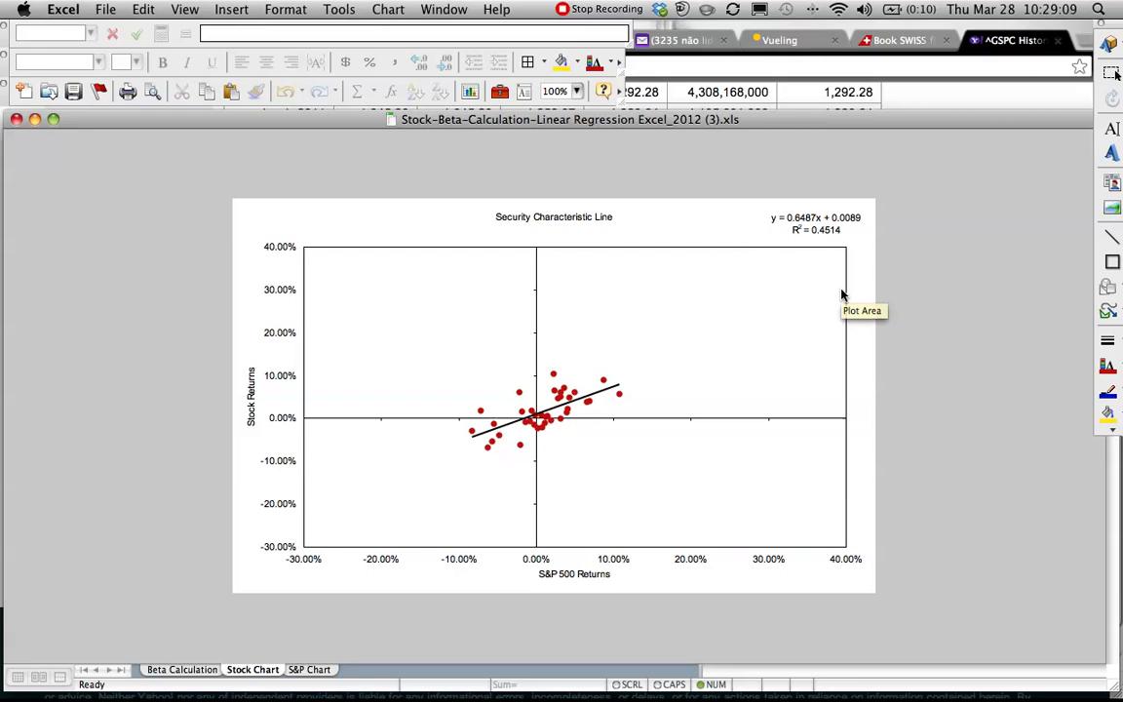
mouse_move(857, 280)
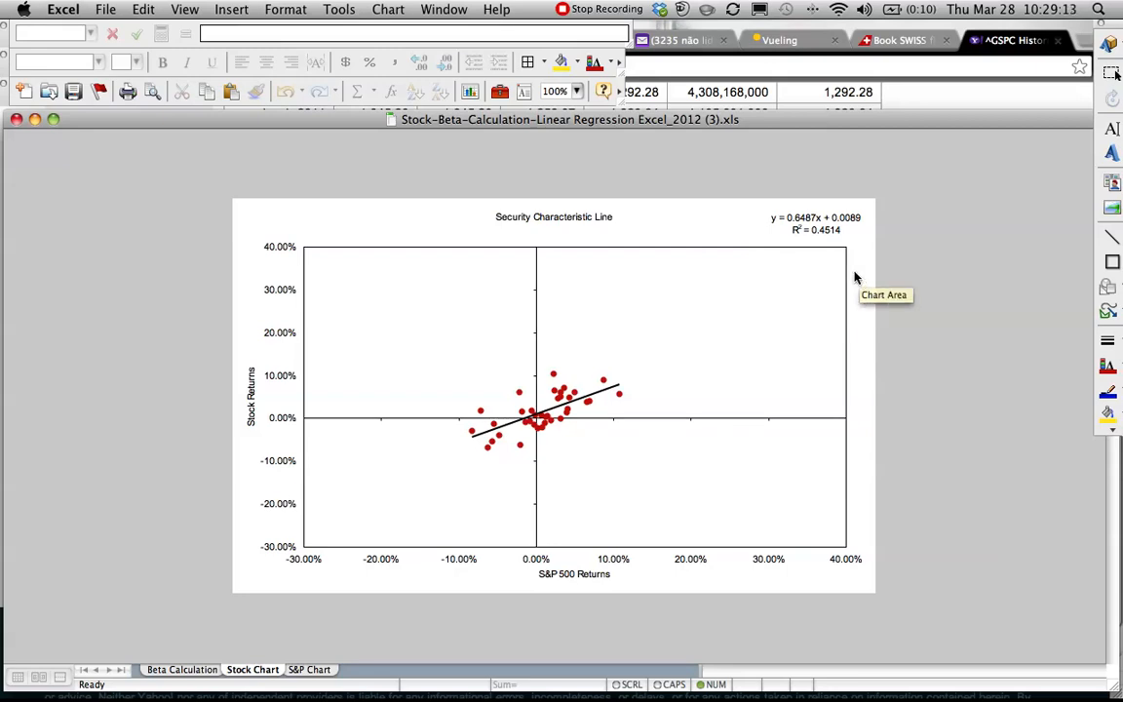
mouse_move(826, 239)
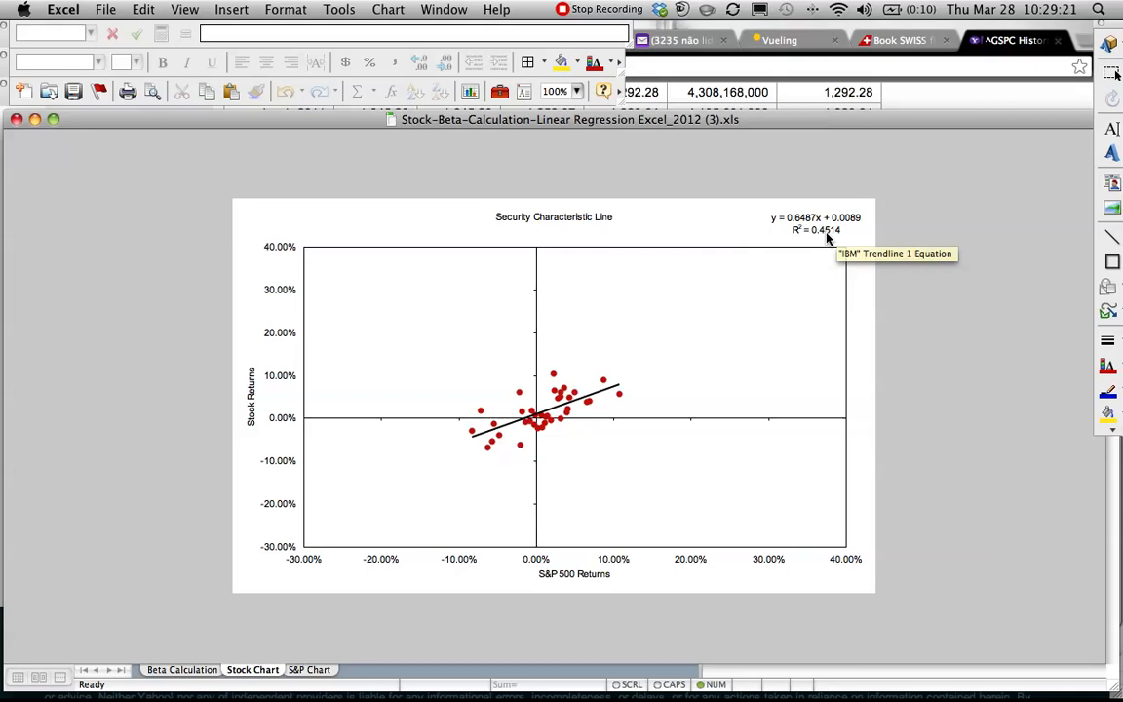
mouse_move(814, 243)
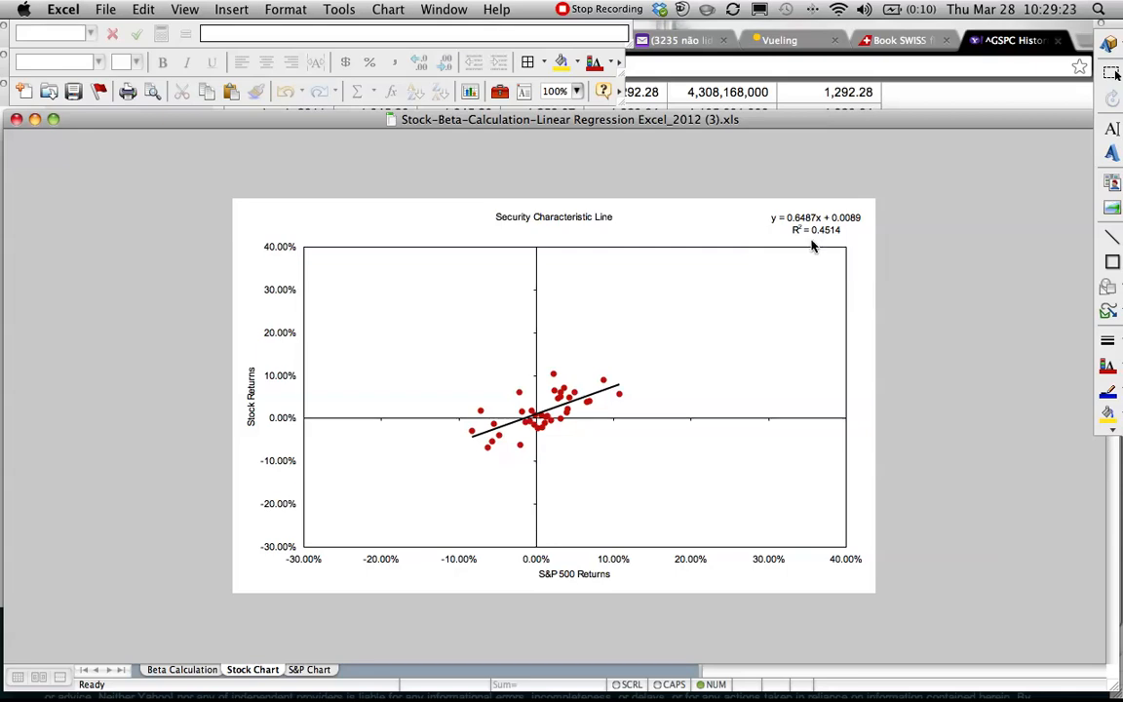
mouse_move(817, 239)
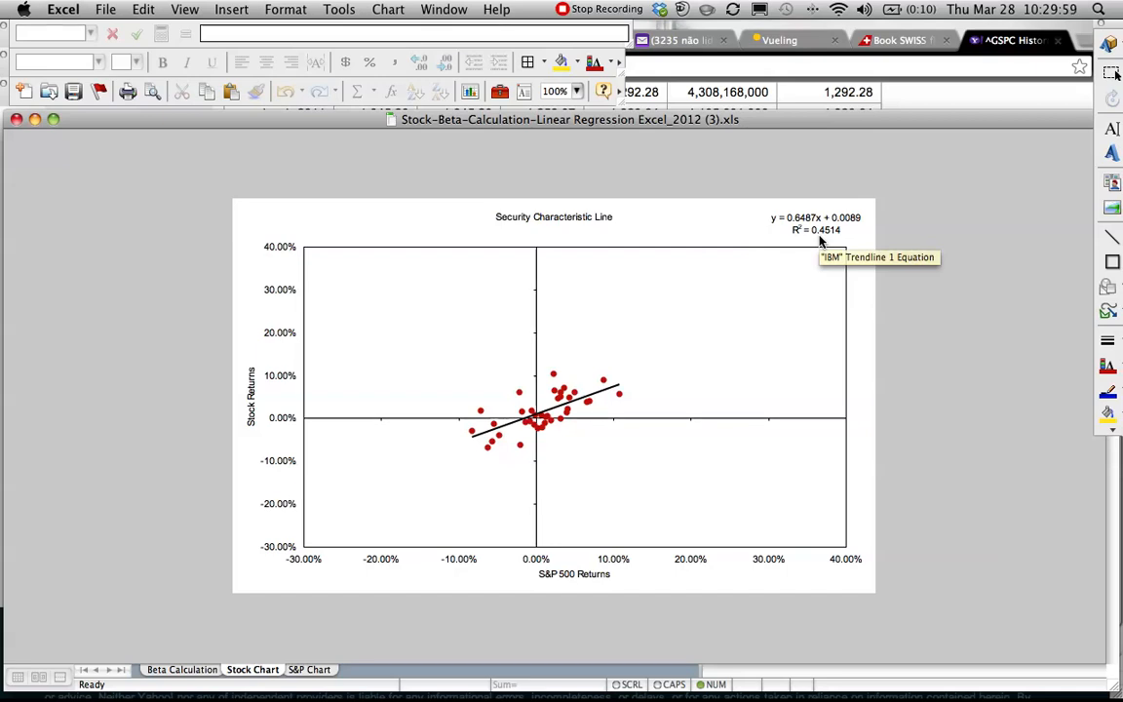
mouse_move(845, 241)
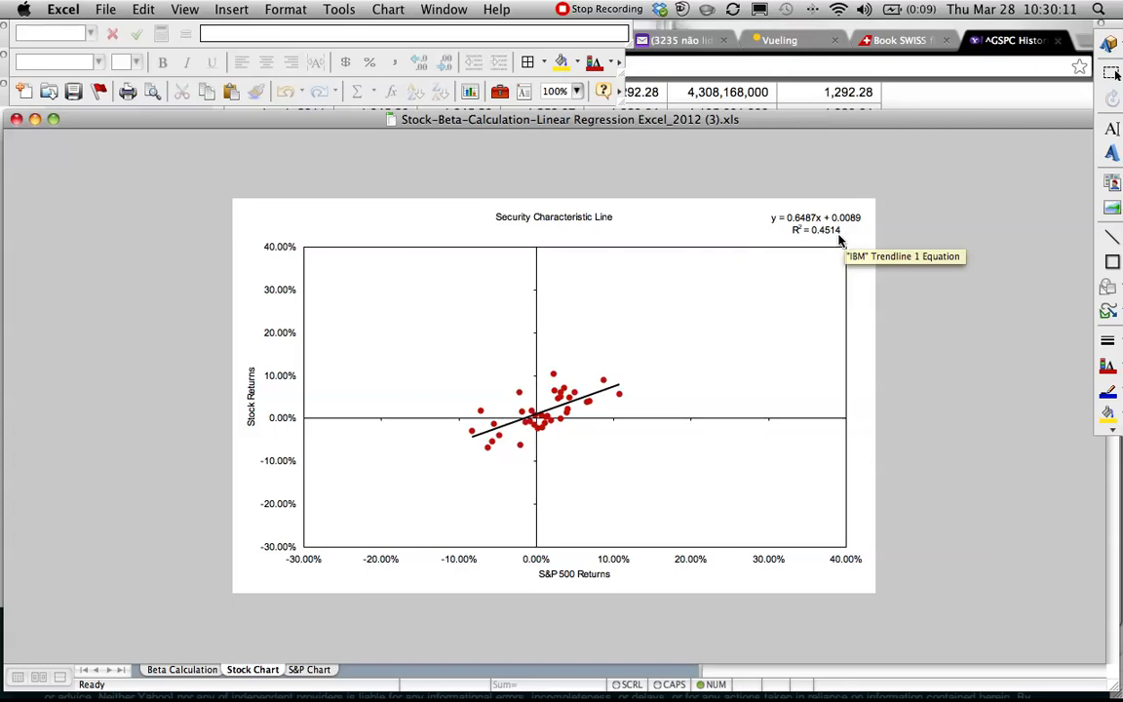
mouse_move(775, 222)
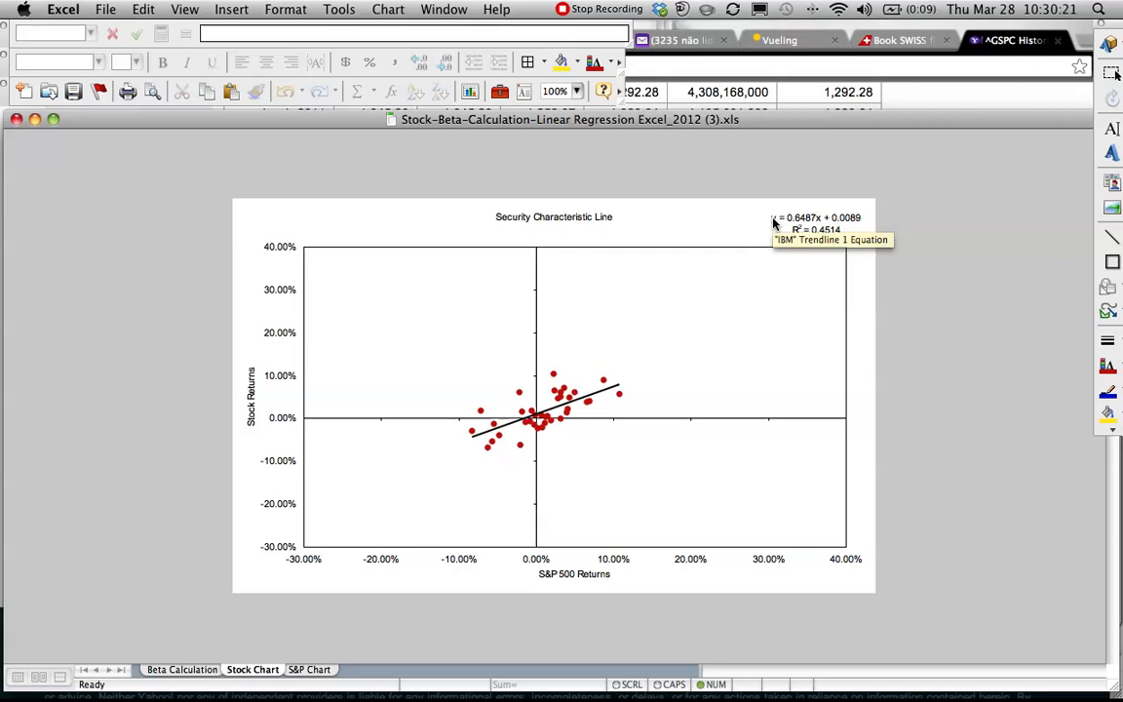
mouse_move(180, 673)
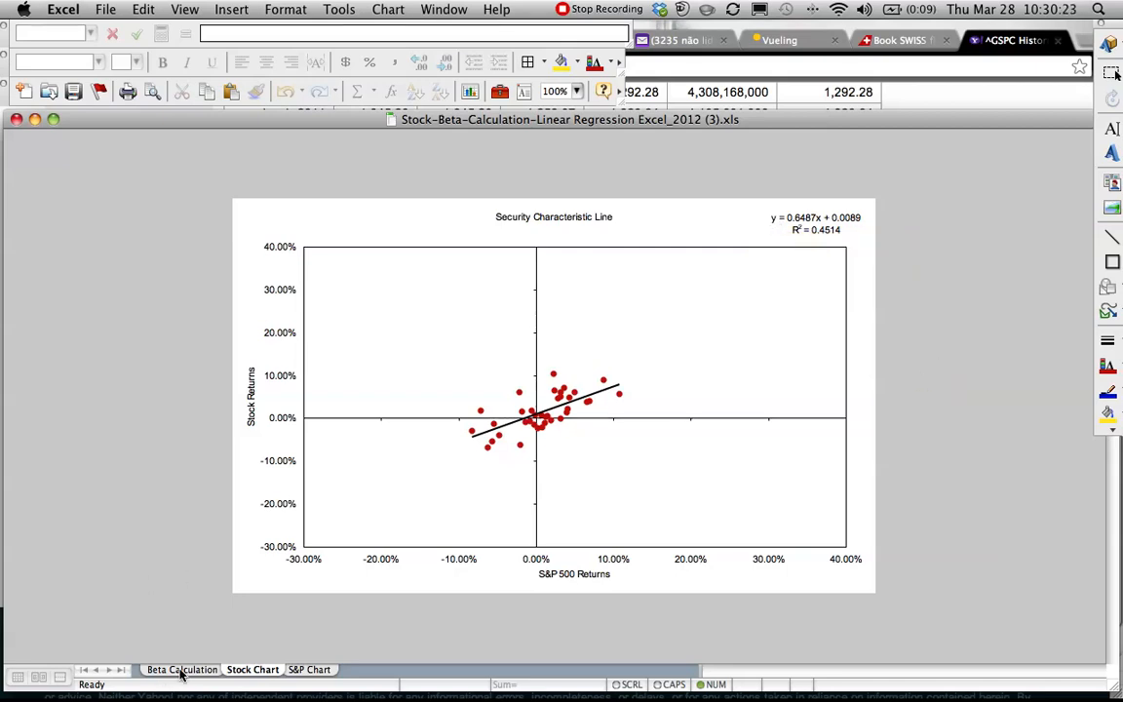
click(182, 668)
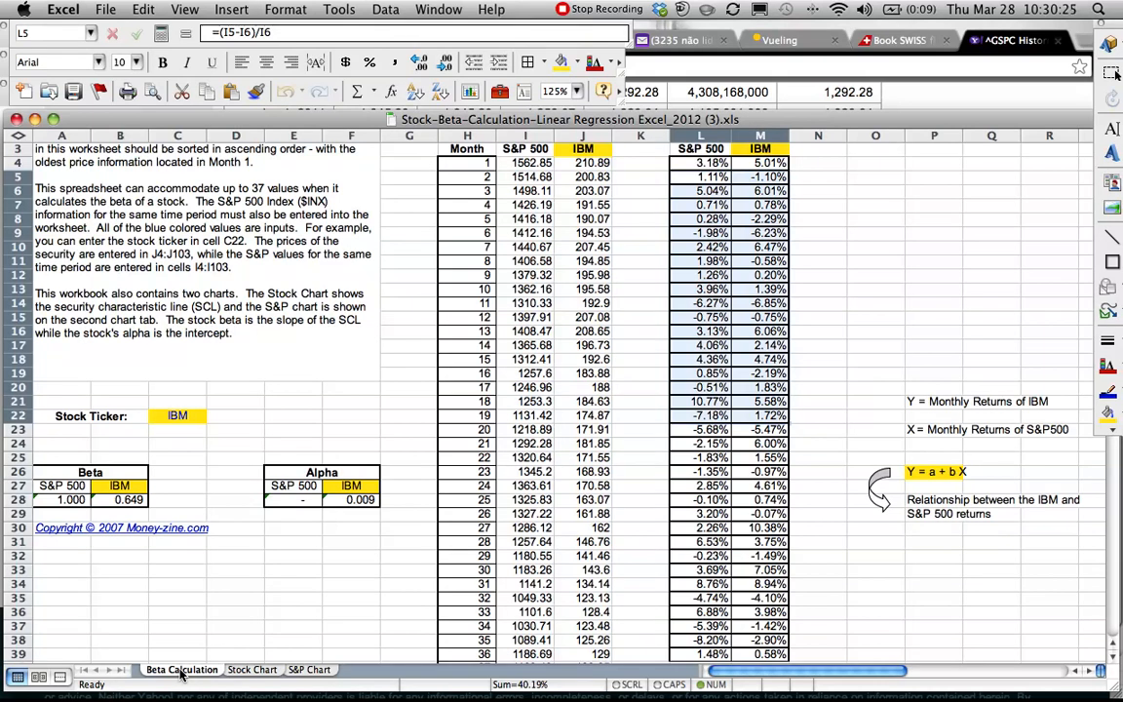